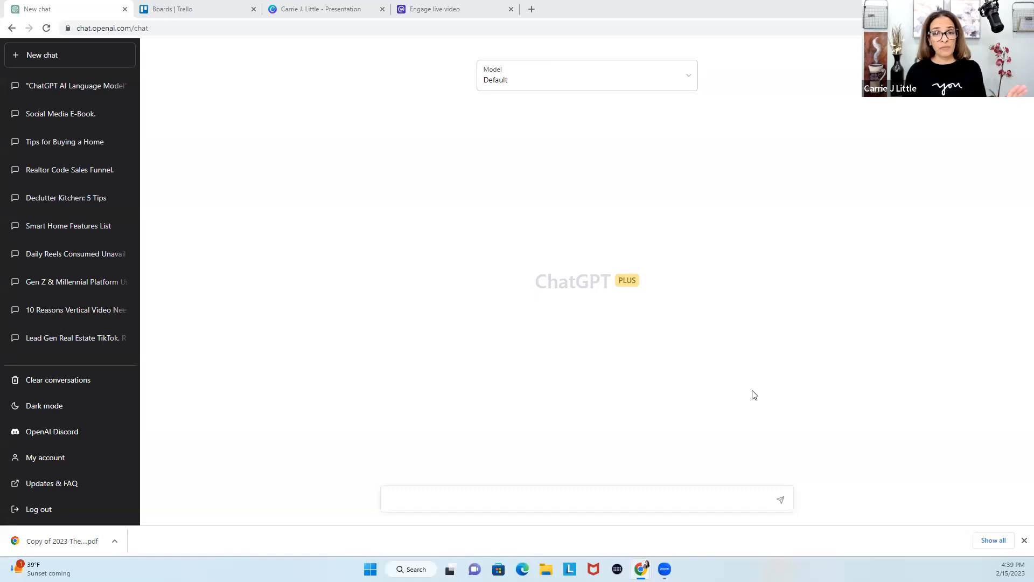
Step: Keep the Default model selected for the chat
{"action": "left_click", "coordinate": [587, 75]}
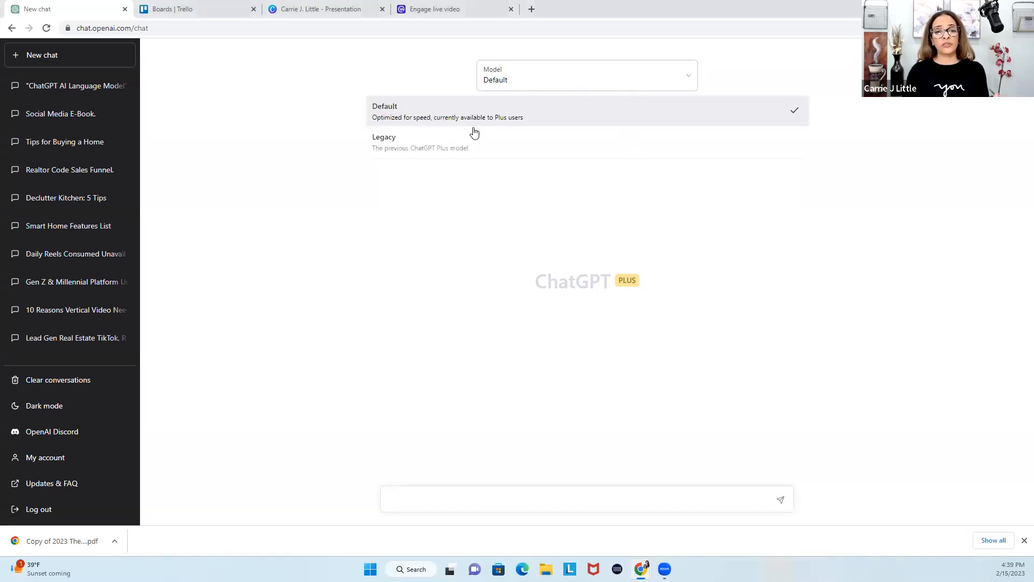
{"action": "left_click", "coordinate": [448, 111]}
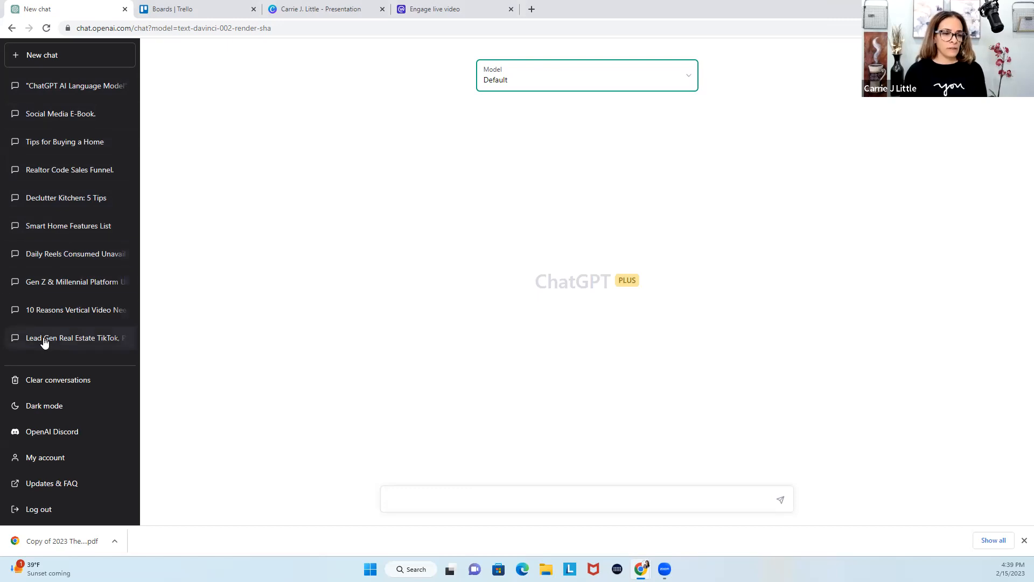
{"action": "mouse_move", "coordinate": [78, 345]}
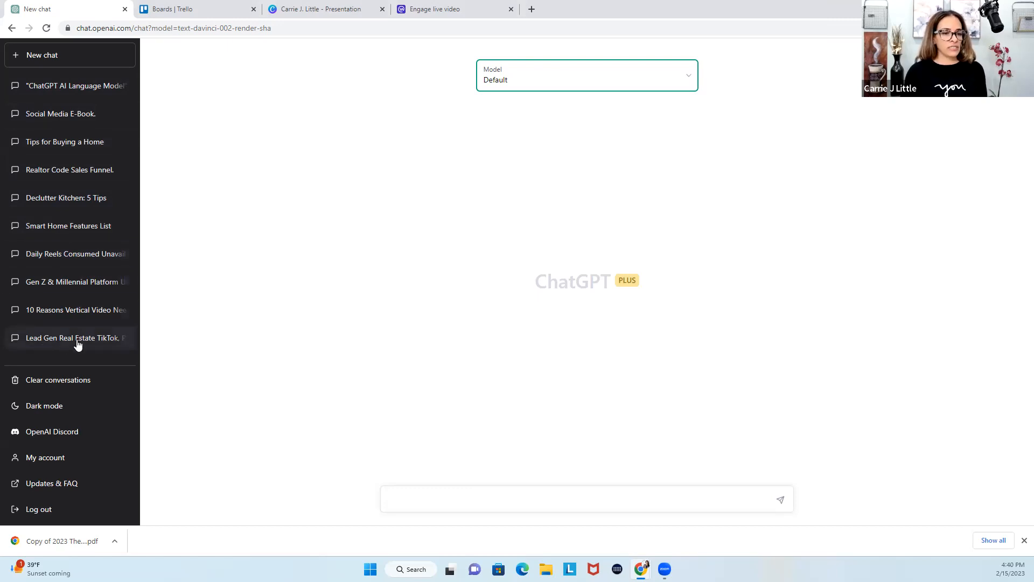
{"action": "mouse_move", "coordinate": [69, 309]}
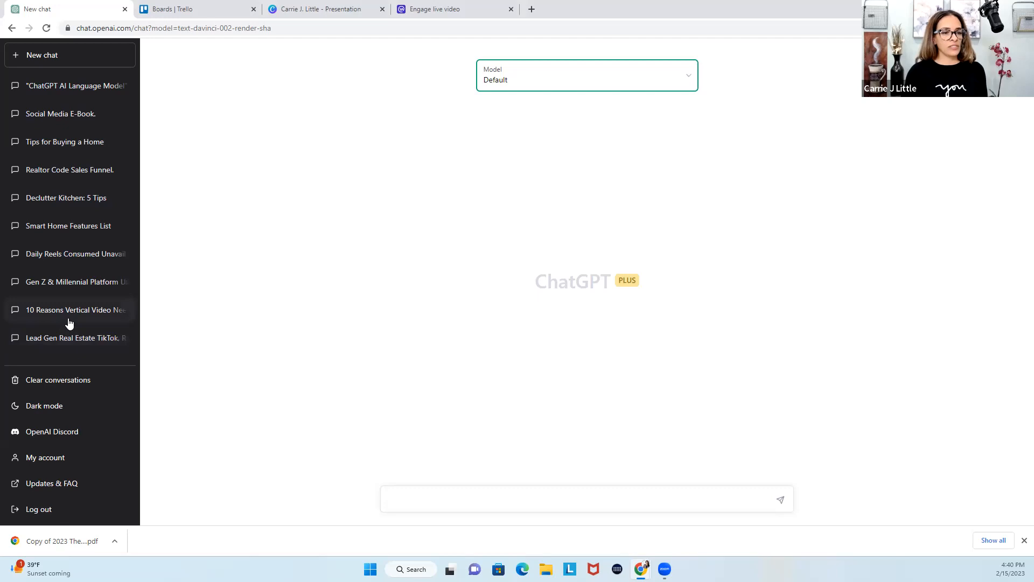
{"action": "mouse_move", "coordinate": [75, 293]}
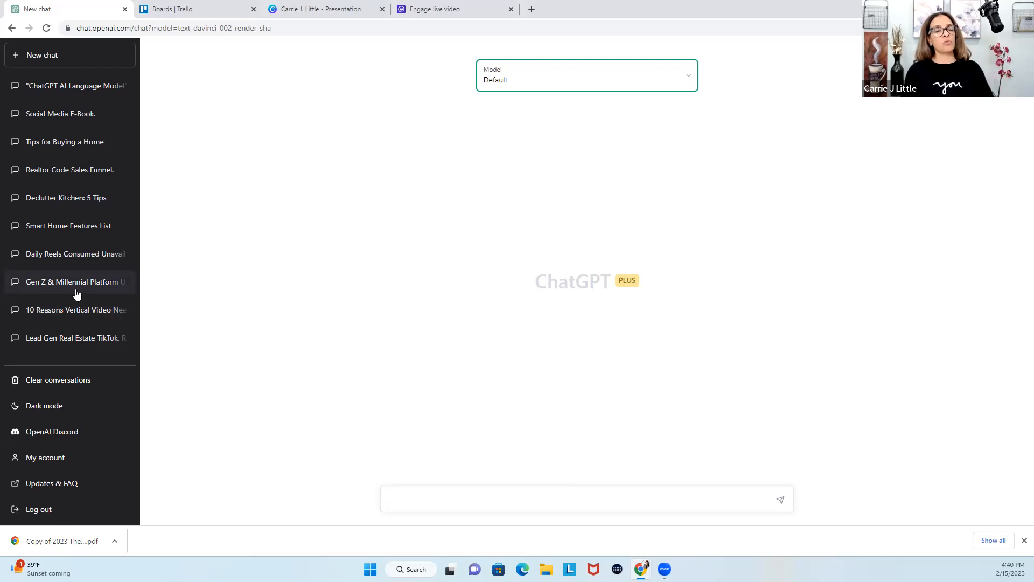
{"action": "mouse_move", "coordinate": [91, 258]}
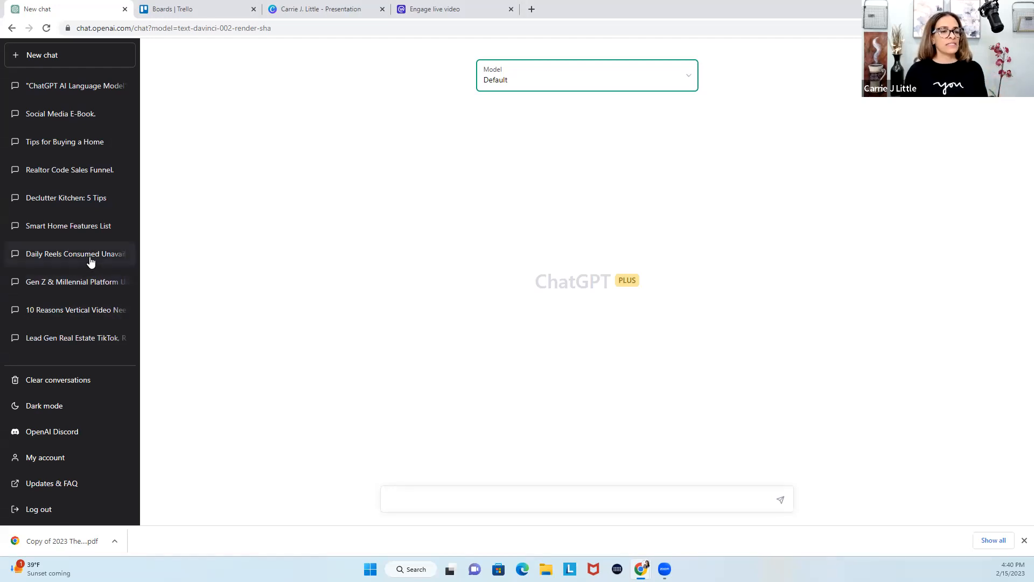
{"action": "mouse_move", "coordinate": [89, 239]}
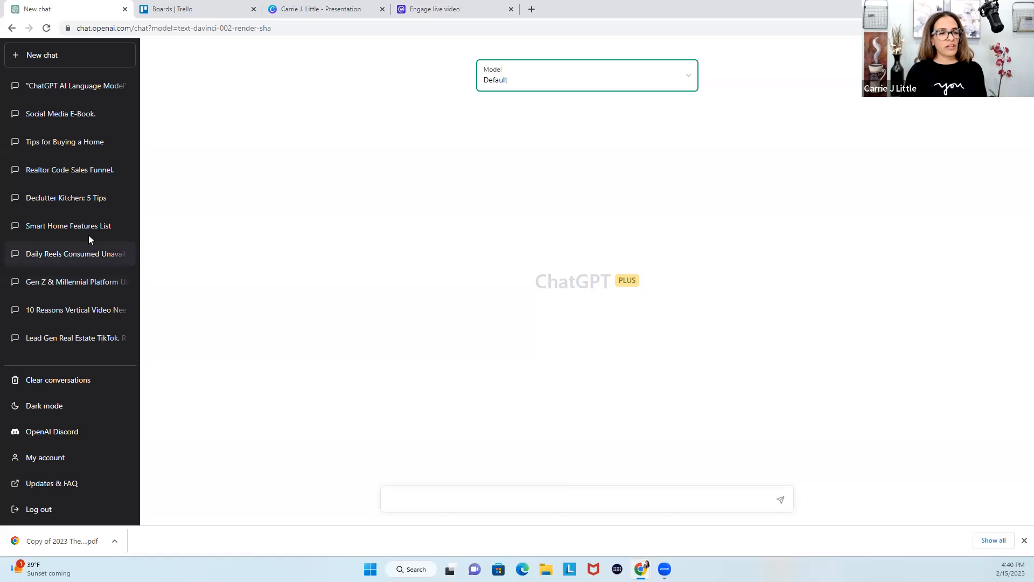
{"action": "mouse_move", "coordinate": [69, 225]}
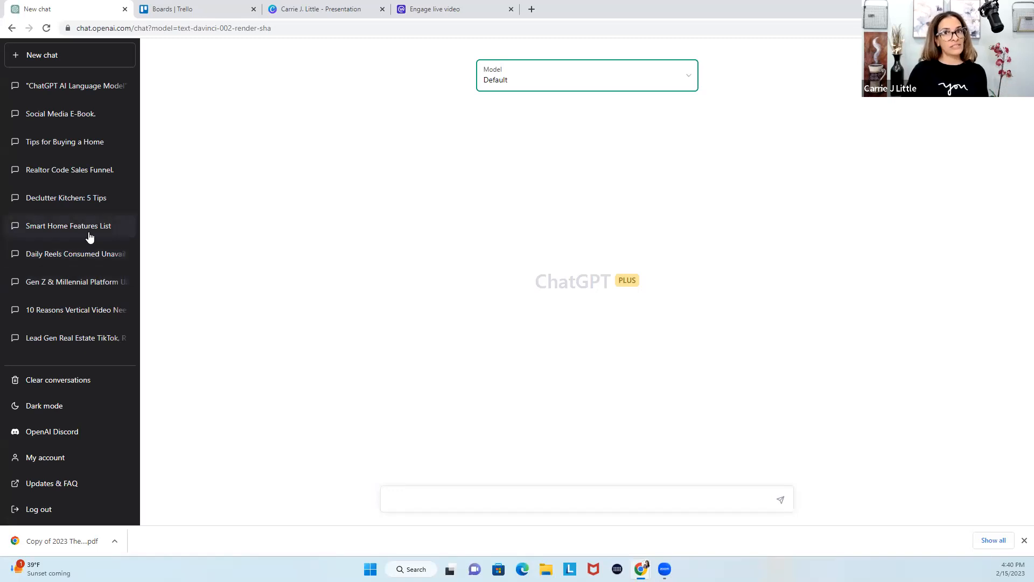
{"action": "mouse_move", "coordinate": [90, 201]}
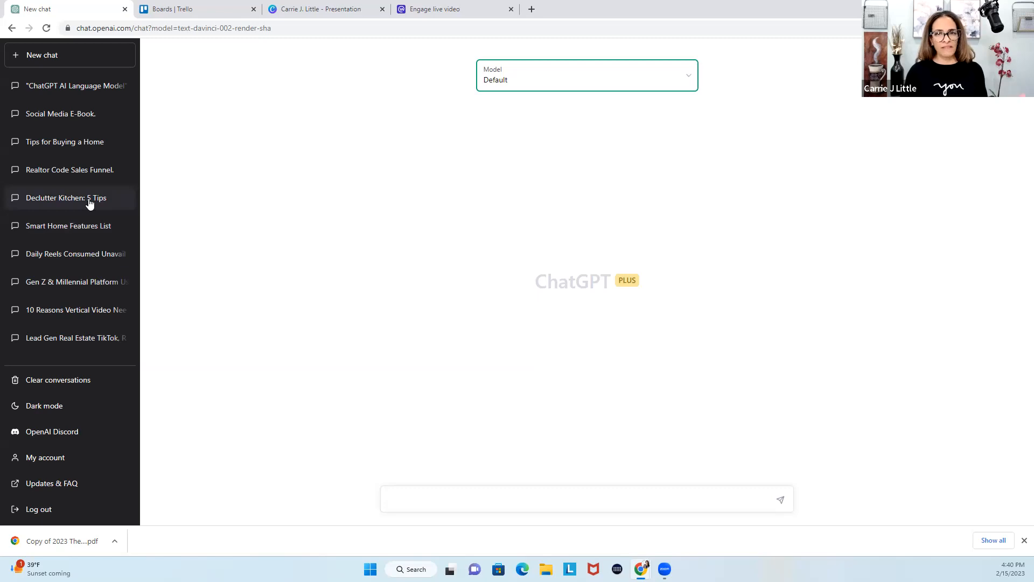
{"action": "mouse_move", "coordinate": [90, 170]}
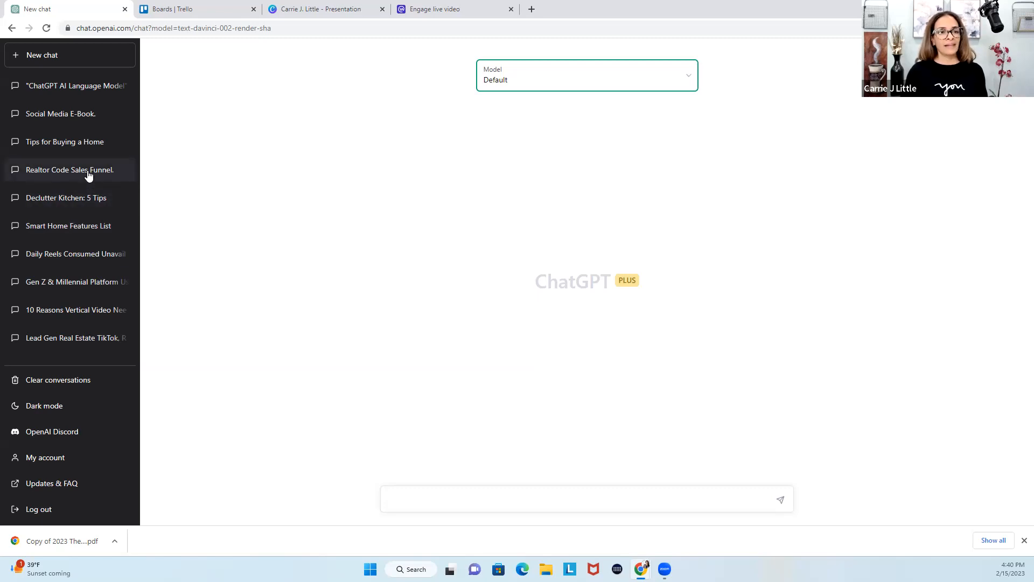
Step: Show the saved 'Realtor Code Sales Funnel' conversation with its Realtor Code of Ethics answer
{"action": "left_click", "coordinate": [69, 55]}
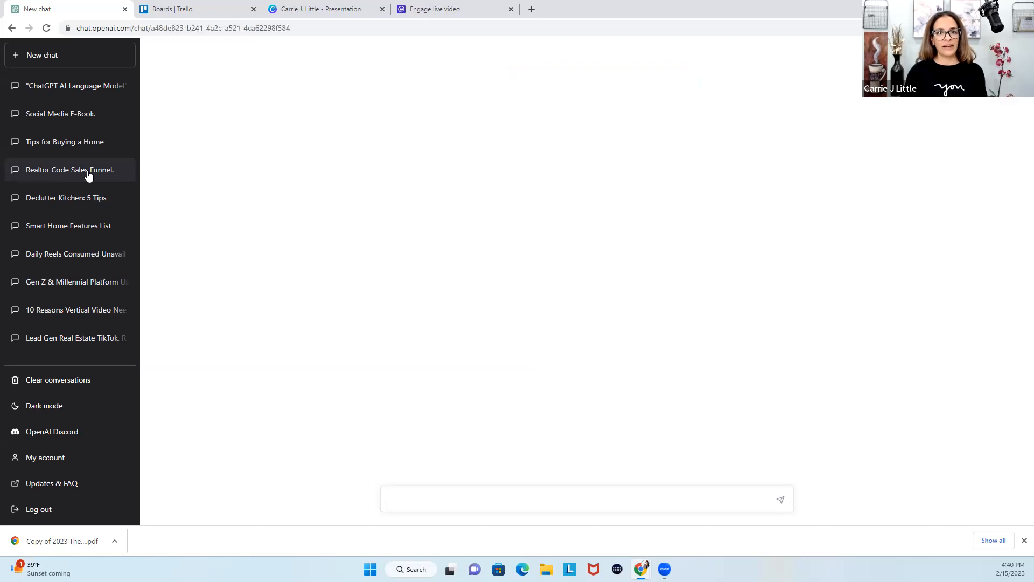
{"action": "left_click", "coordinate": [70, 169]}
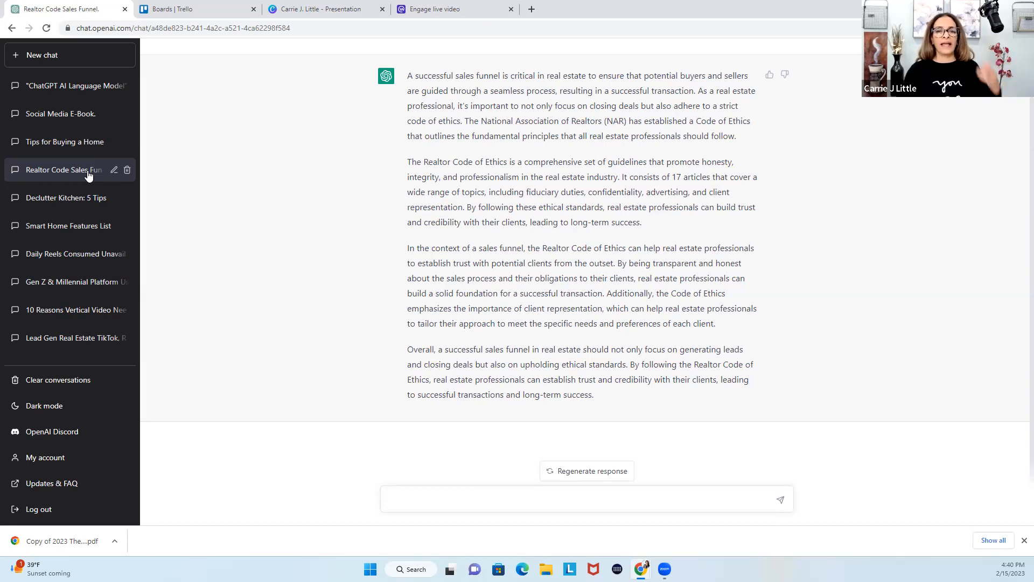
{"action": "left_click", "coordinate": [586, 499]}
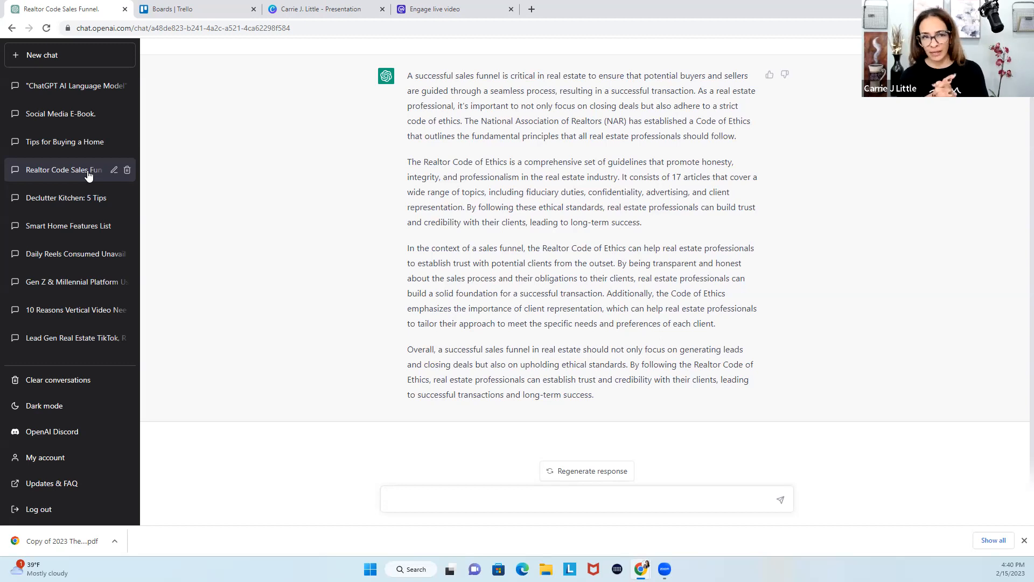
{"action": "left_click", "coordinate": [586, 499]}
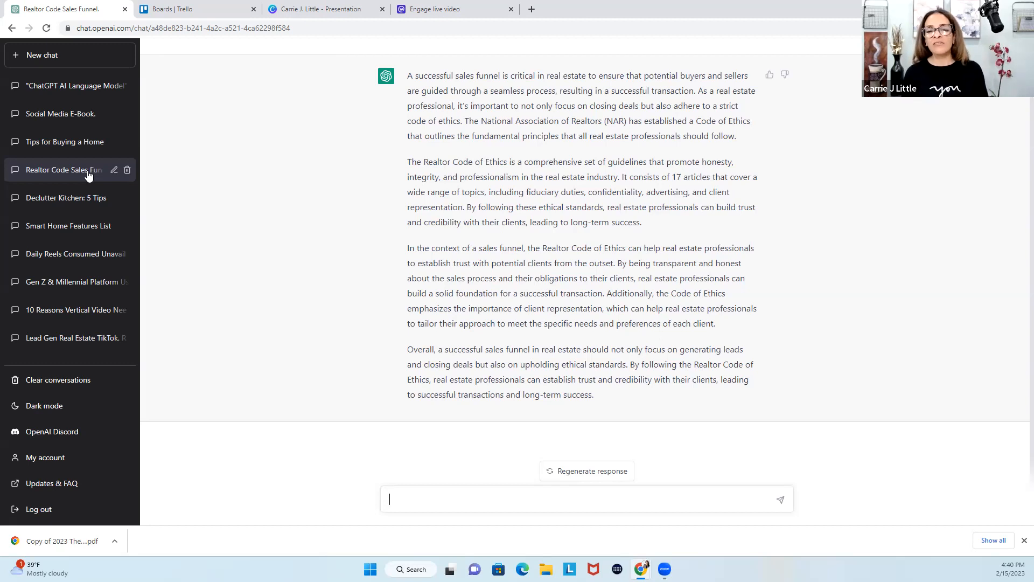
{"action": "mouse_move", "coordinate": [586, 471]}
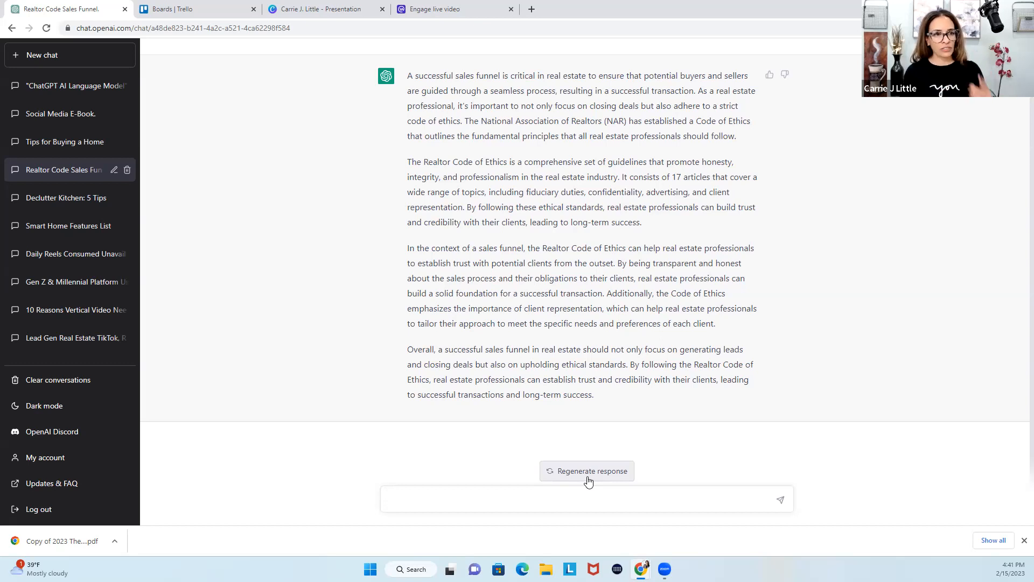
Step: Browse the 'Tips for Buying a Home' and 'Social Media E-Book' conversations
{"action": "left_click", "coordinate": [64, 141]}
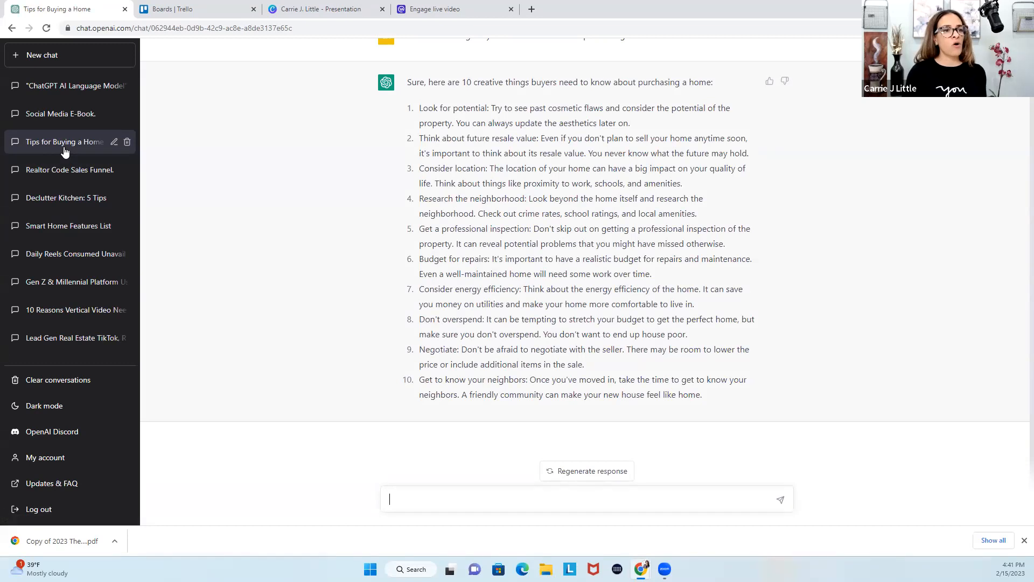
{"action": "mouse_move", "coordinate": [61, 113]}
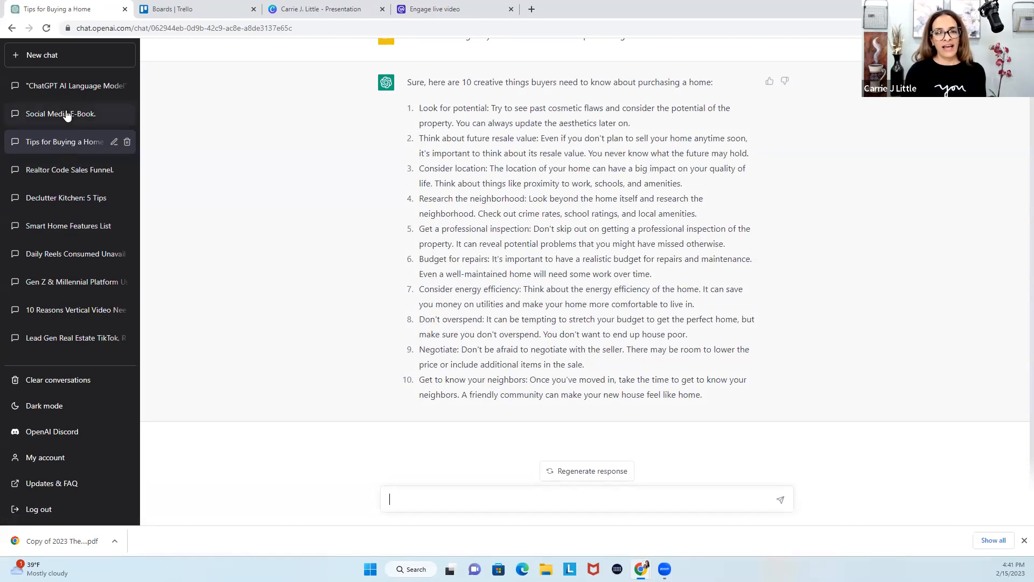
{"action": "left_click", "coordinate": [60, 113]}
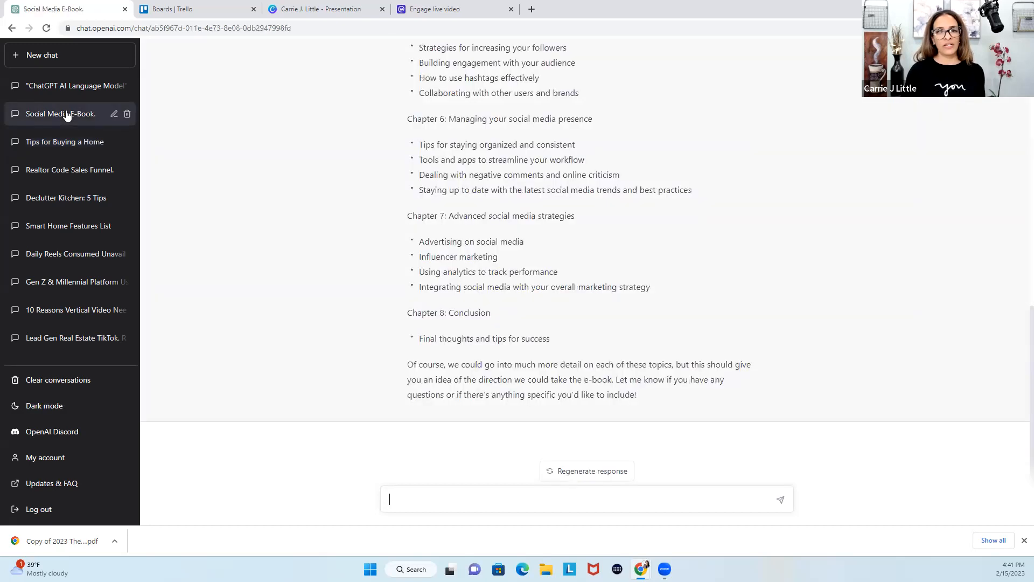
{"action": "scroll", "scroll_direction": "up", "scroll_amount": 3}
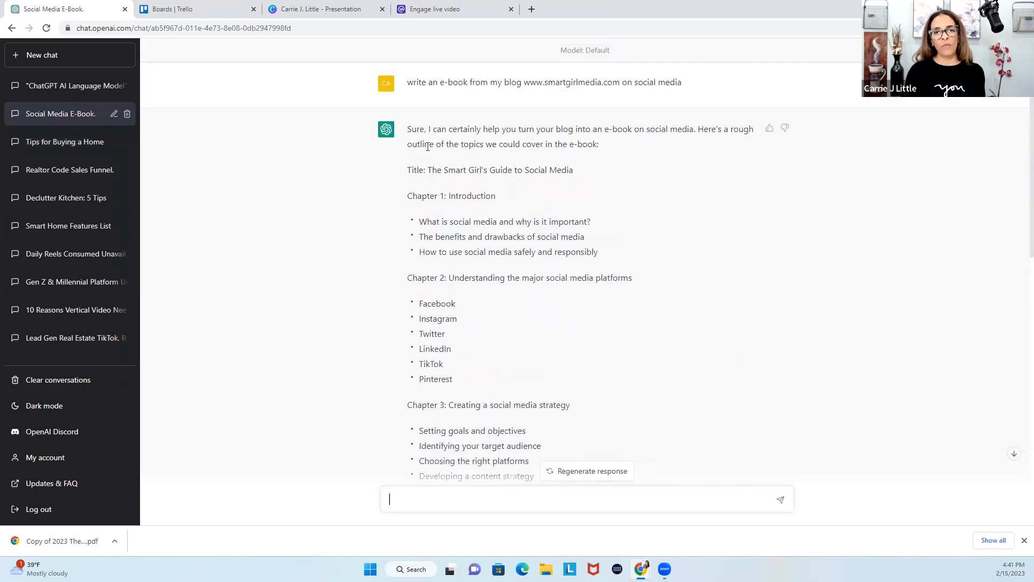
{"action": "mouse_move", "coordinate": [525, 93]}
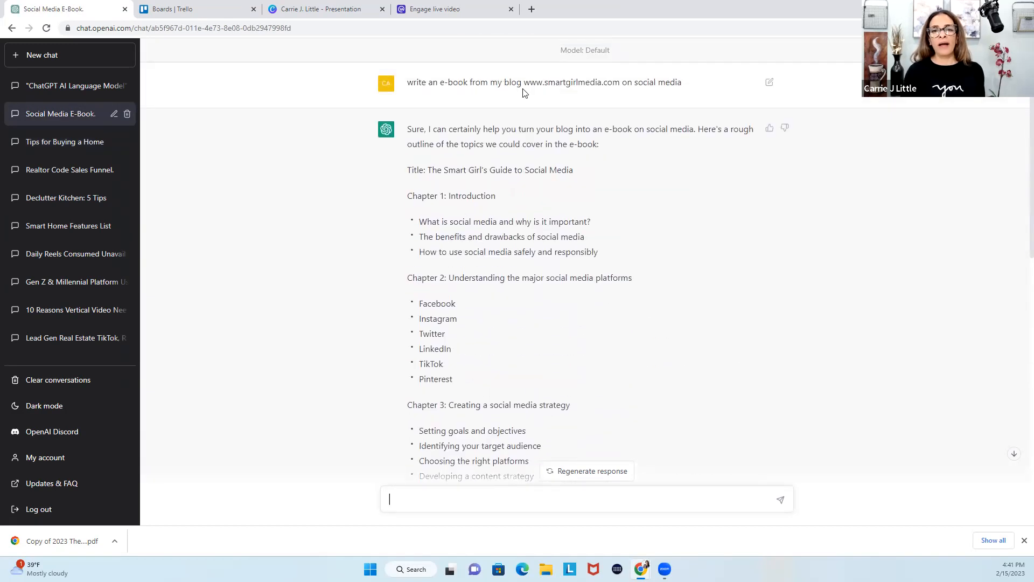
{"action": "mouse_move", "coordinate": [667, 103]}
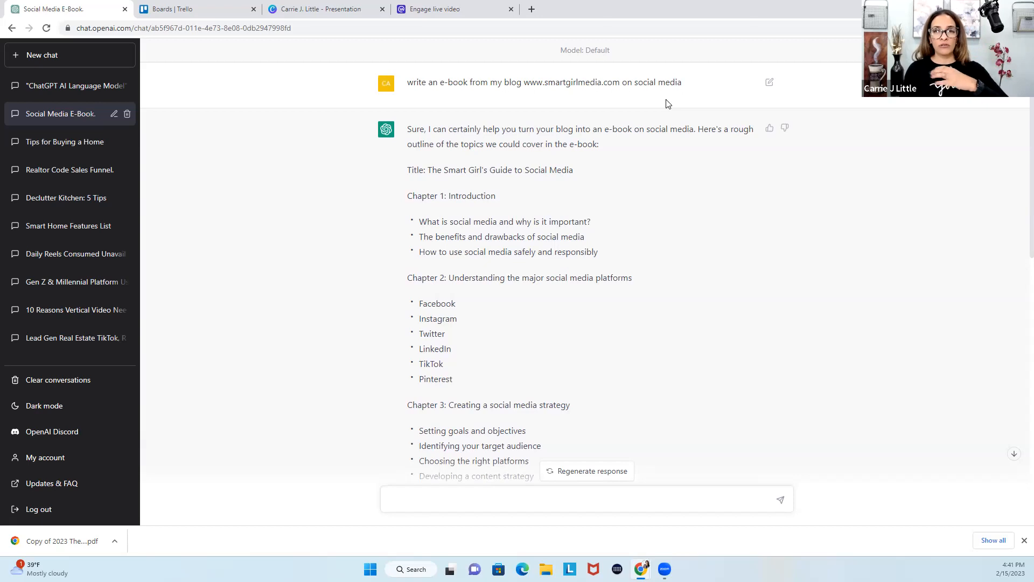
Step: Show the 'ChatGPT AI Language Model' conversation explaining what ChatGPT is
{"action": "left_click", "coordinate": [586, 499]}
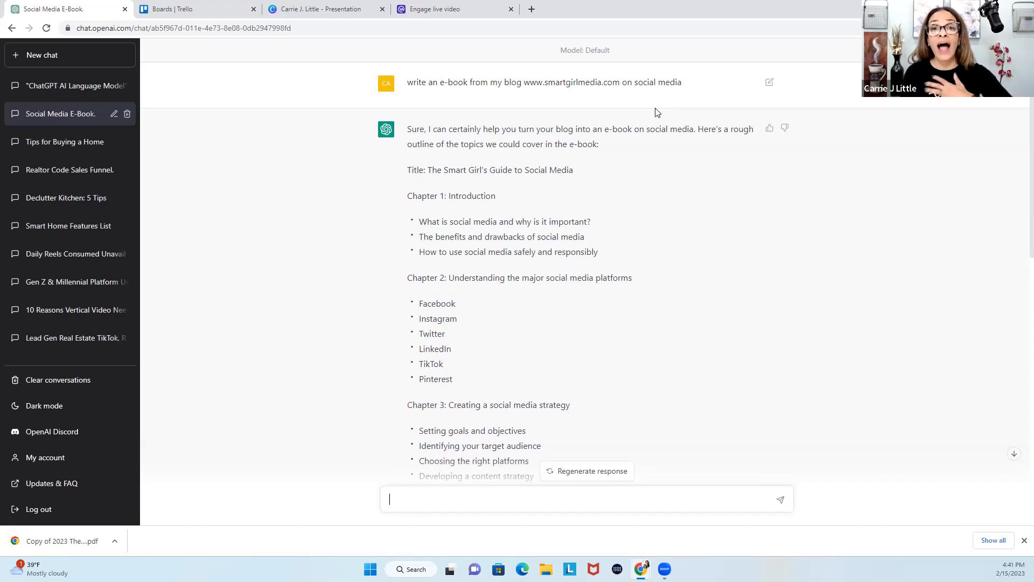
{"action": "mouse_move", "coordinate": [589, 194]}
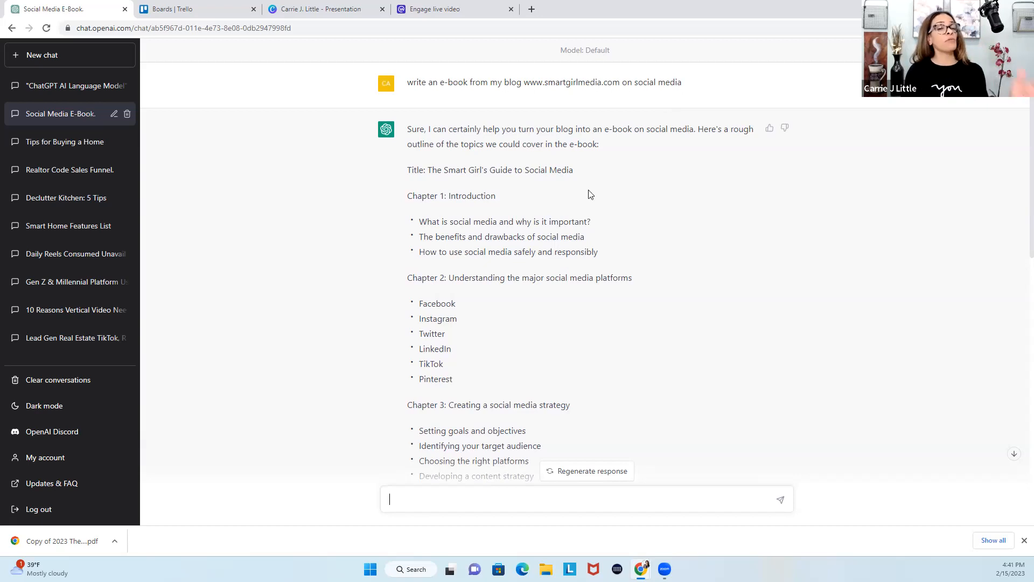
{"action": "mouse_move", "coordinate": [480, 242]}
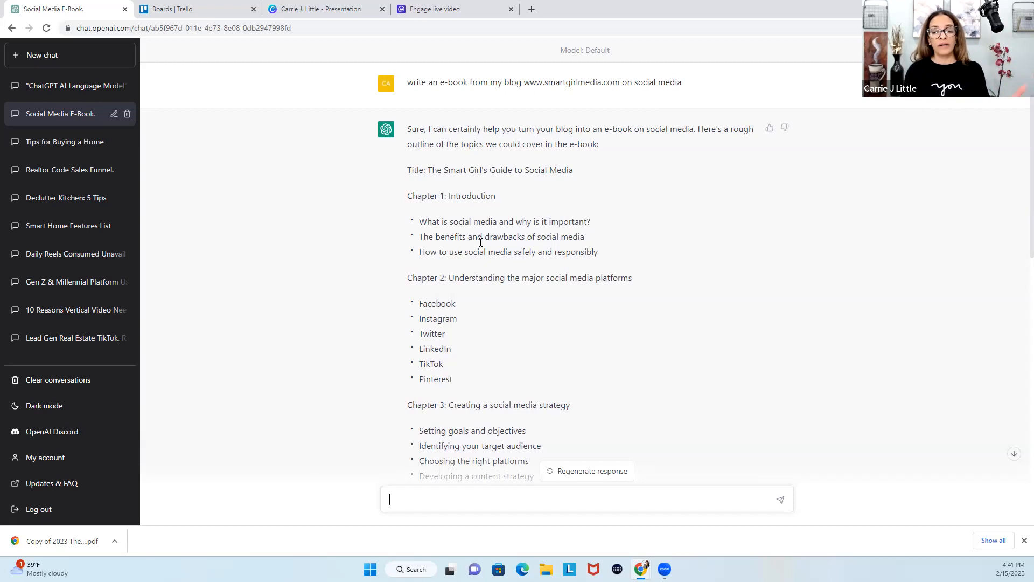
{"action": "scroll", "scroll_direction": "down", "scroll_amount": 3}
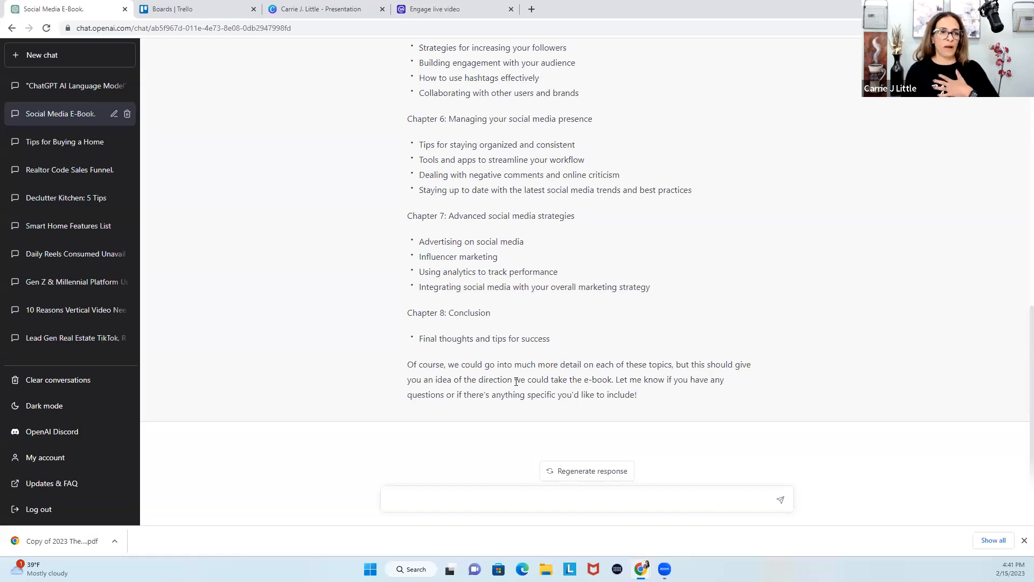
{"action": "mouse_move", "coordinate": [98, 98]}
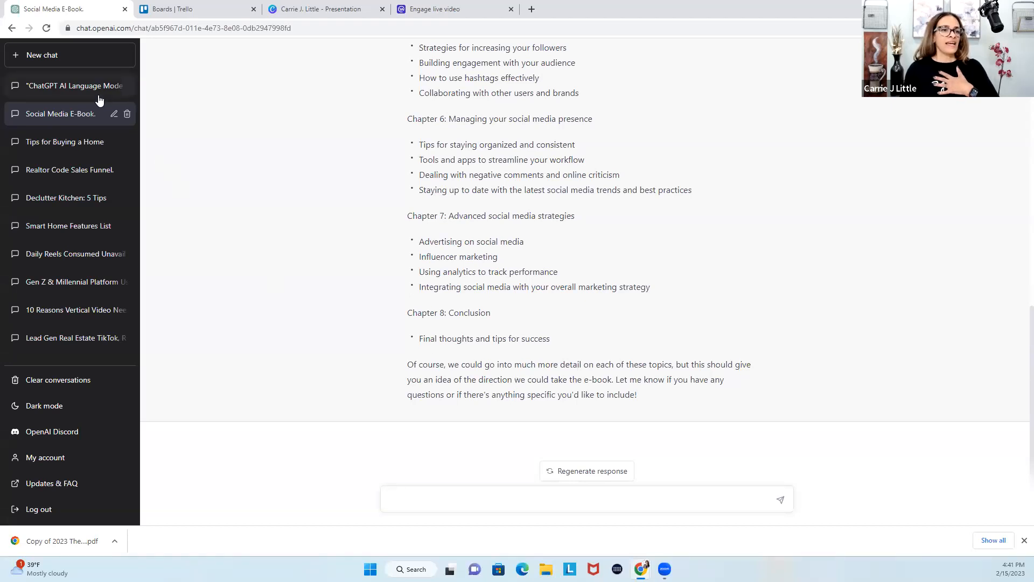
{"action": "left_click", "coordinate": [72, 86]}
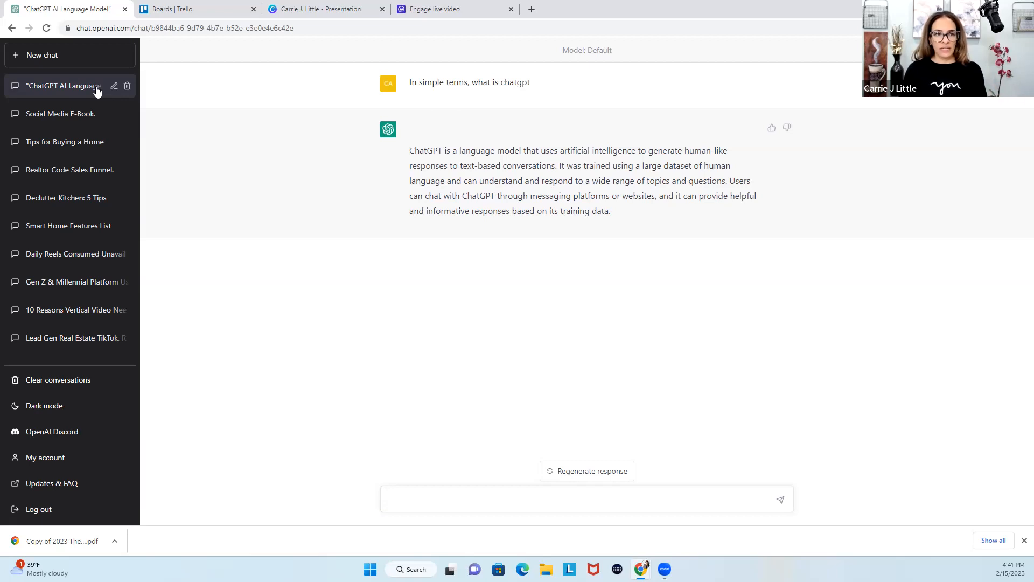
Step: Leave Canva's presenting mode and return to the design editor
{"action": "left_click", "coordinate": [324, 9]}
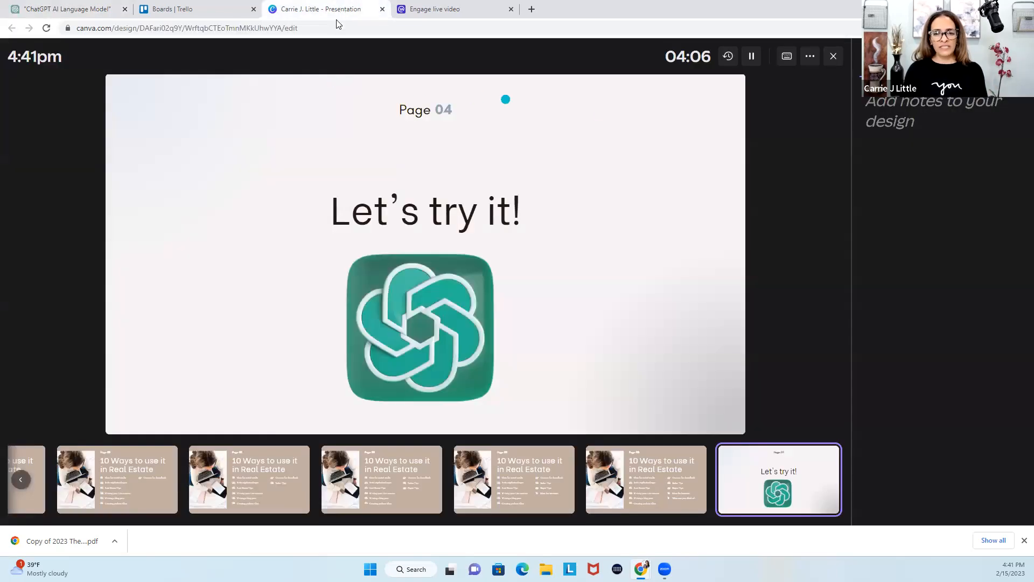
{"action": "left_click", "coordinate": [751, 56]}
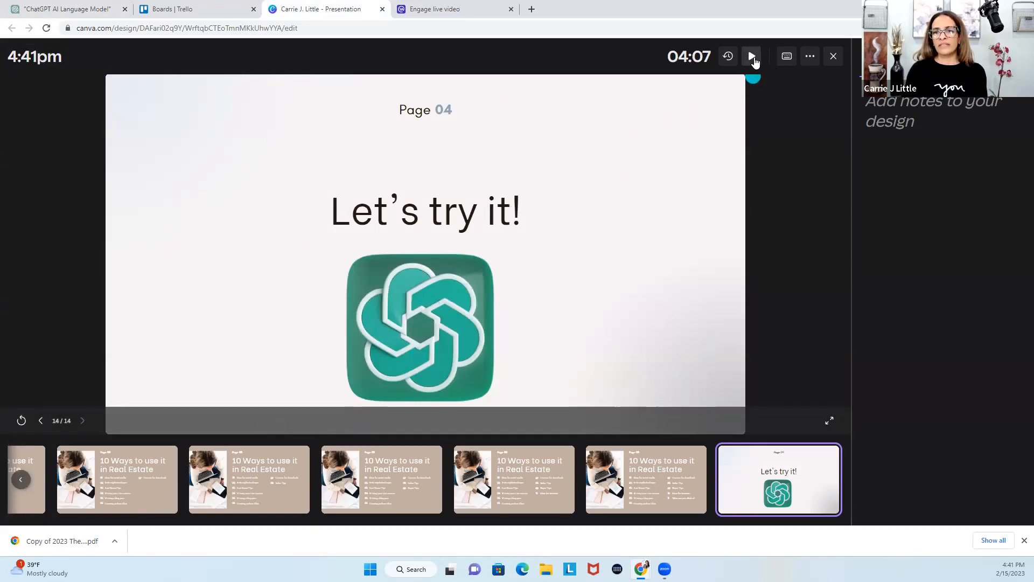
{"action": "left_click", "coordinate": [751, 56]}
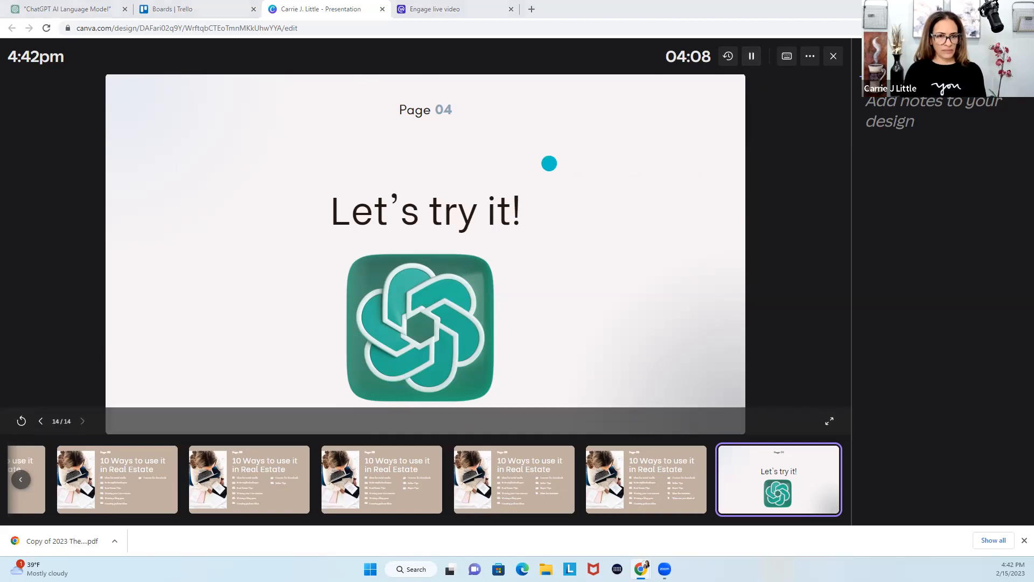
{"action": "left_click", "coordinate": [833, 56]}
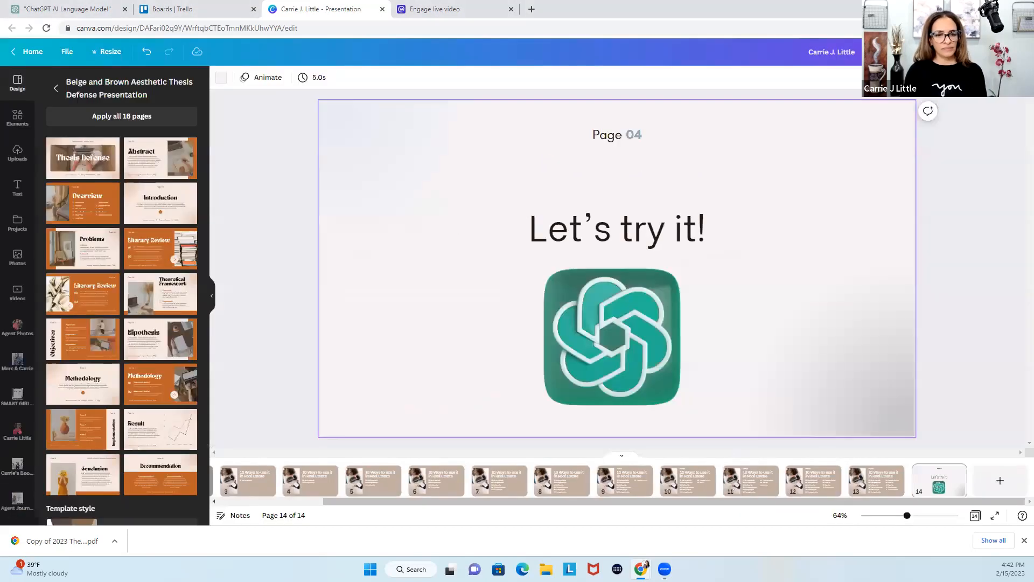
Step: Go to page 13 listing the ways to use it in real estate
{"action": "left_click", "coordinate": [434, 480]}
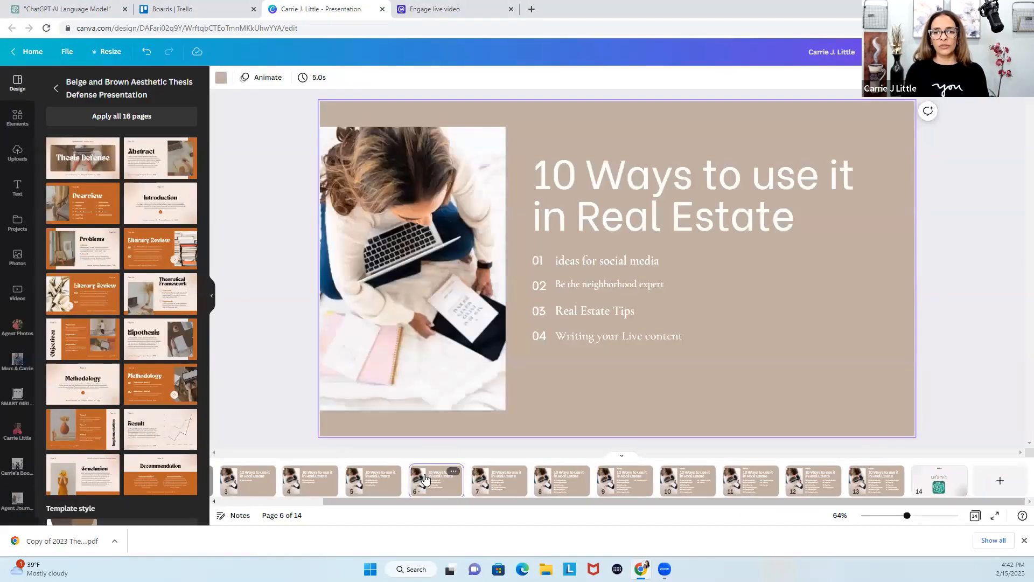
{"action": "mouse_move", "coordinate": [875, 490]}
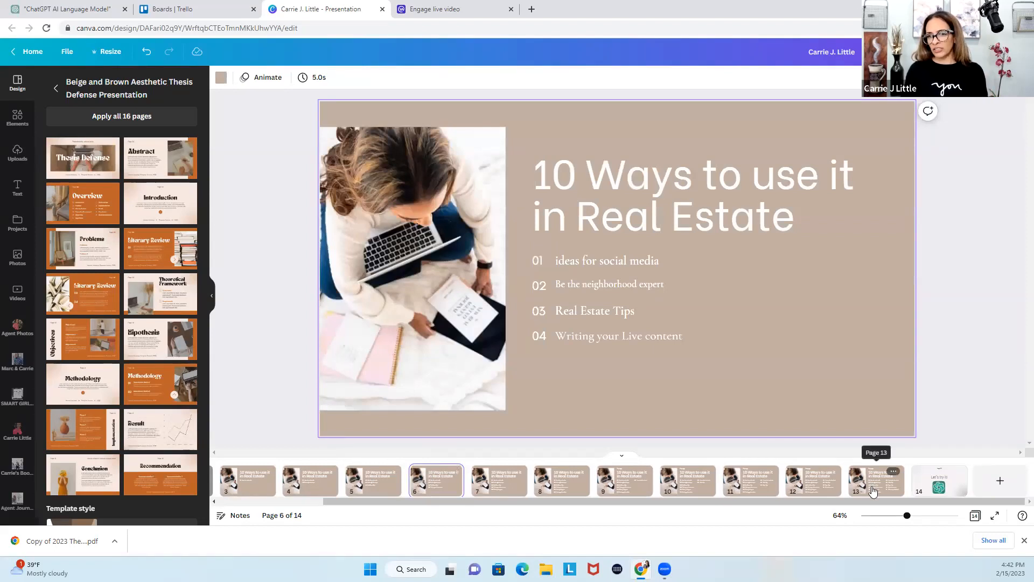
{"action": "left_click", "coordinate": [876, 480]}
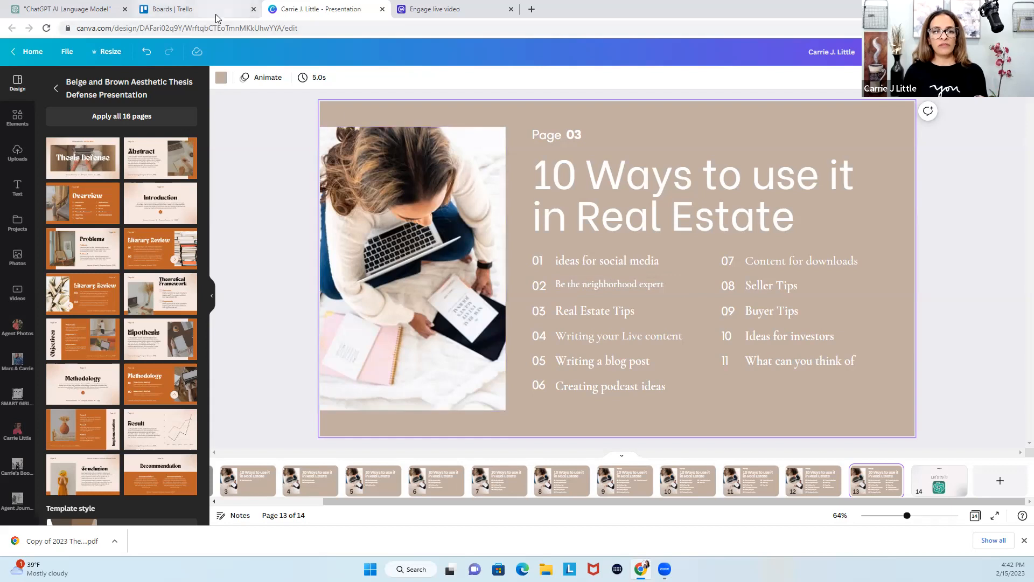
Step: View the Trello boards page showing both workspaces, down to the Smart Girl University boards
{"action": "left_click", "coordinate": [173, 9]}
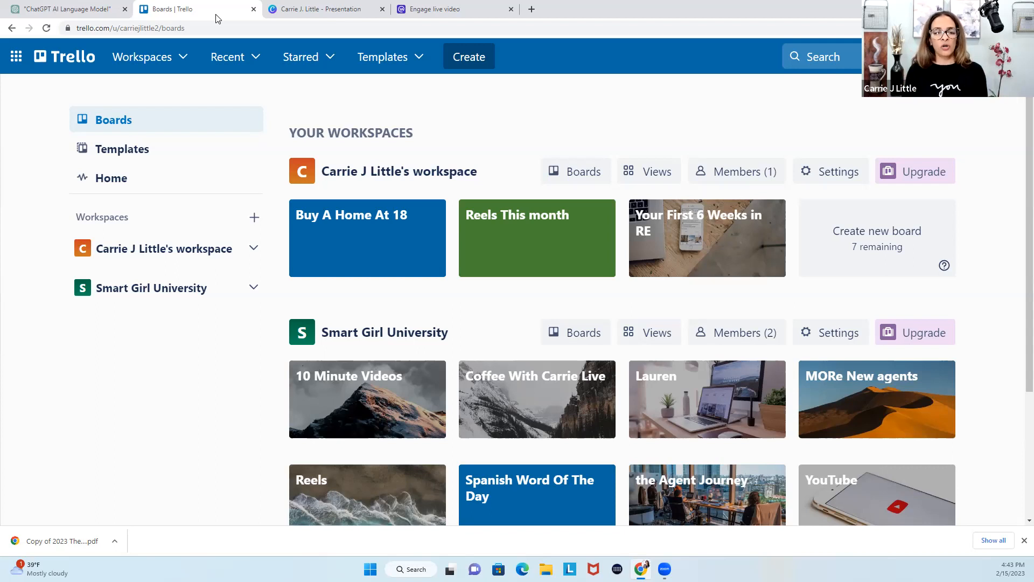
{"action": "mouse_move", "coordinate": [765, 382]}
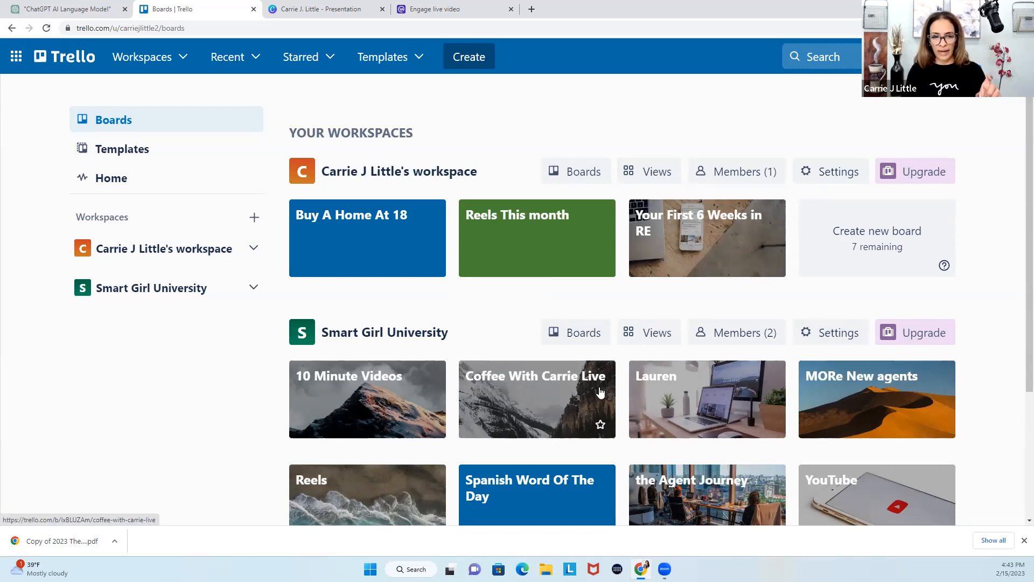
{"action": "scroll", "scroll_direction": "down", "scroll_amount": 3}
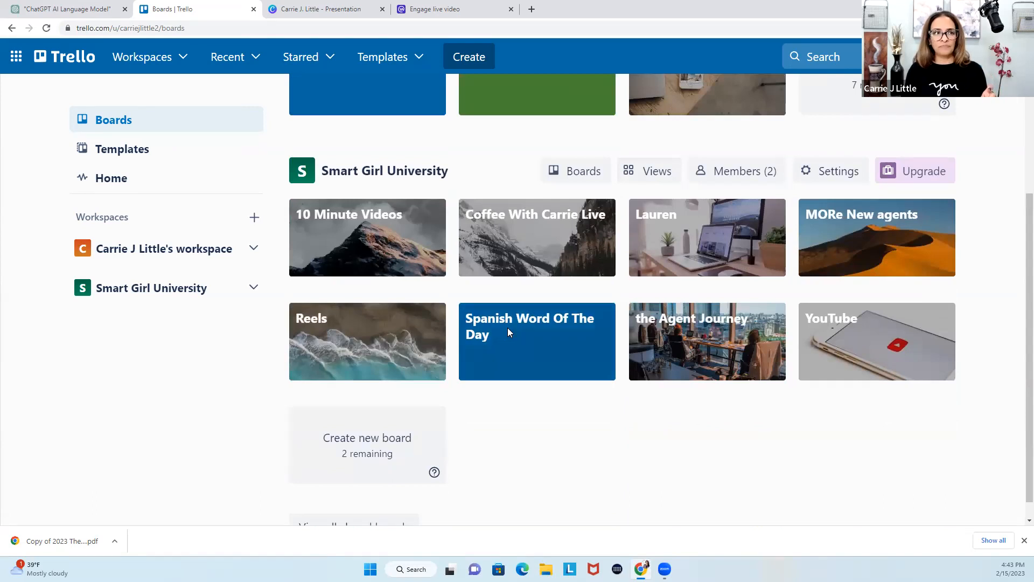
Step: Return to ChatGPT and start a fresh empty chat with the Default model
{"action": "left_click", "coordinate": [63, 9]}
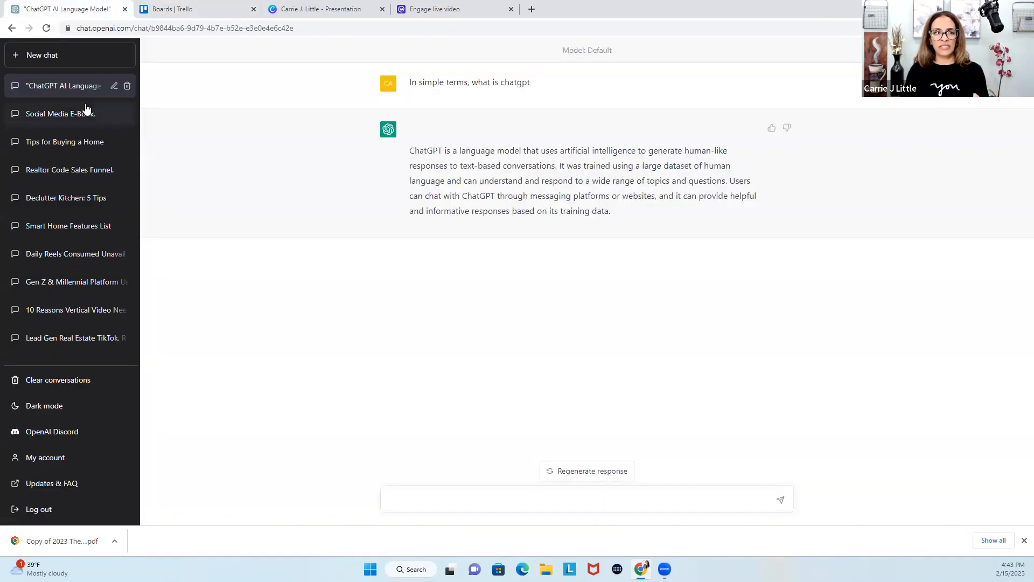
{"action": "mouse_move", "coordinate": [66, 55]}
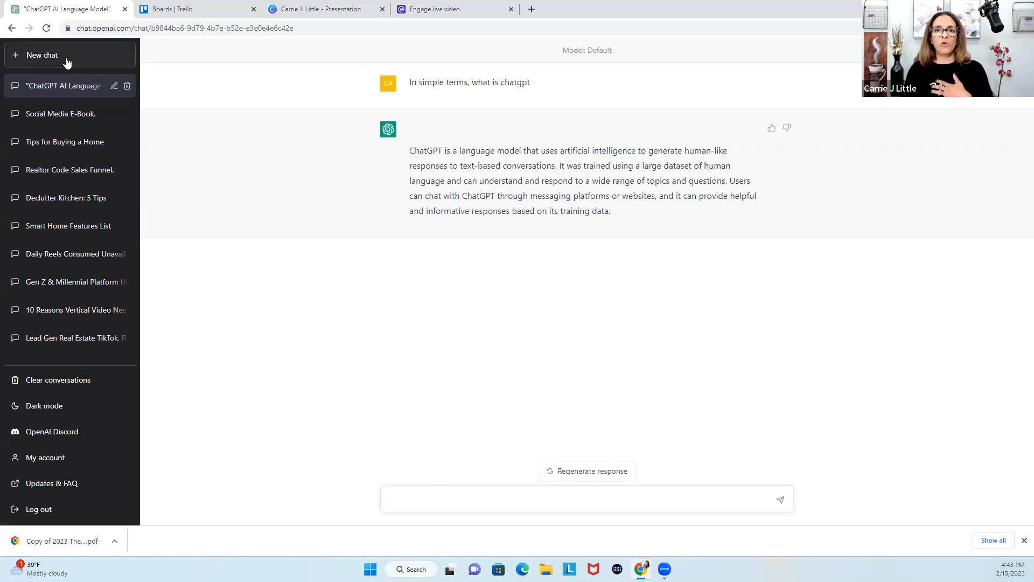
{"action": "left_click", "coordinate": [586, 499]}
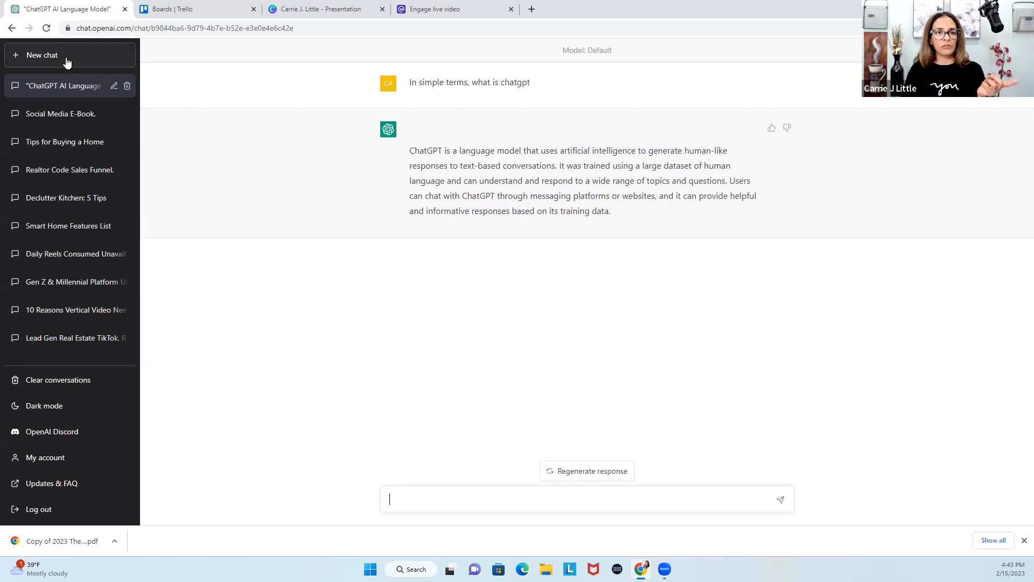
{"action": "left_click", "coordinate": [42, 55]}
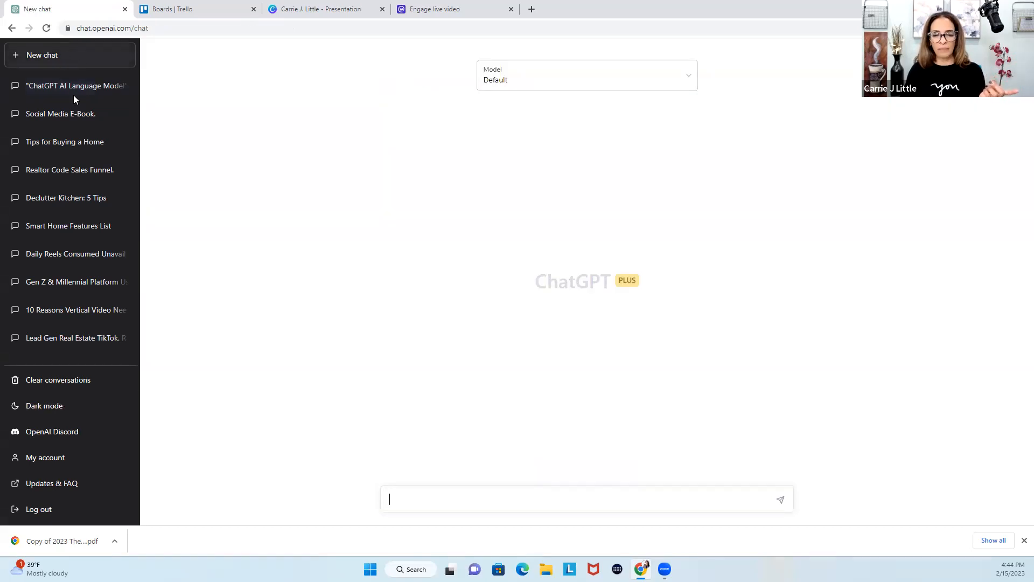
{"action": "mouse_move", "coordinate": [460, 508]}
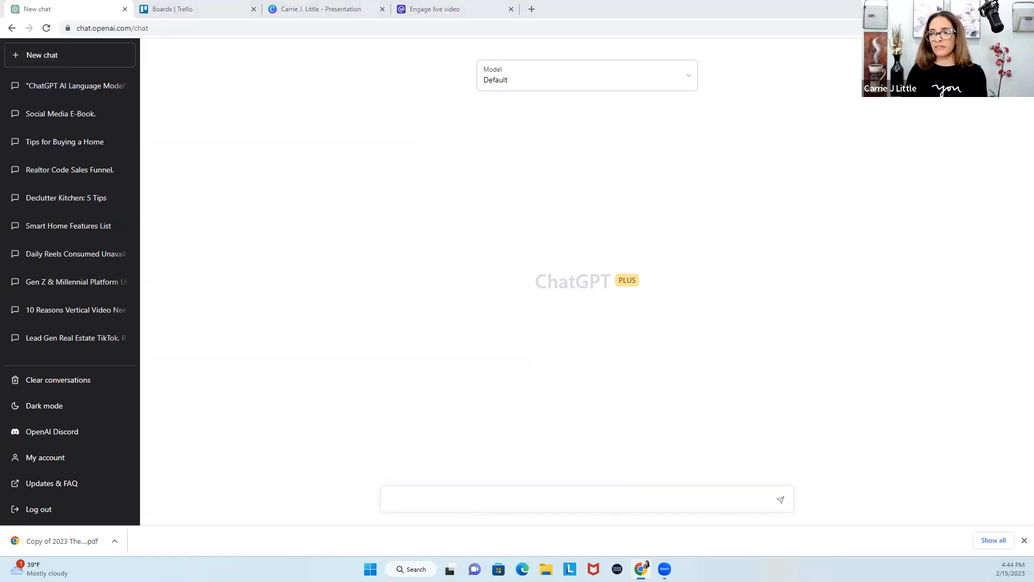
{"action": "mouse_move", "coordinate": [201, 201]}
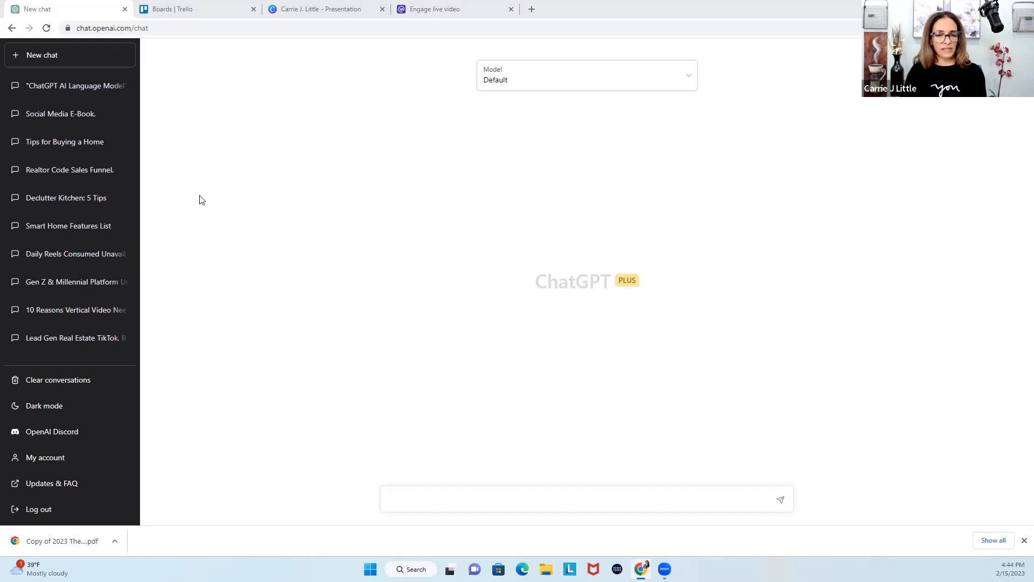
{"action": "mouse_move", "coordinate": [440, 496]}
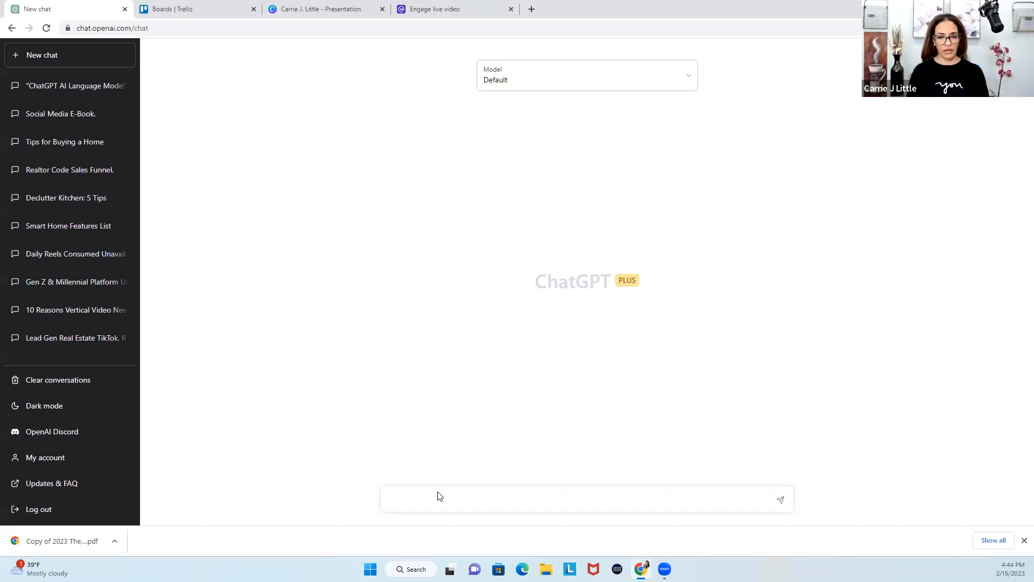
Step: Ask 'What are fun things to do in the City of West Chicago, Illinois' and get the list
{"action": "left_click", "coordinate": [435, 499]}
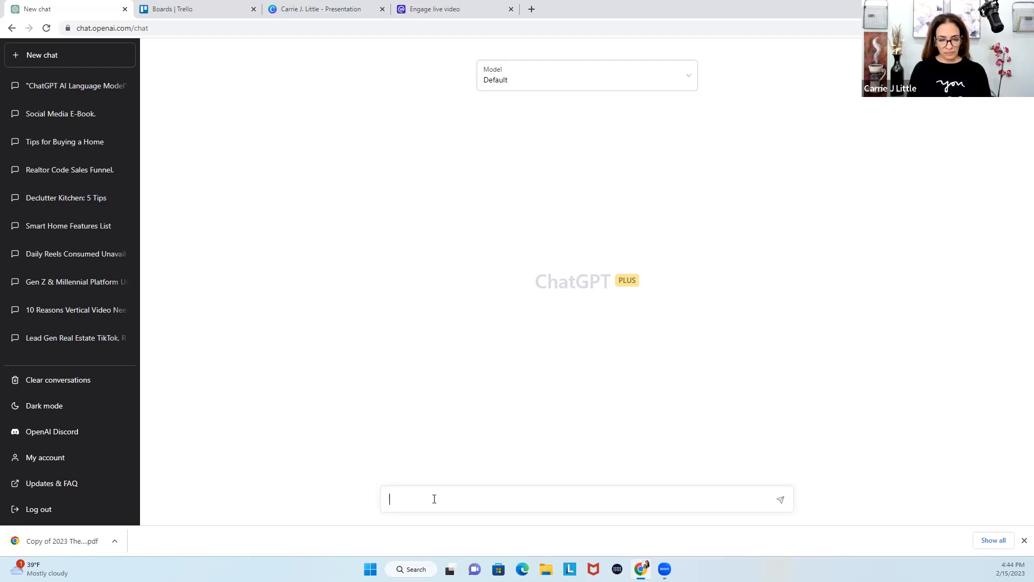
{"action": "type", "text": "What are thi"}
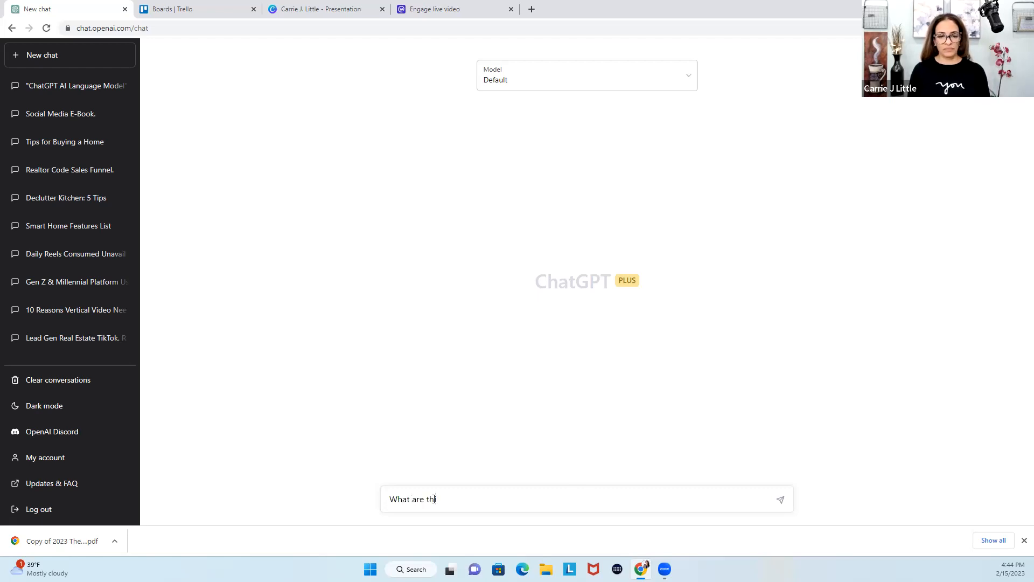
{"action": "type", "text": "fun"}
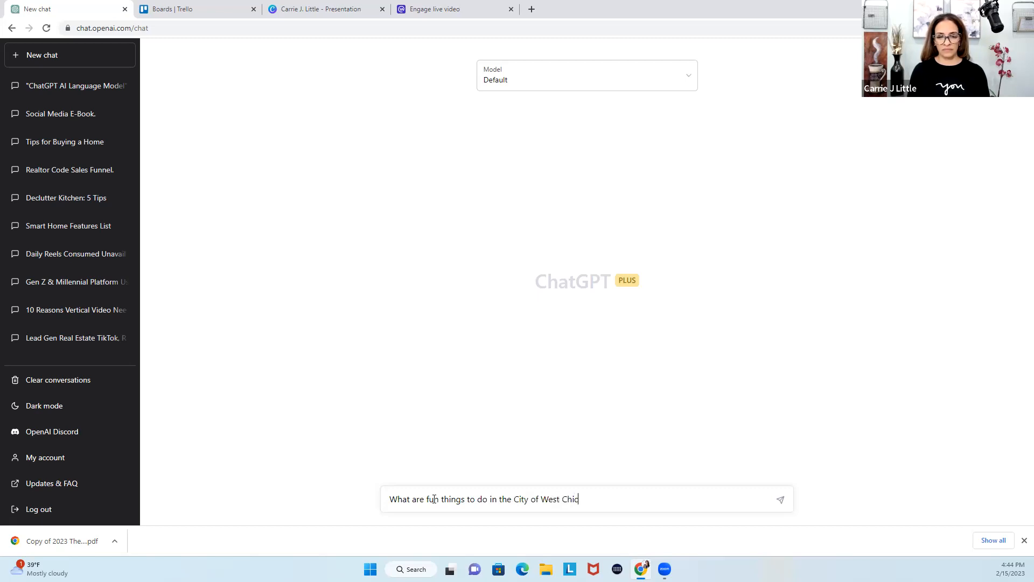
{"action": "type", "text": "ago, Illinoi"}
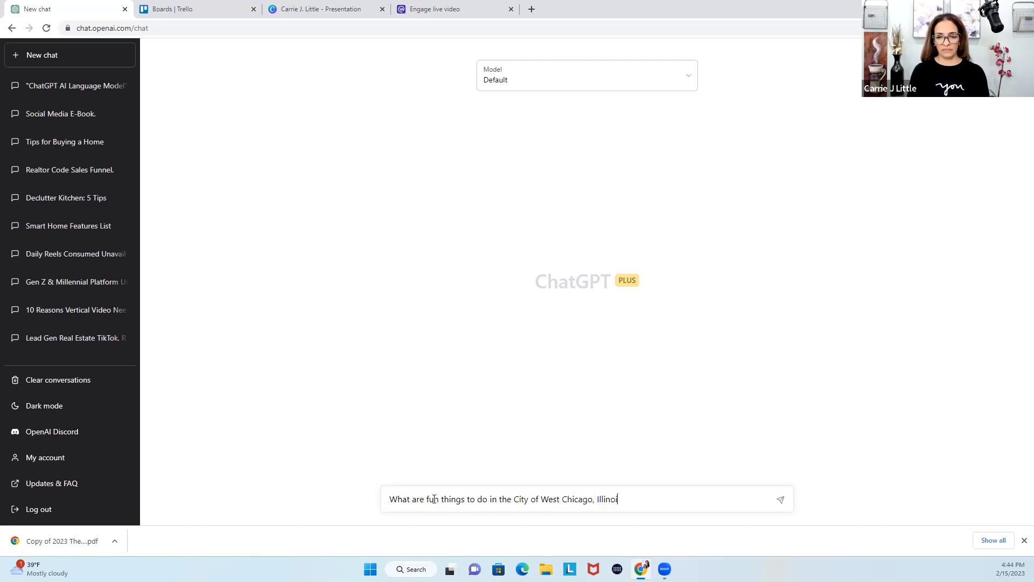
{"action": "type", "text": "s"}
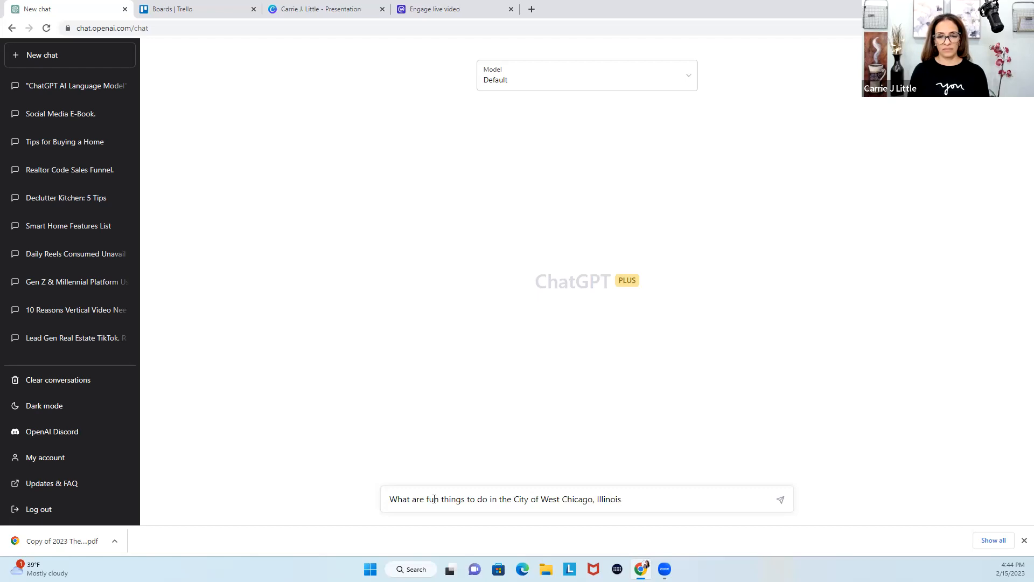
{"action": "left_click", "coordinate": [781, 499]}
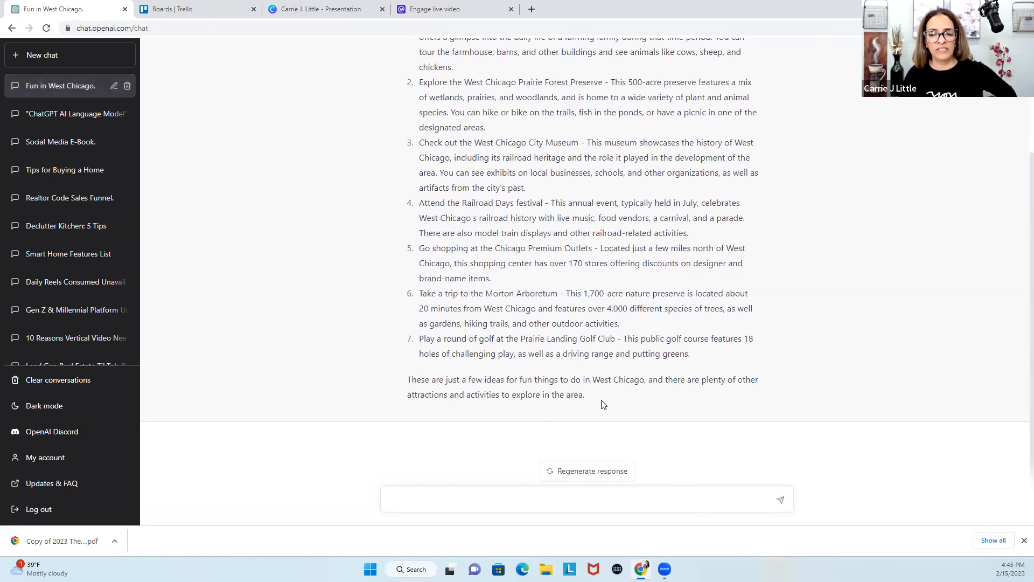
{"action": "scroll", "scroll_direction": "up", "scroll_amount": 3}
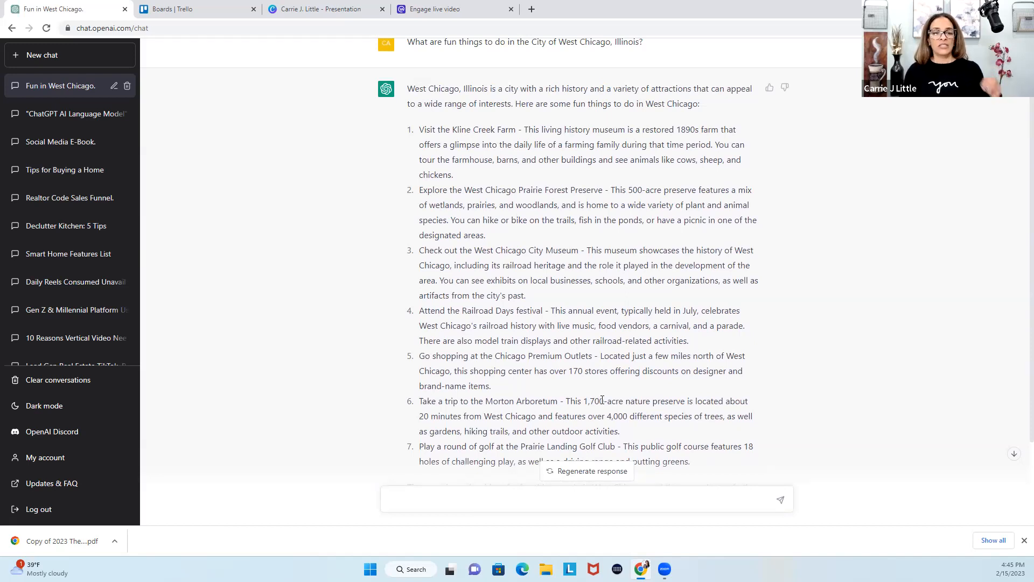
{"action": "left_click", "coordinate": [586, 499]}
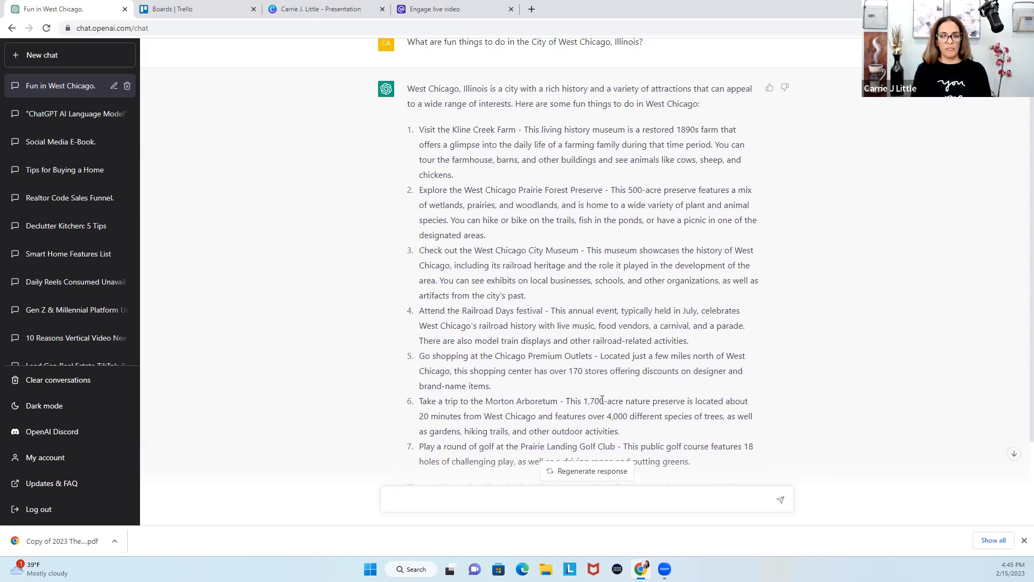
Step: Ask 'Does West Chicago, Il have programs for dual language in the schools?'
{"action": "type", "text": "Does"}
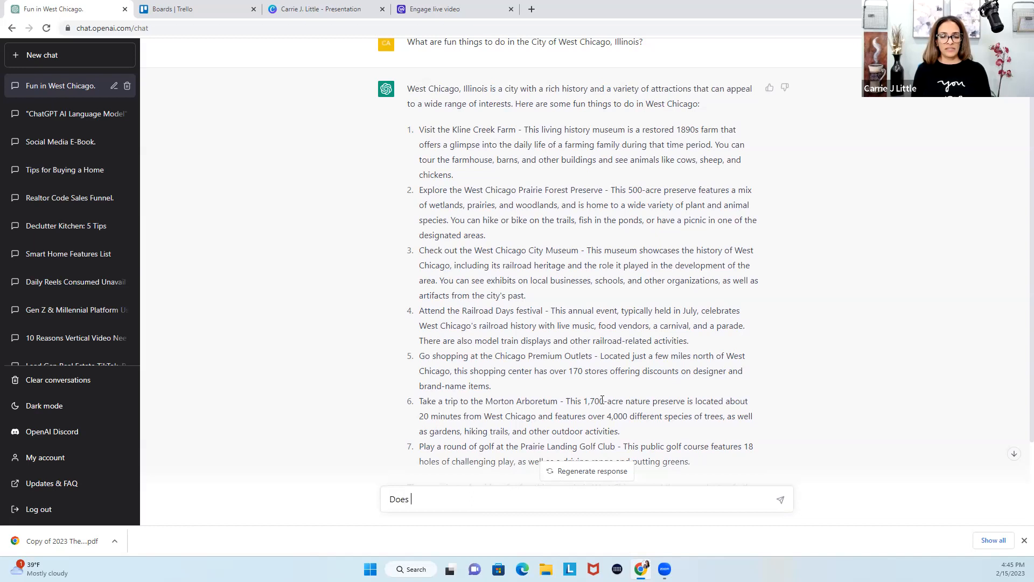
{"action": "type", "text": "West Chicago,"}
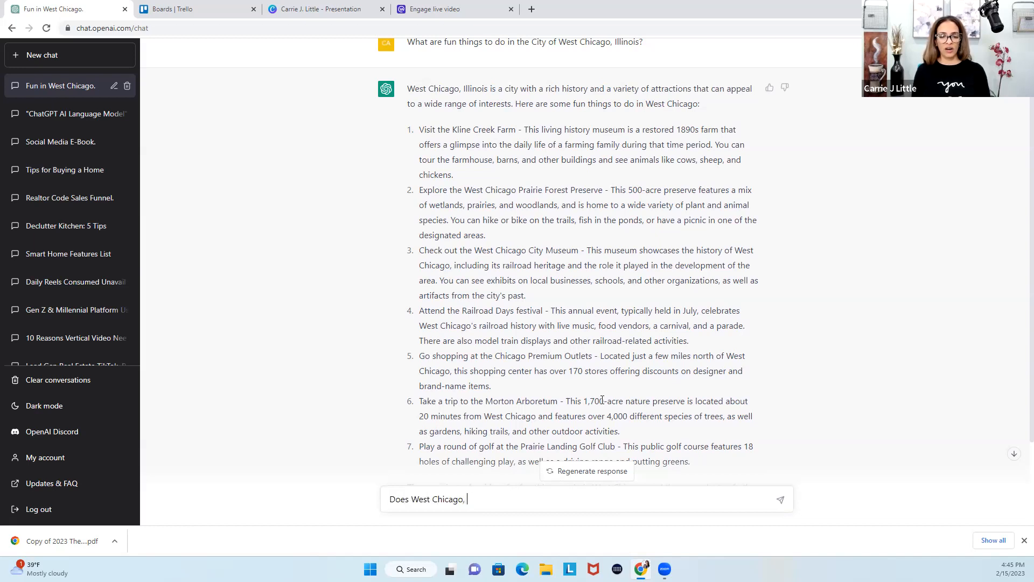
{"action": "type", "text": "Il"}
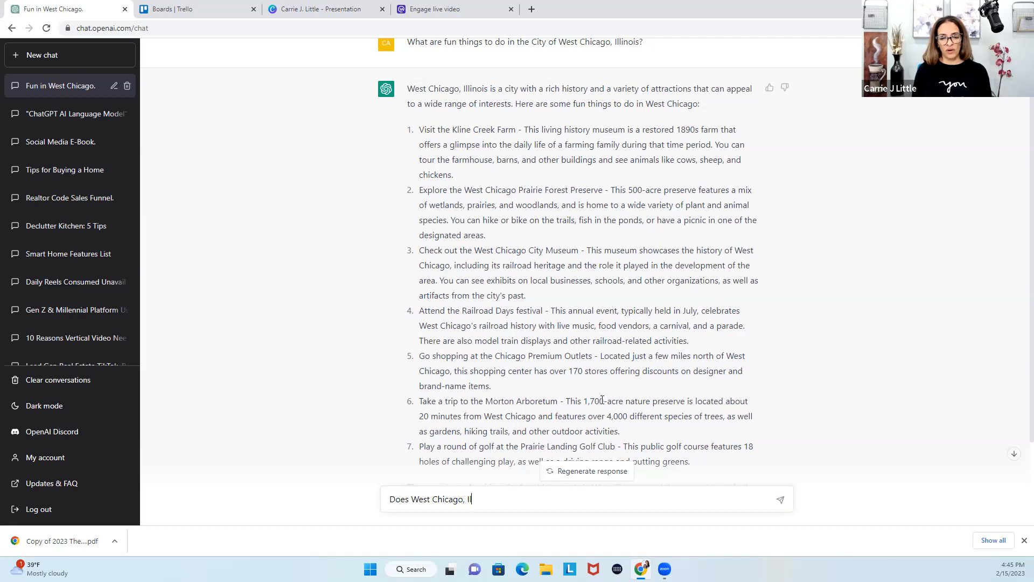
{"action": "type", "text": "have"}
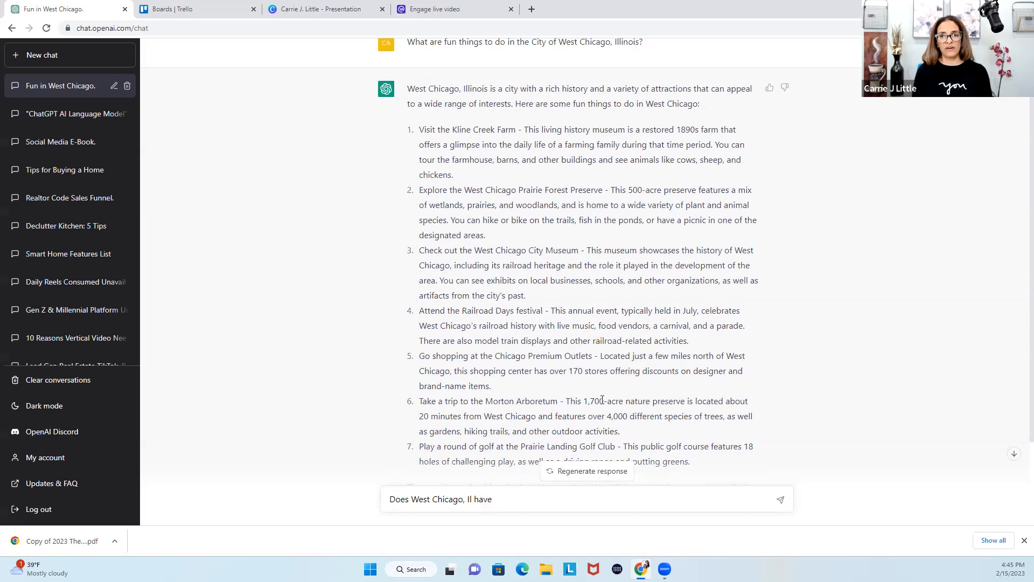
{"action": "type", "text": "programs"}
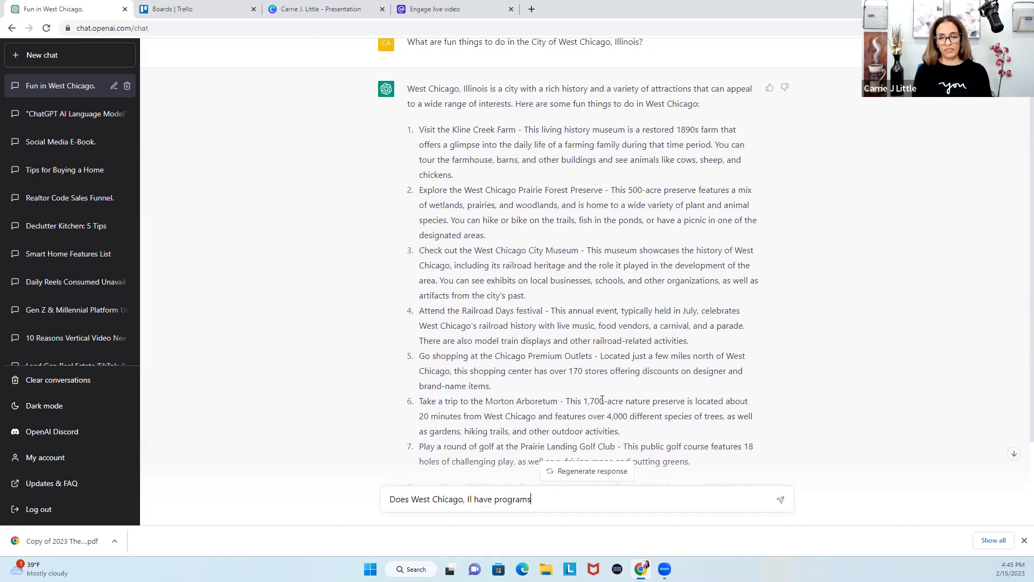
{"action": "type", "text": "for dual lan"}
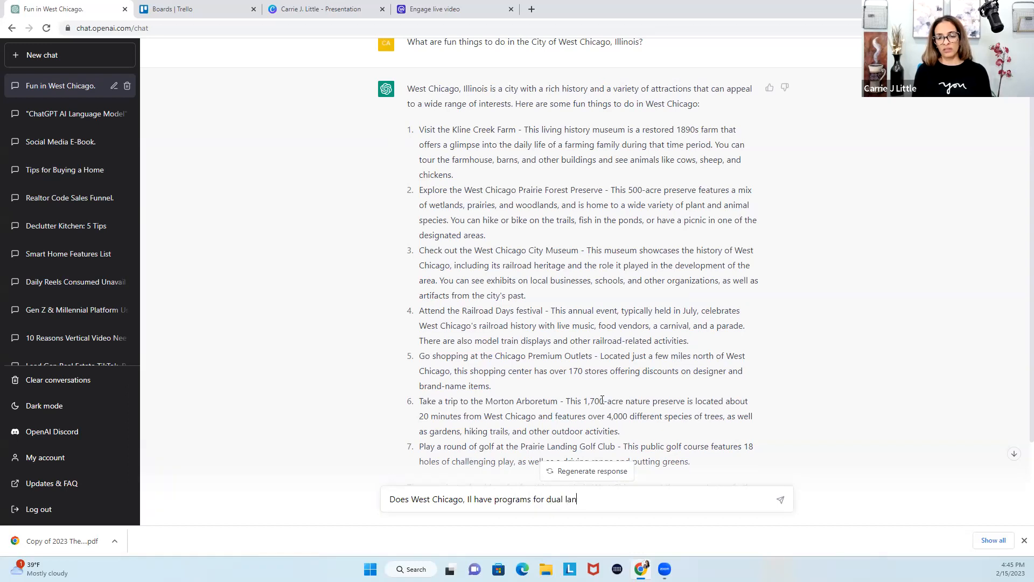
{"action": "type", "text": "guage in the"}
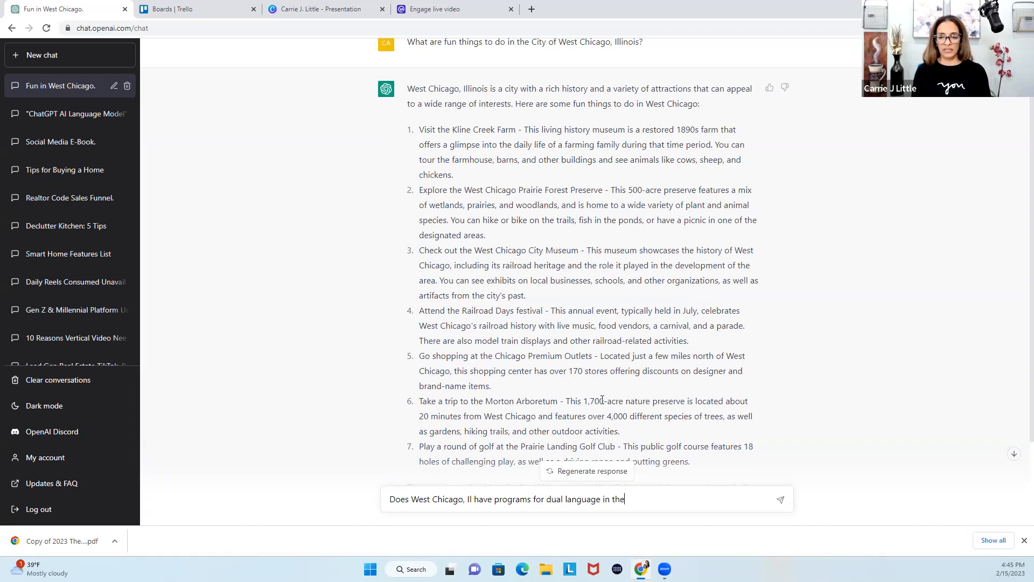
{"action": "type", "text": "schools?"}
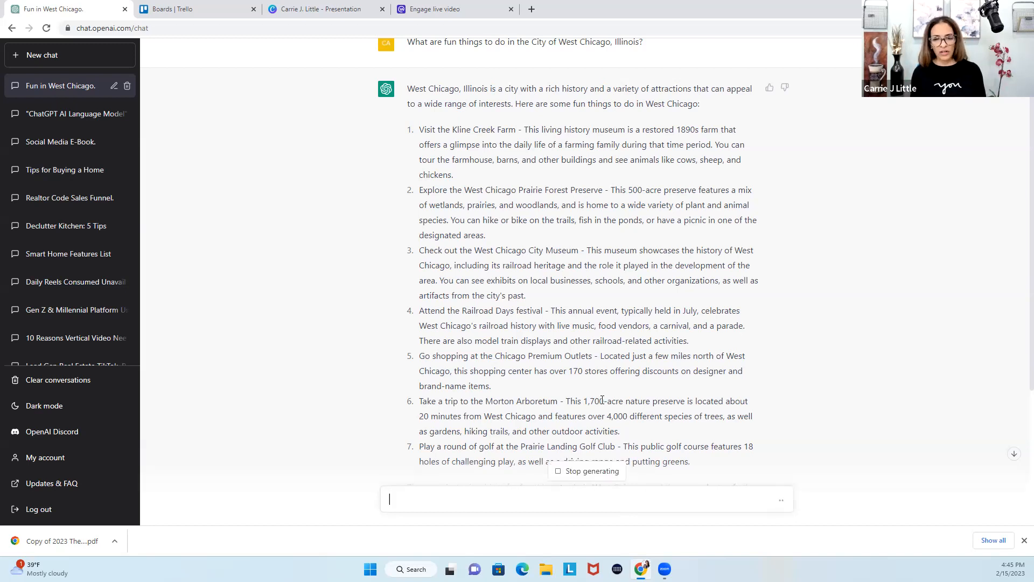
{"action": "mouse_move", "coordinate": [559, 370]}
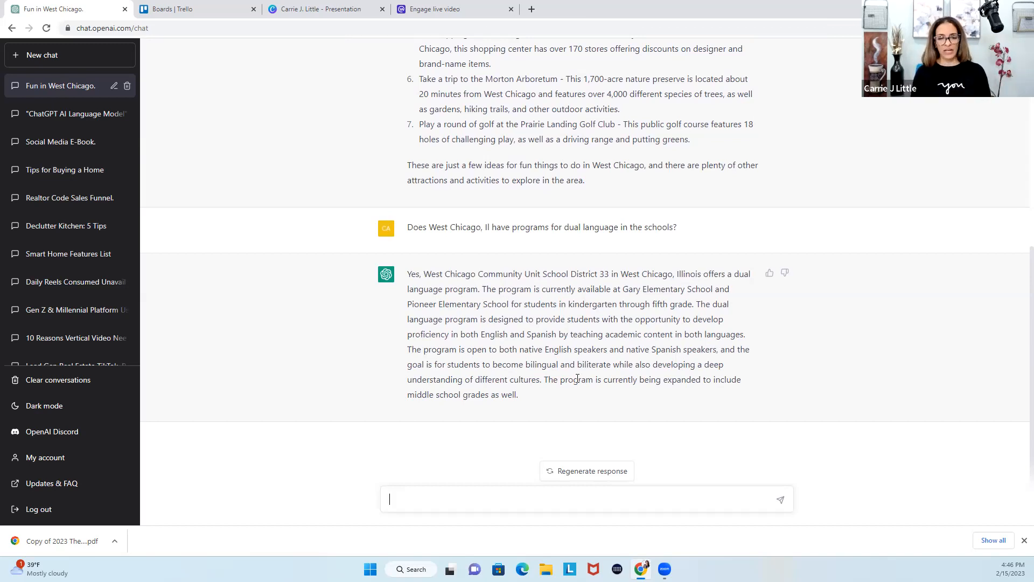
Step: Ask what programs the West Chicago, IL school district offers students and get the list
{"action": "type", "text": "What"}
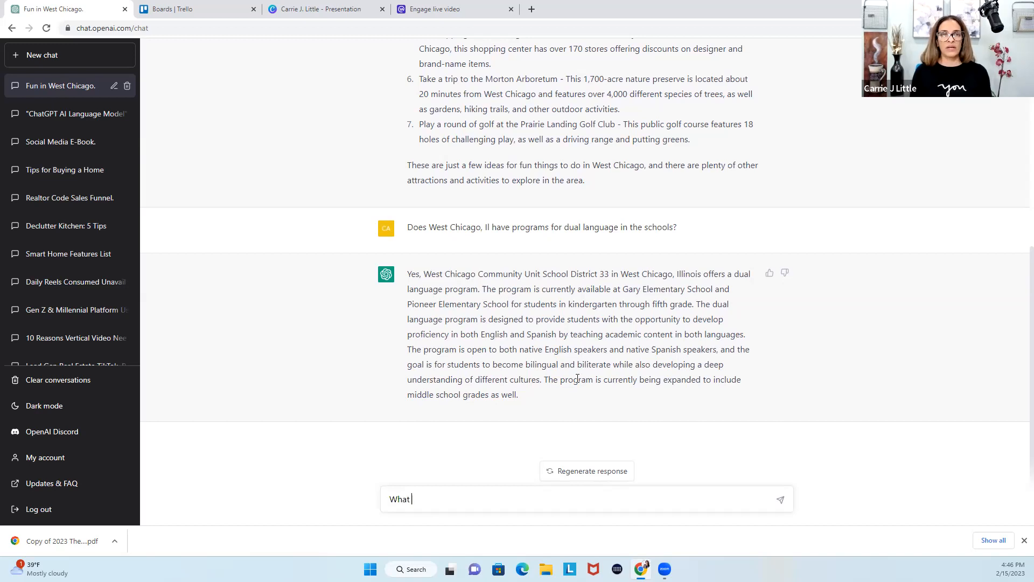
{"action": "type", "text": "programs"}
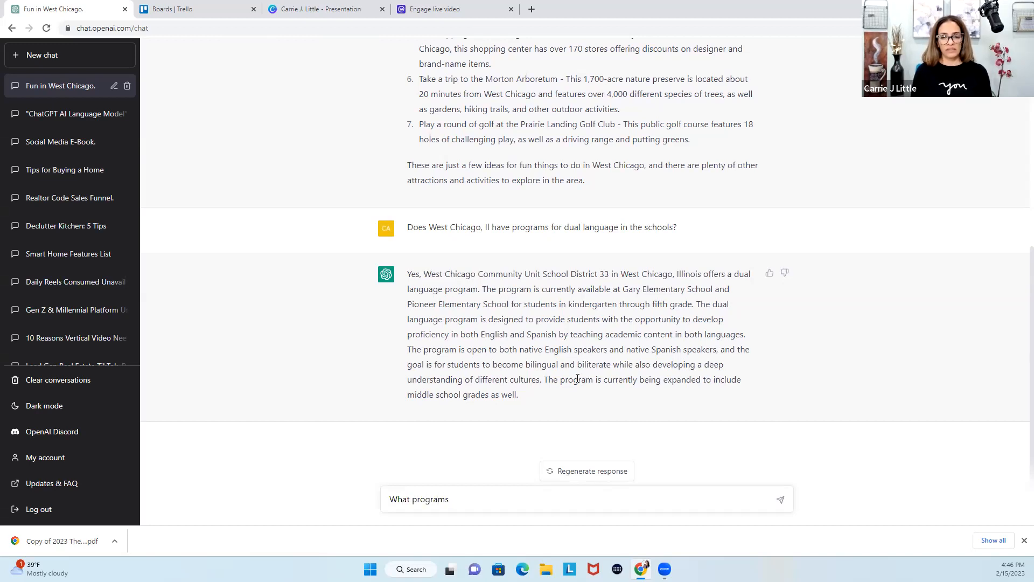
{"action": "type", "text": "does the city o"}
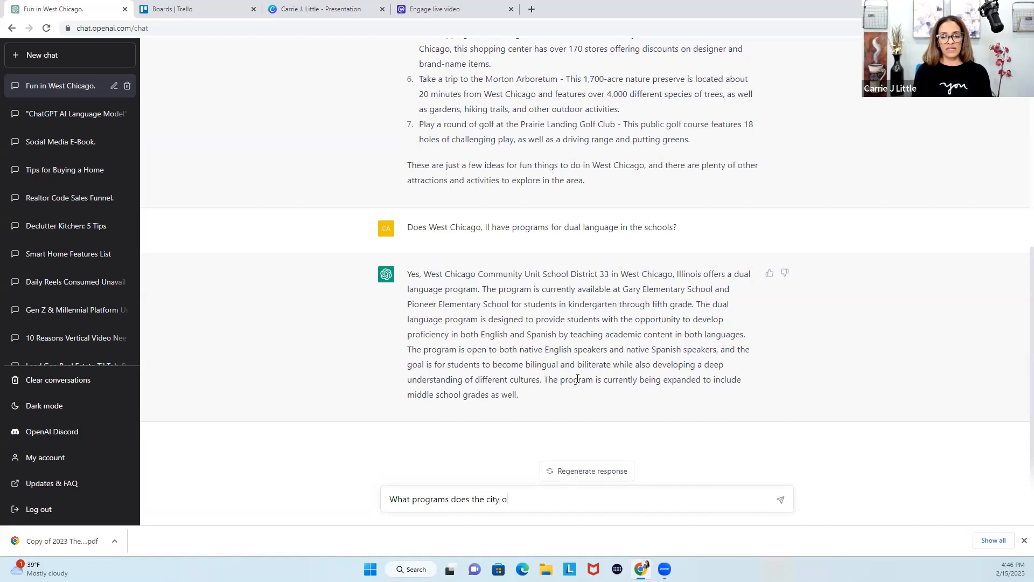
{"action": "type", "text": "f chicag"}
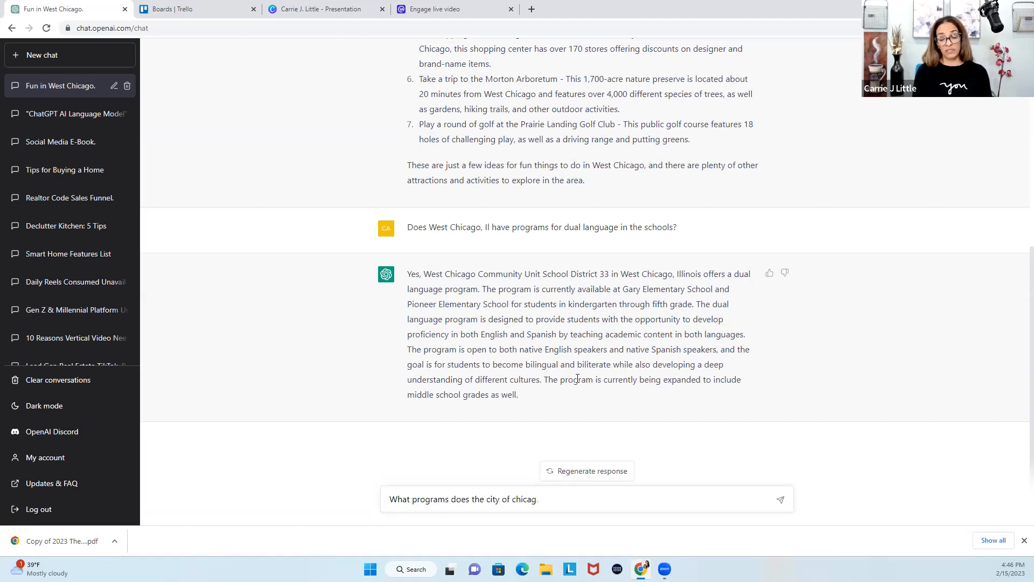
{"action": "type", "text": "wes"}
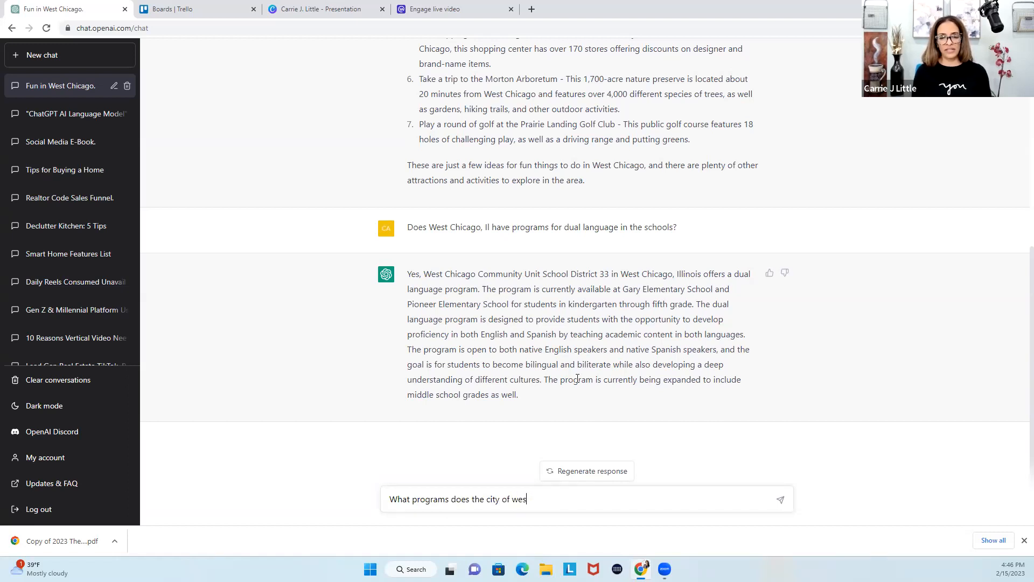
{"action": "type", "text": "t chicago, IL"}
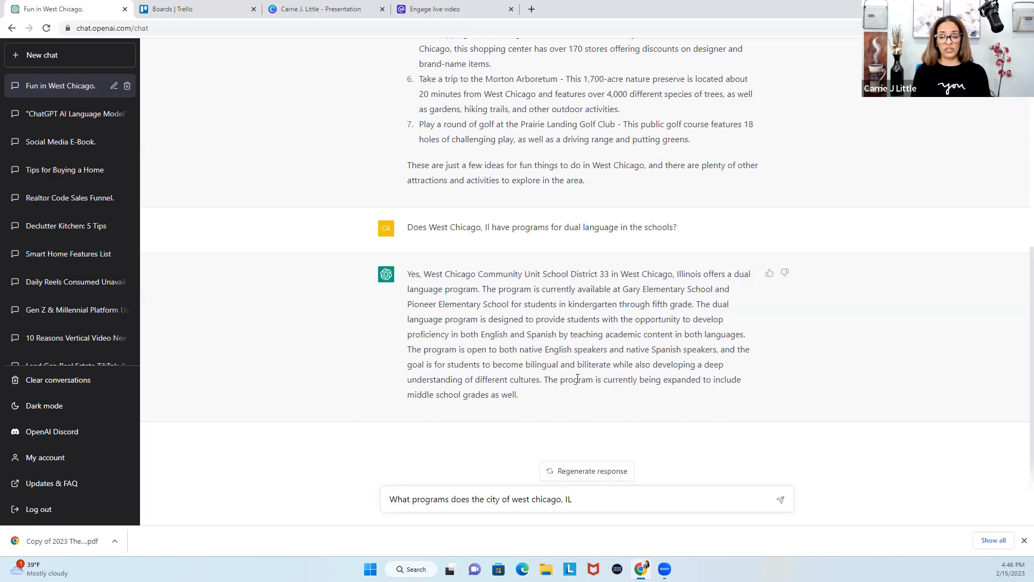
{"action": "type", "text": "school district have for"}
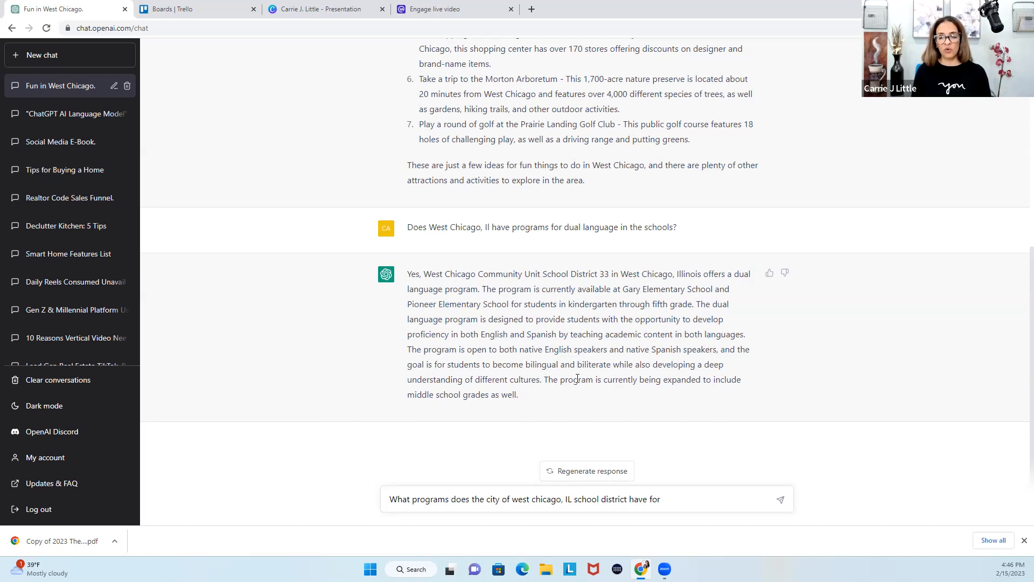
{"action": "type", "text": "stuent"}
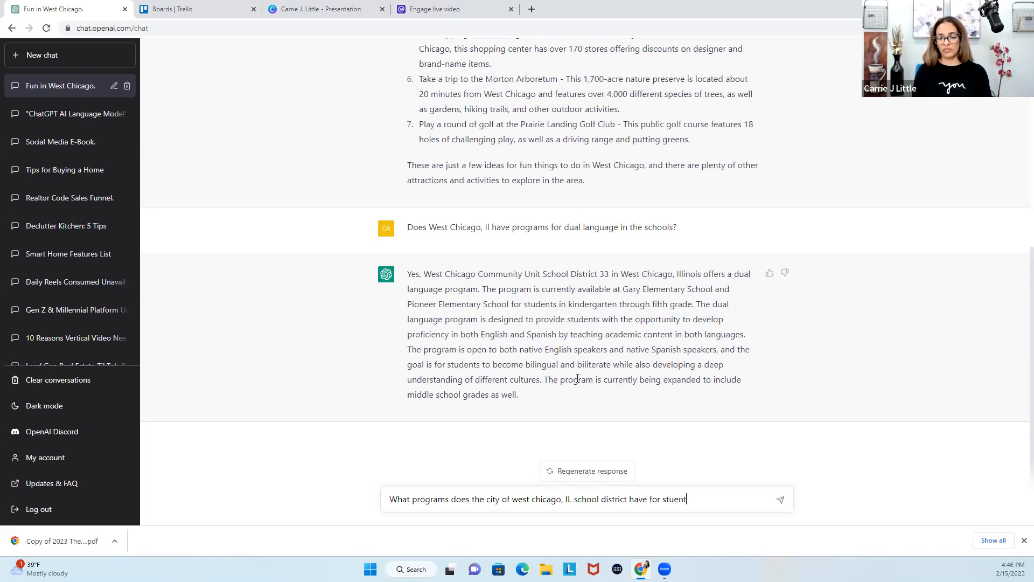
{"action": "key", "text": "Return"}
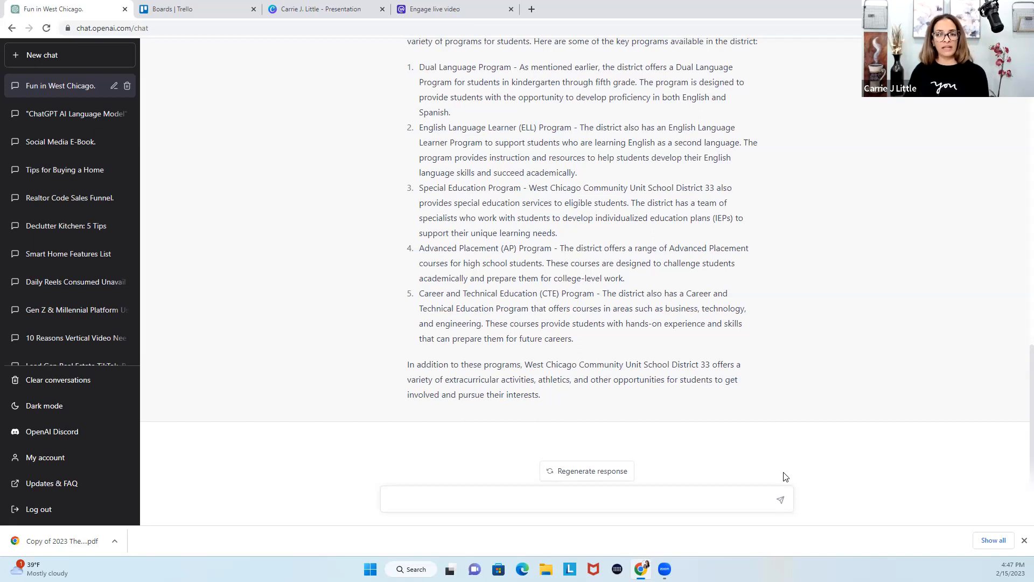
Step: Write the question about grant programs available to revive residential real estate, fixing the 'available' typo
{"action": "left_click", "coordinate": [586, 499]}
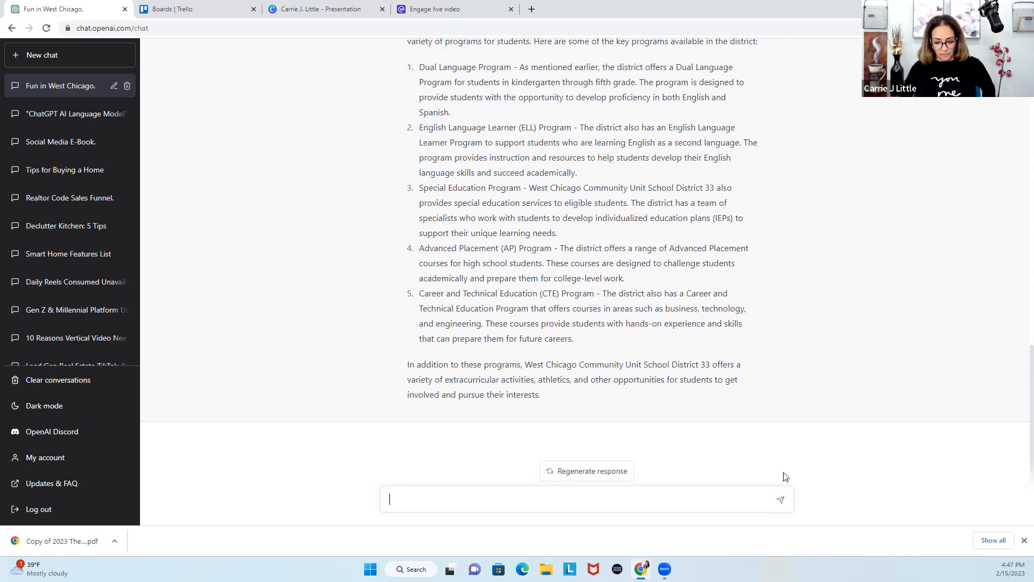
{"action": "type", "text": "Are there"}
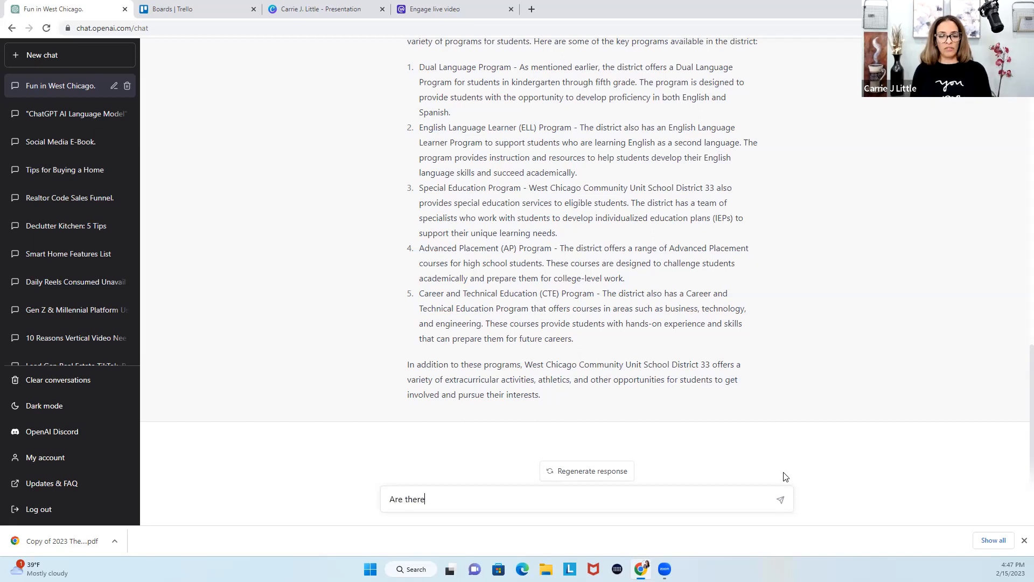
{"action": "type", "text": "grant progr"}
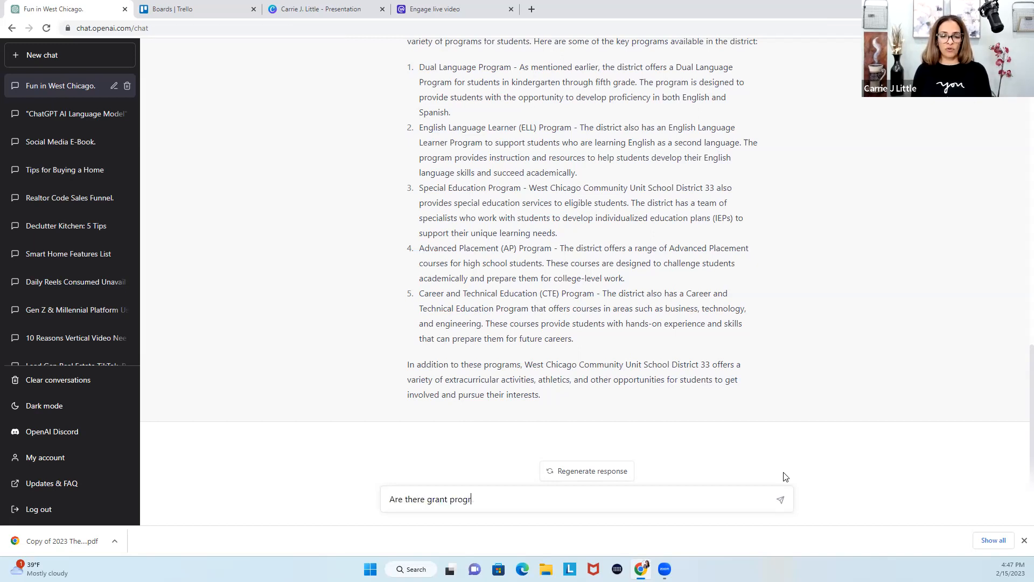
{"action": "type", "text": "ams availalbe"}
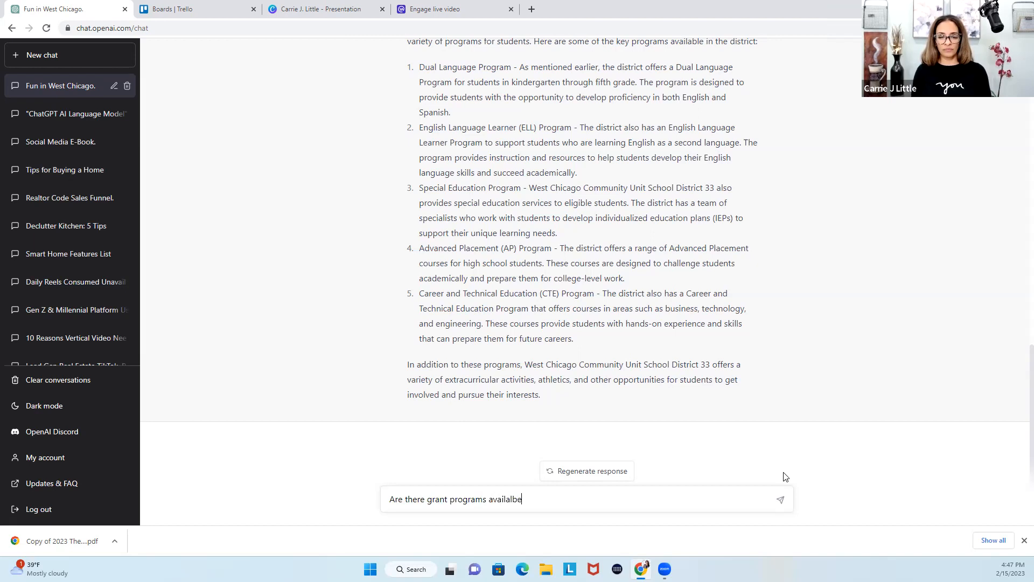
{"action": "key", "text": "Backspace"}
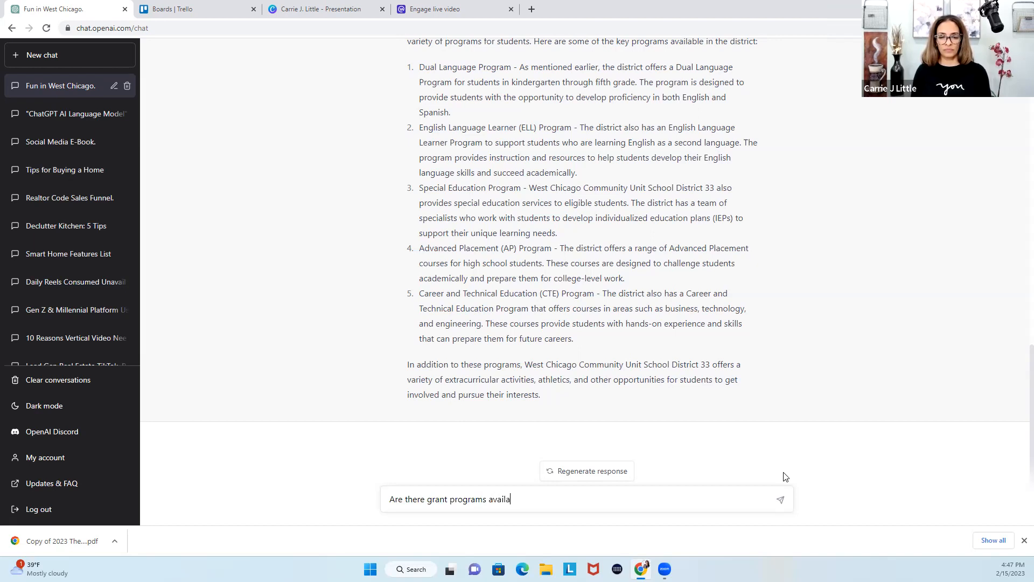
{"action": "type", "text": "ble to review"}
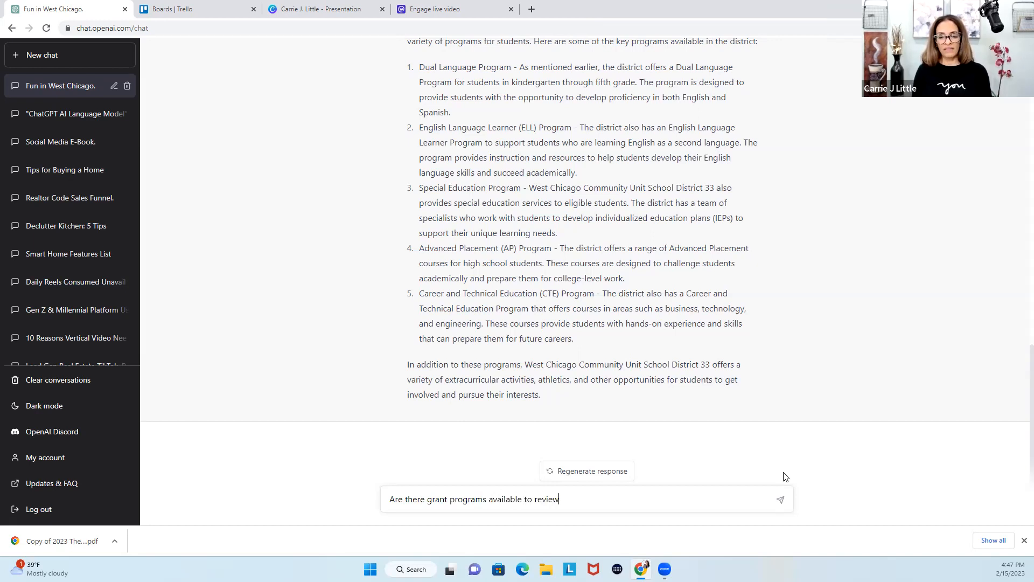
{"action": "type", "text": "revive"}
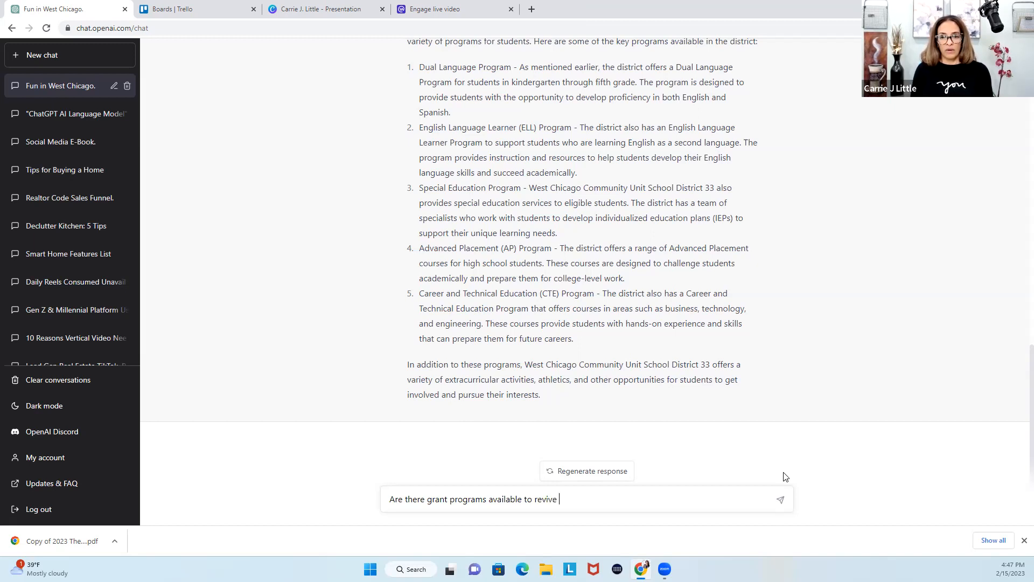
{"action": "type", "text": "resid"}
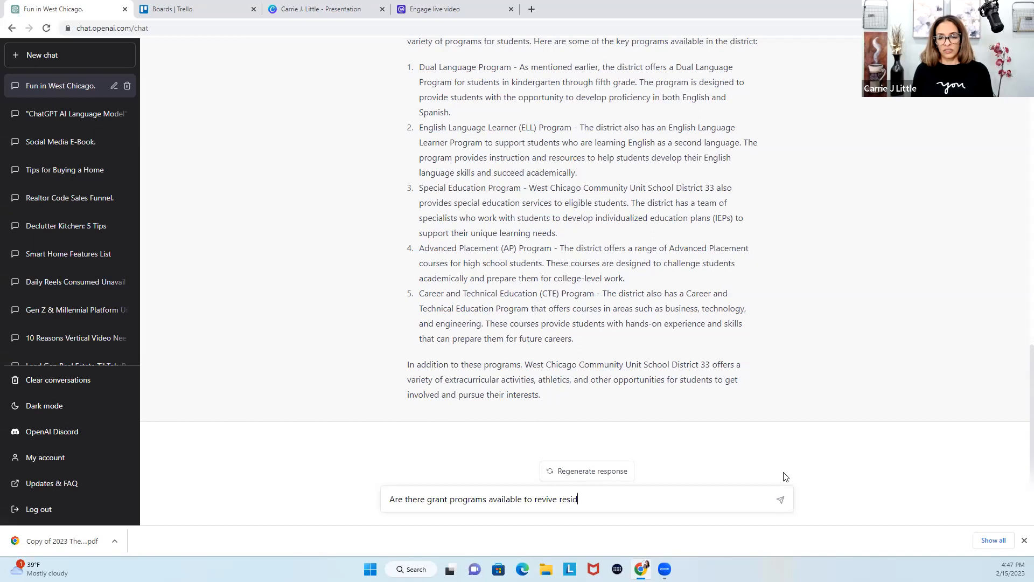
{"action": "type", "text": "ential"}
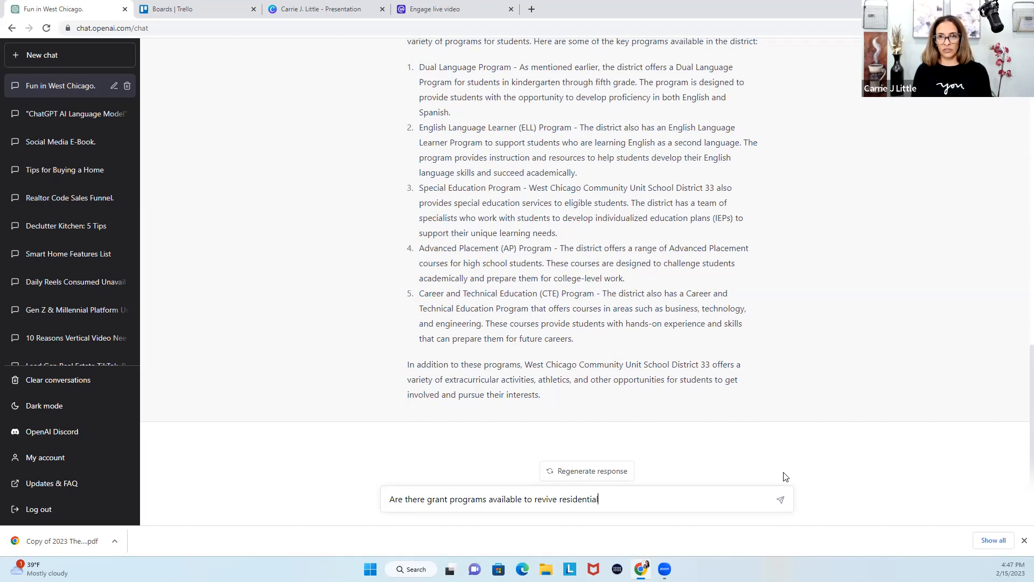
Step: Finish the question with 'real estate in the city of West Chicago, IL' and send it for the grant list
{"action": "type", "text": "real"}
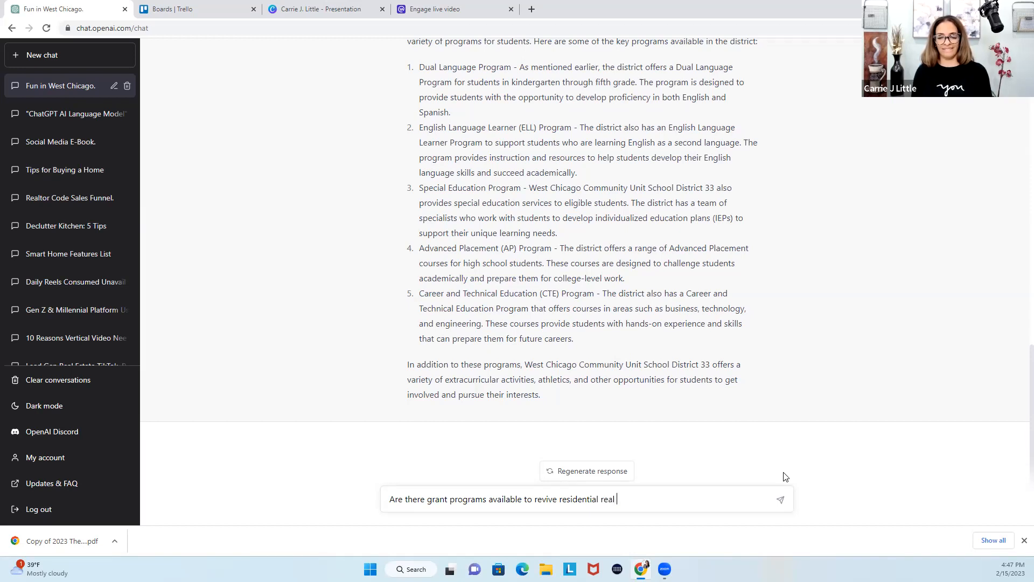
{"action": "type", "text": "estate in the"}
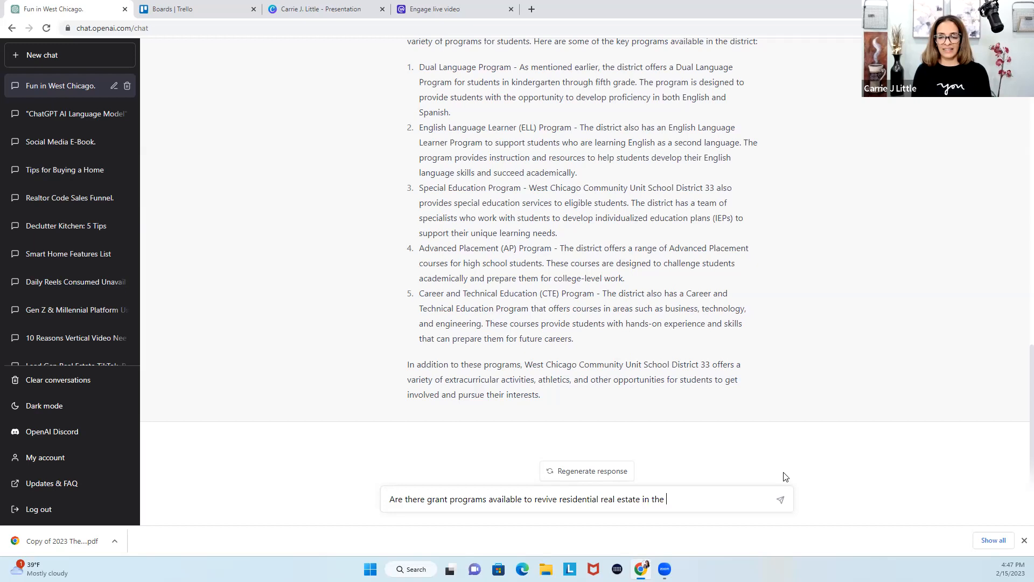
{"action": "type", "text": "city of West C"}
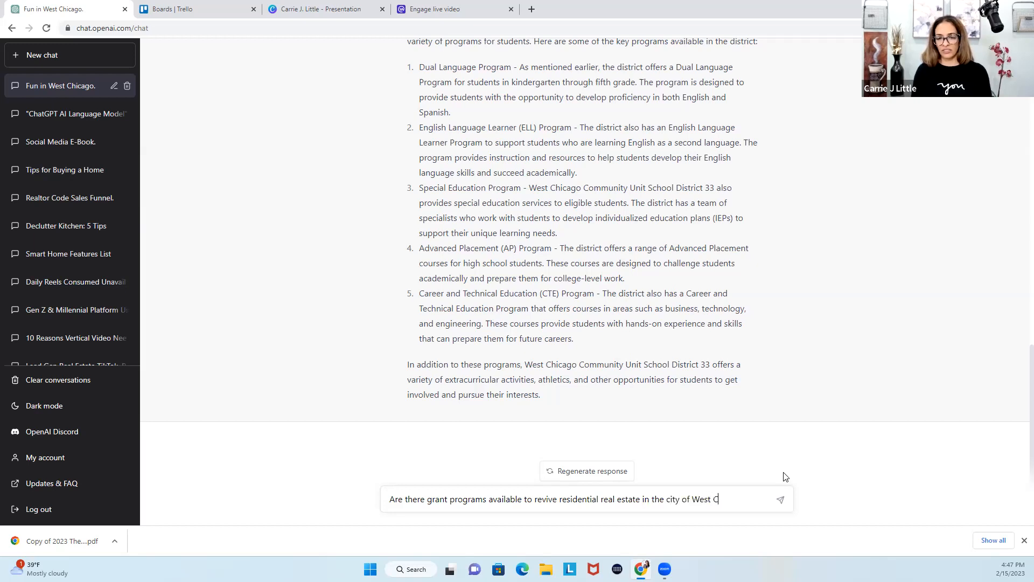
{"action": "type", "text": "hicago, IL"}
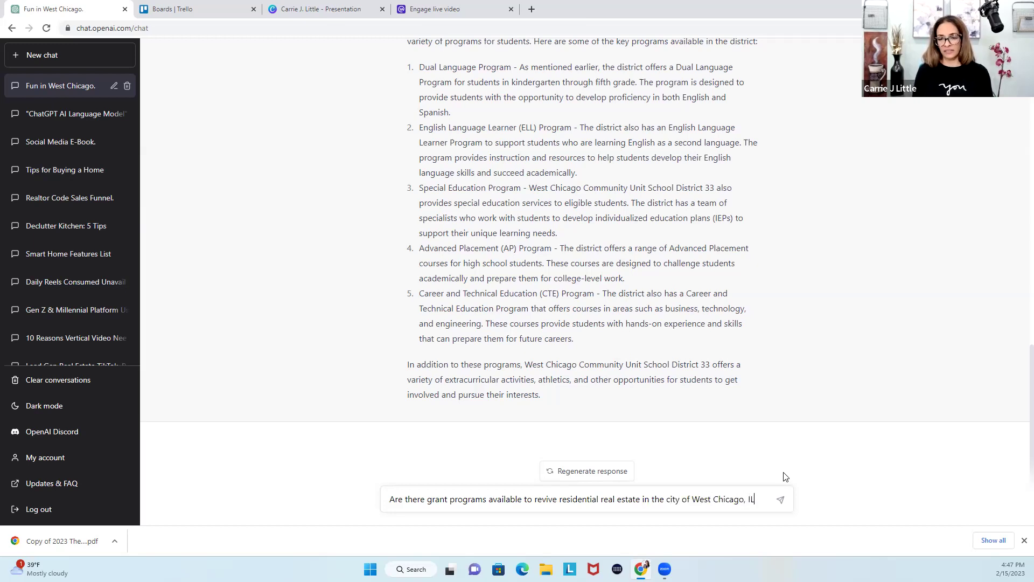
{"action": "left_click", "coordinate": [780, 499]}
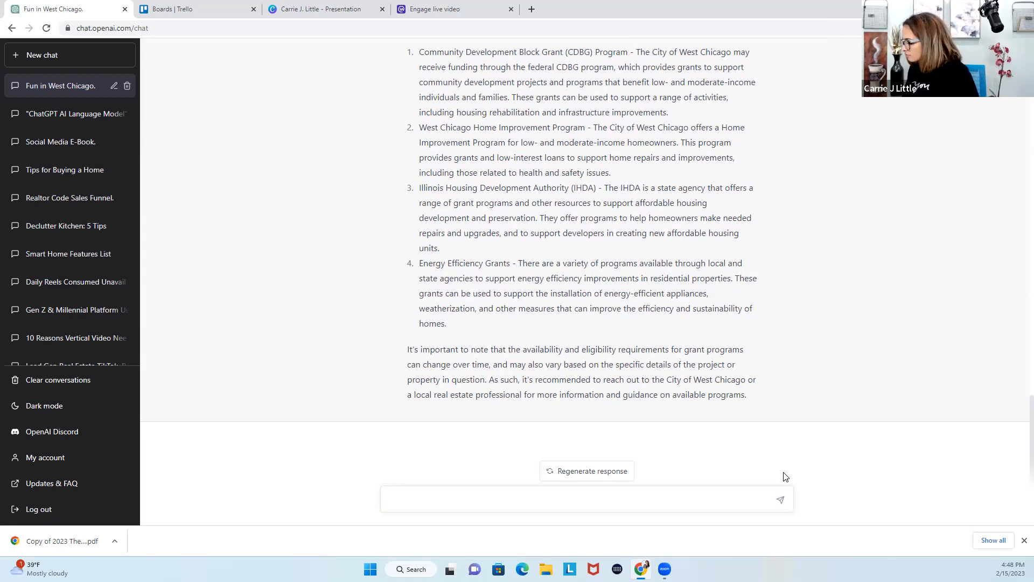
{"action": "left_click", "coordinate": [587, 499]}
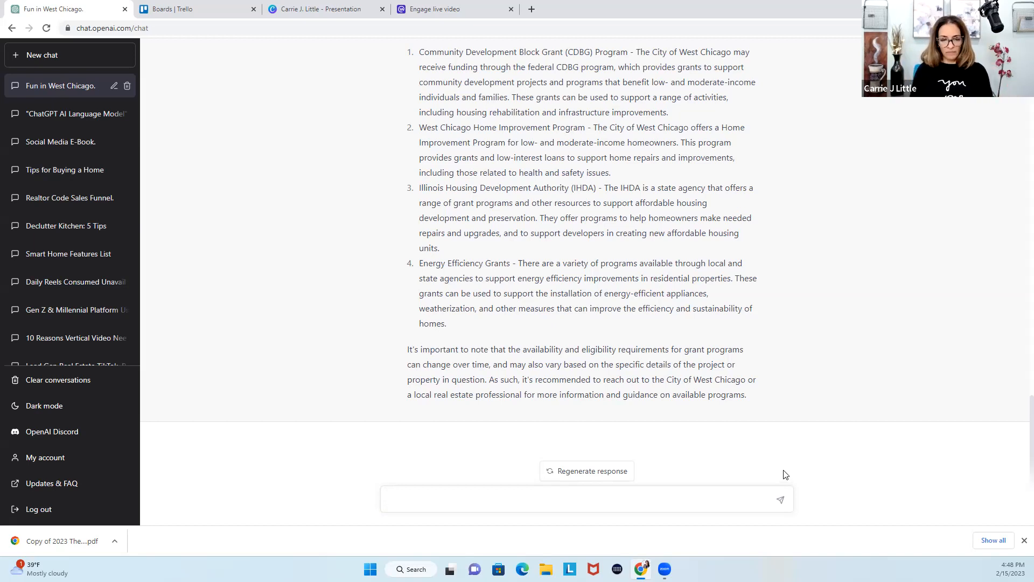
Step: Ask what fun things there are to do for kids in West Chicago, Il and get the ideas list
{"action": "type", "text": "What are fun thing"}
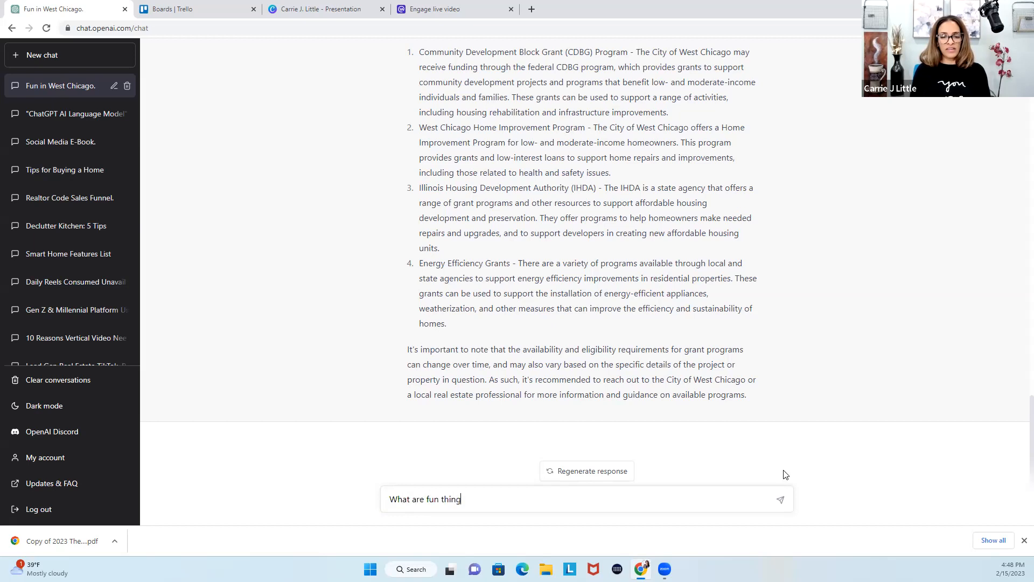
{"action": "type", "text": "s to do in the city of west chicag"}
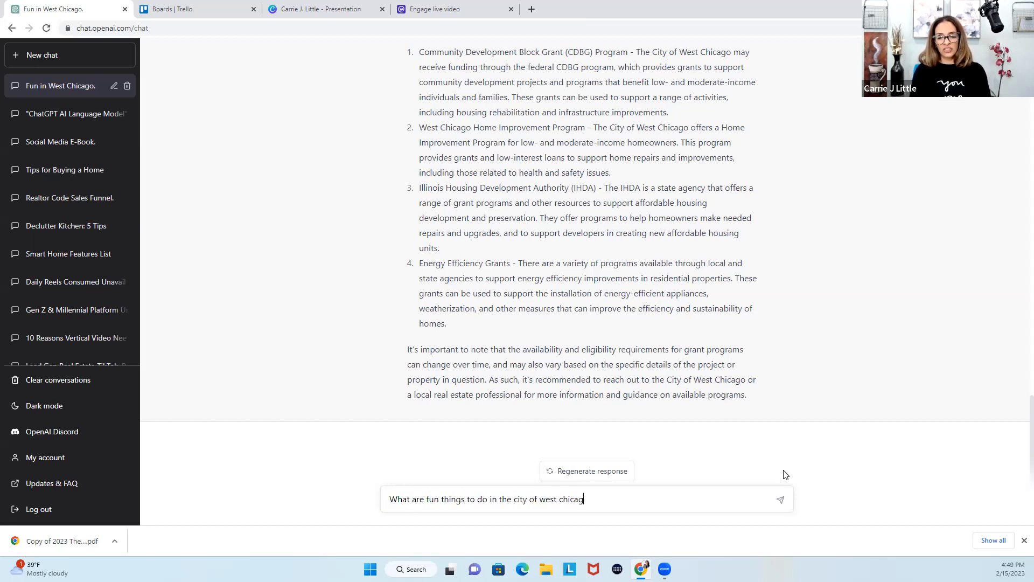
{"action": "type", "text": "o, Il fo"}
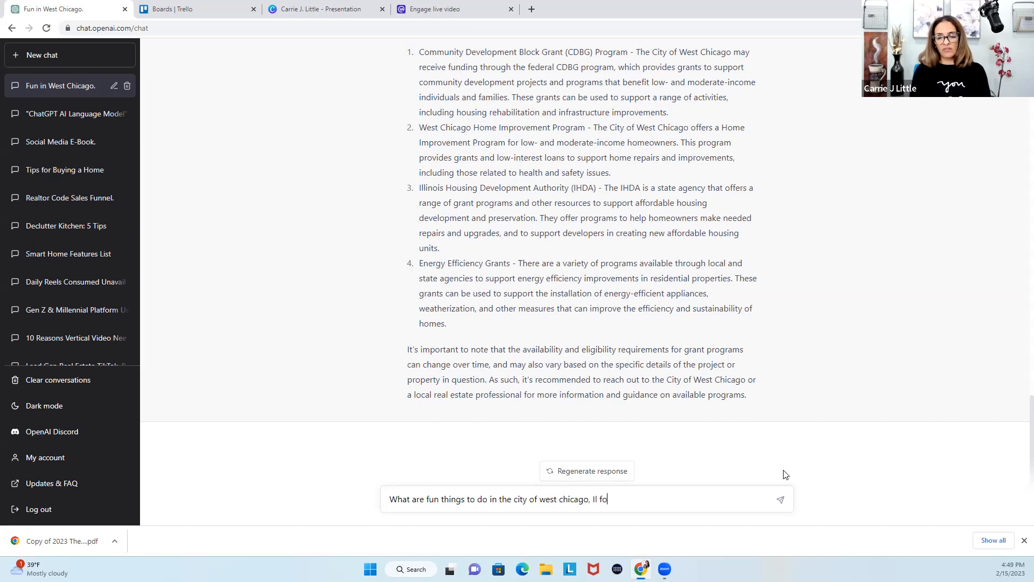
{"action": "type", "text": "r kids in the"}
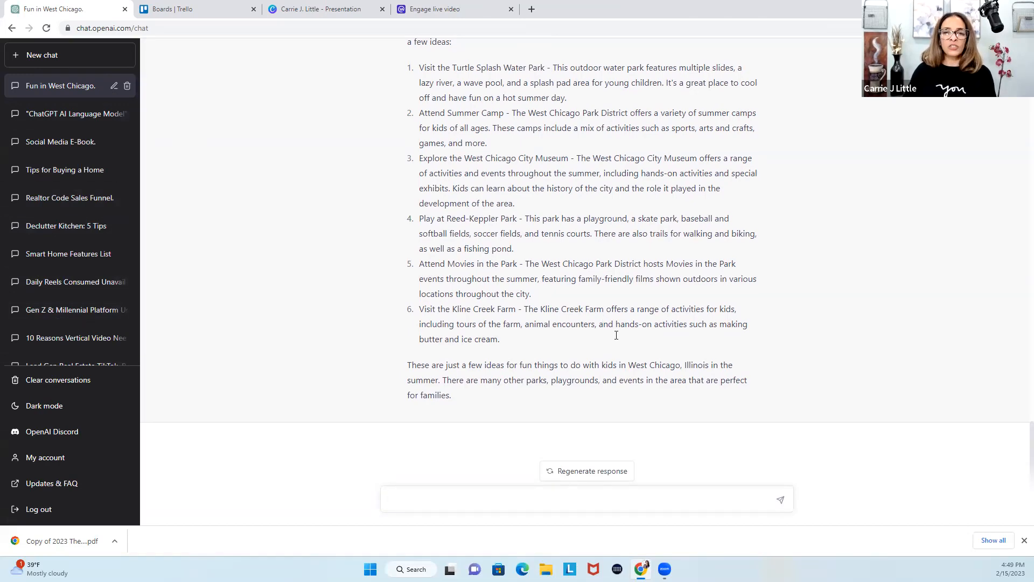
{"action": "scroll", "scroll_direction": "down", "scroll_amount": 3}
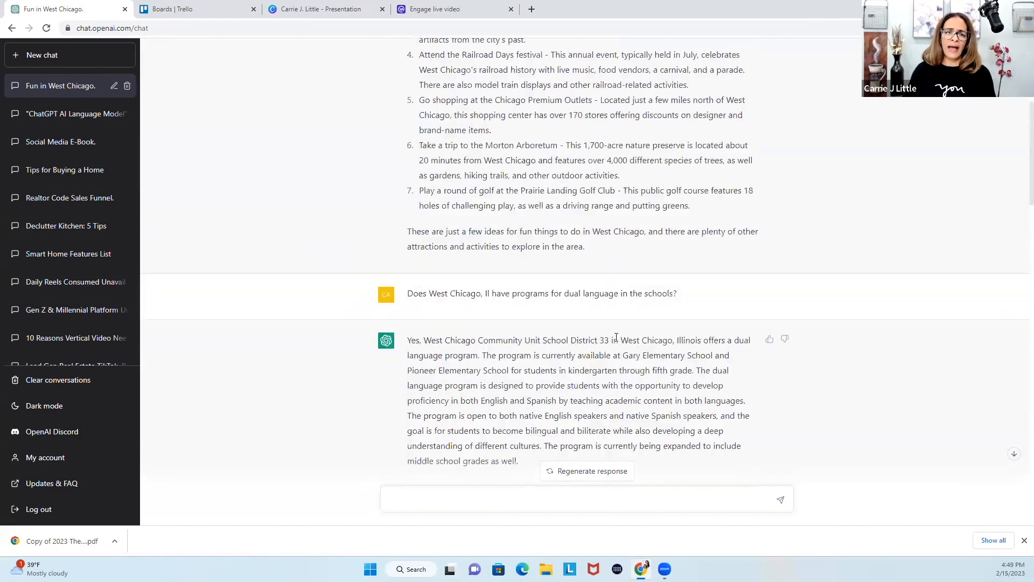
Step: Switch to Trello and bring up the YouTube board
{"action": "left_click", "coordinate": [192, 8]}
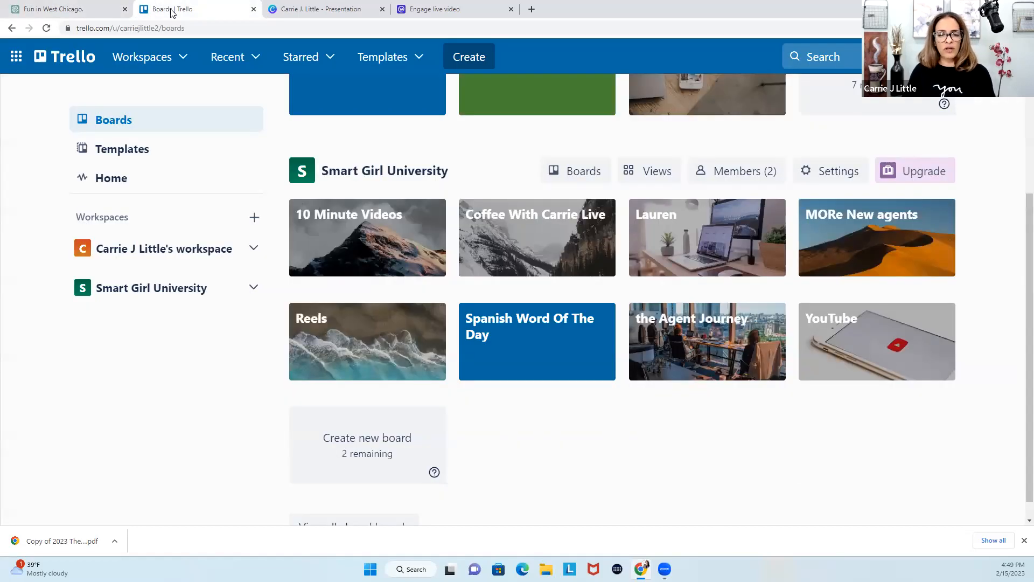
{"action": "mouse_move", "coordinate": [387, 460]}
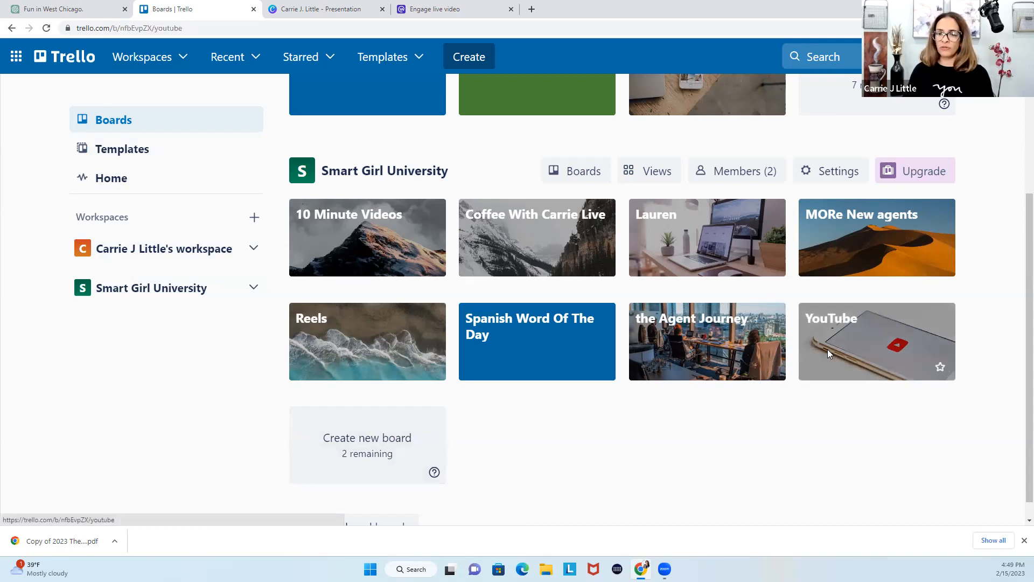
{"action": "left_click", "coordinate": [877, 342]}
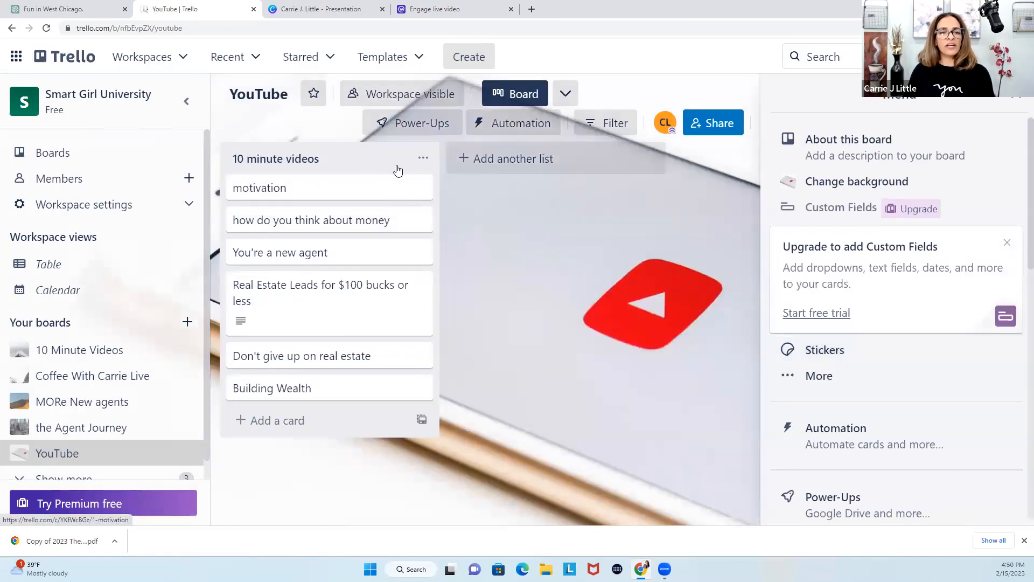
Step: Create a new list named 'West Chicago Expert' on the board and close the list composer
{"action": "left_click", "coordinate": [513, 159]}
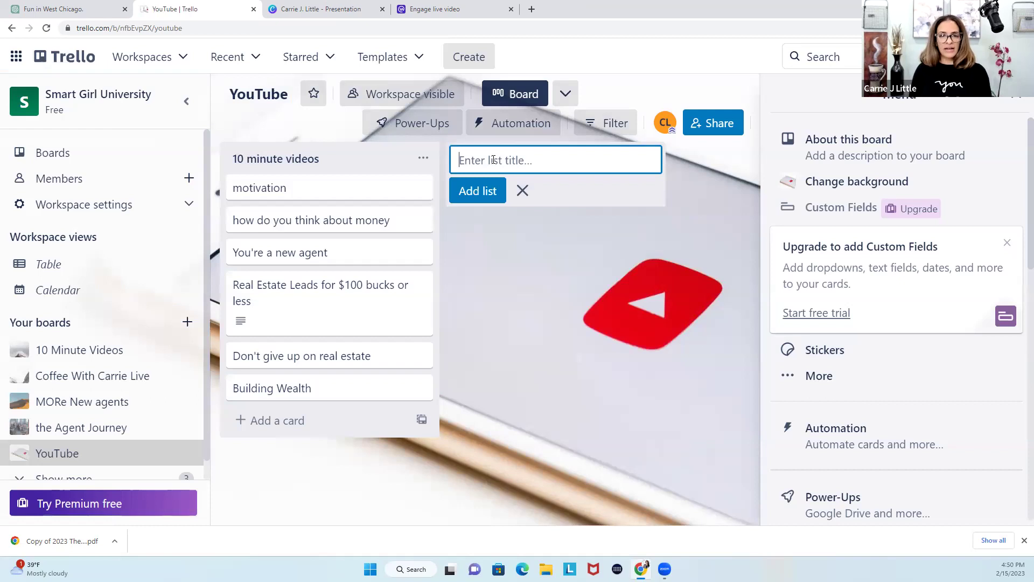
{"action": "type", "text": "West Chic"}
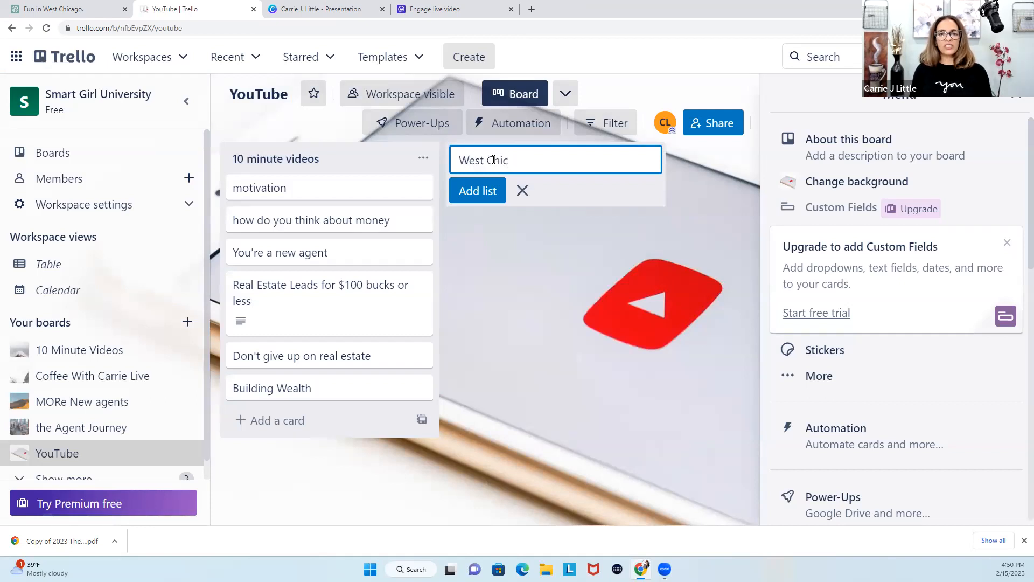
{"action": "type", "text": "ago Esper"}
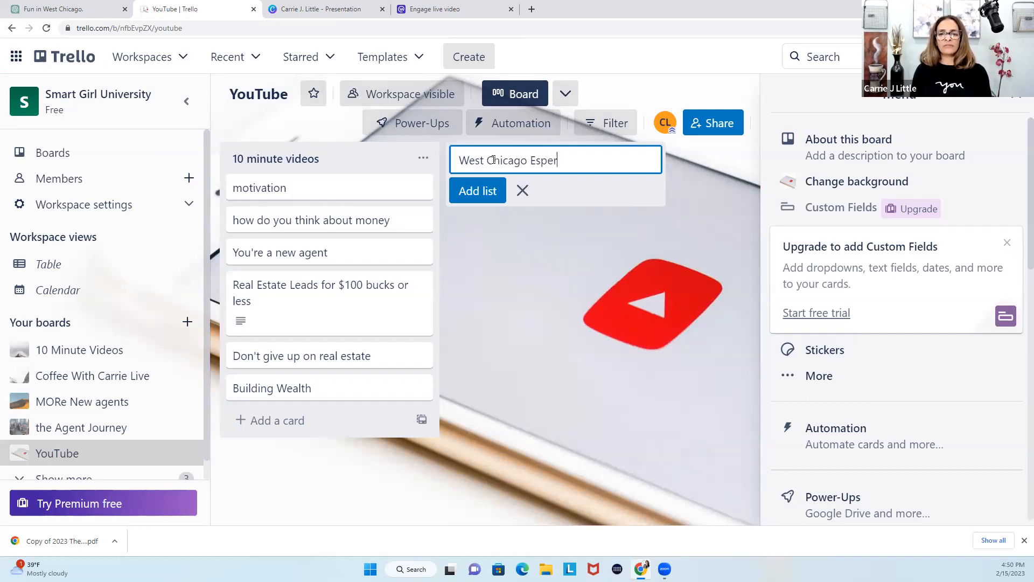
{"action": "type", "text": "t"}
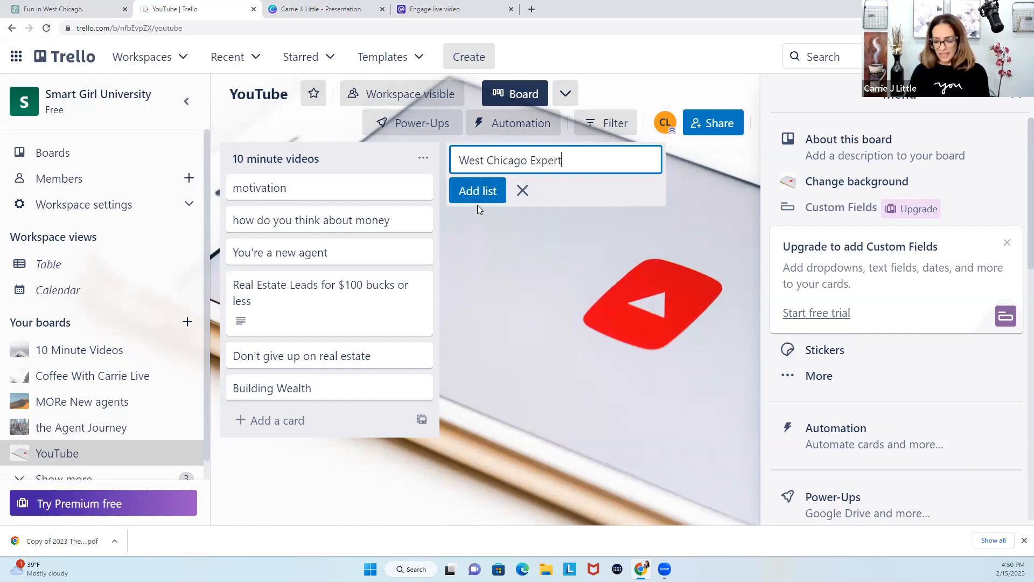
{"action": "left_click", "coordinate": [477, 191]}
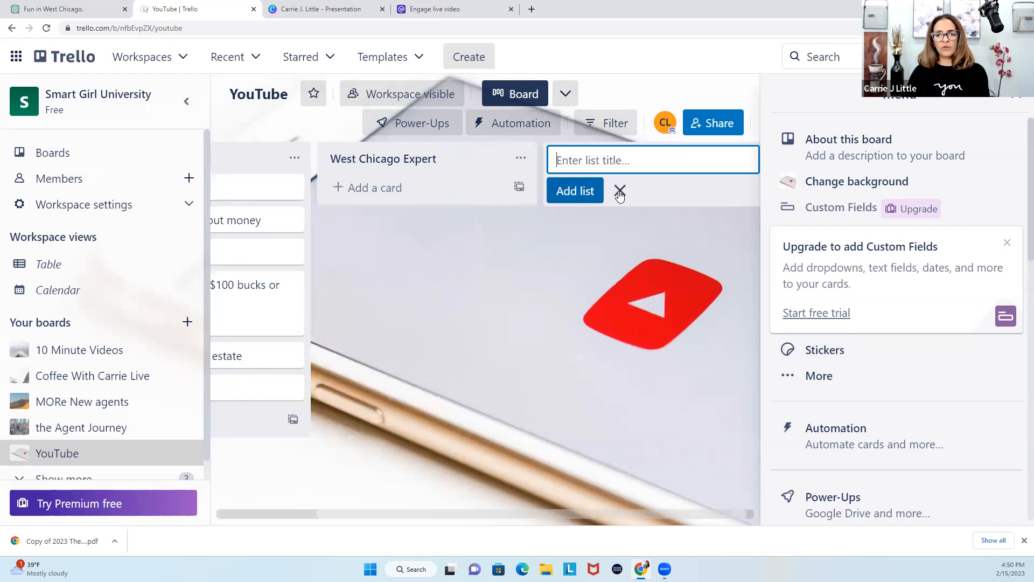
{"action": "left_click", "coordinate": [619, 193]}
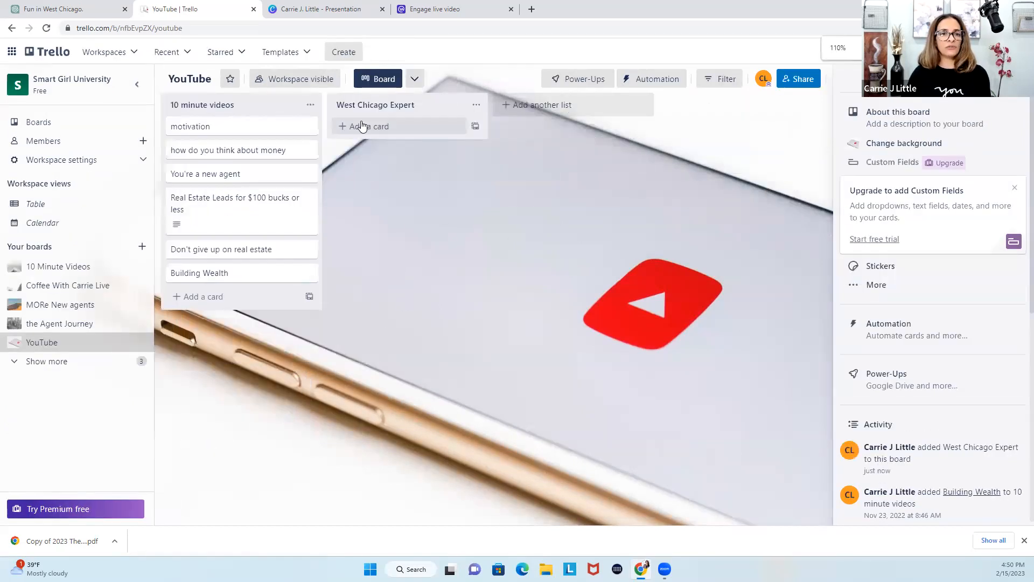
Step: Add a card titled with ChatGPT's intro 'West Chicago, Illinois is a city with a rich history...'
{"action": "left_click", "coordinate": [365, 127]}
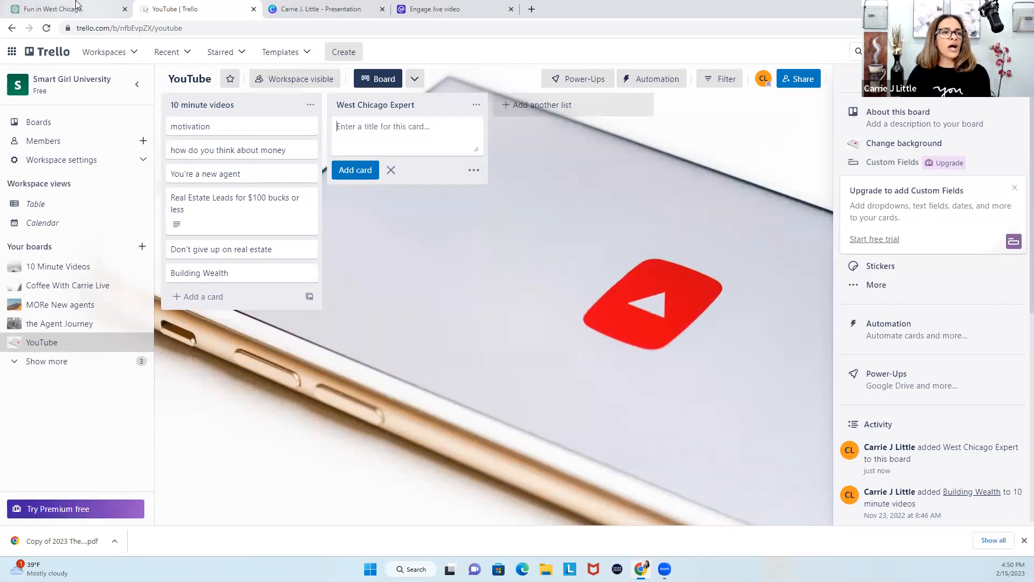
{"action": "left_click", "coordinate": [63, 9]}
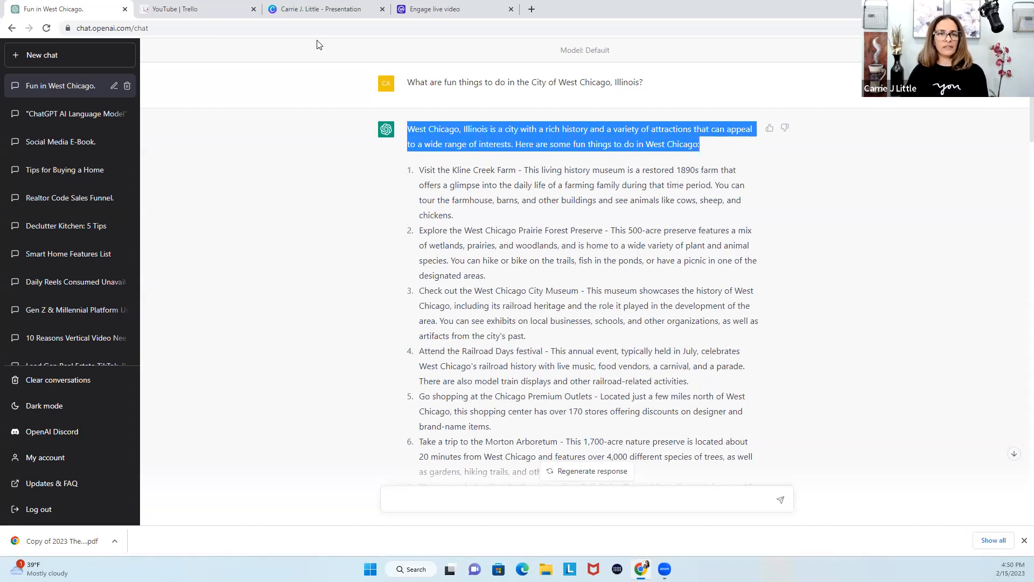
{"action": "left_click", "coordinate": [197, 9]}
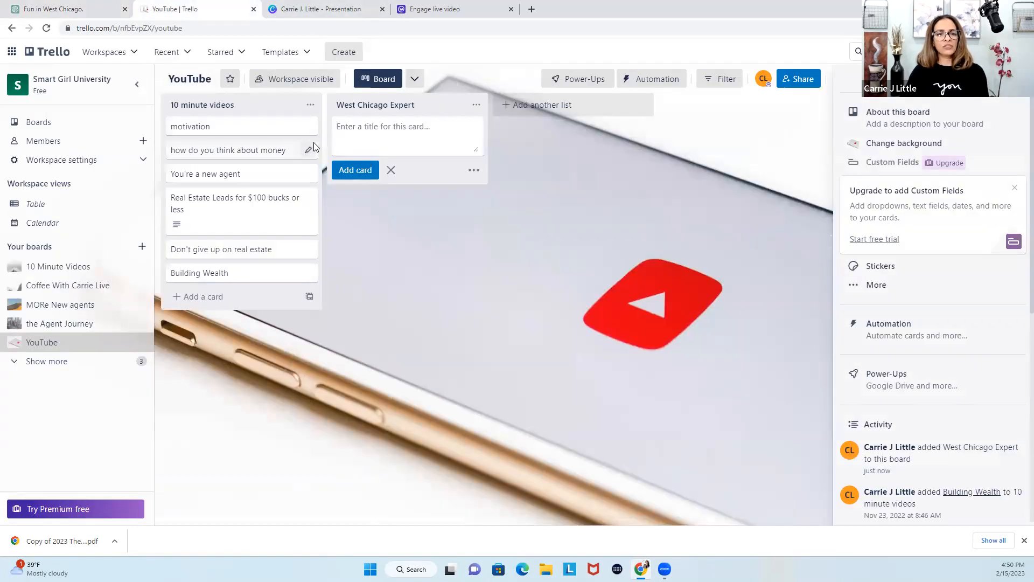
{"action": "type", "text": "West Chicago, Illinois is a city with a rich history and a variety of attractions that can appeal to a wide range of interests. Here are some fun things to do in West Chicago:"}
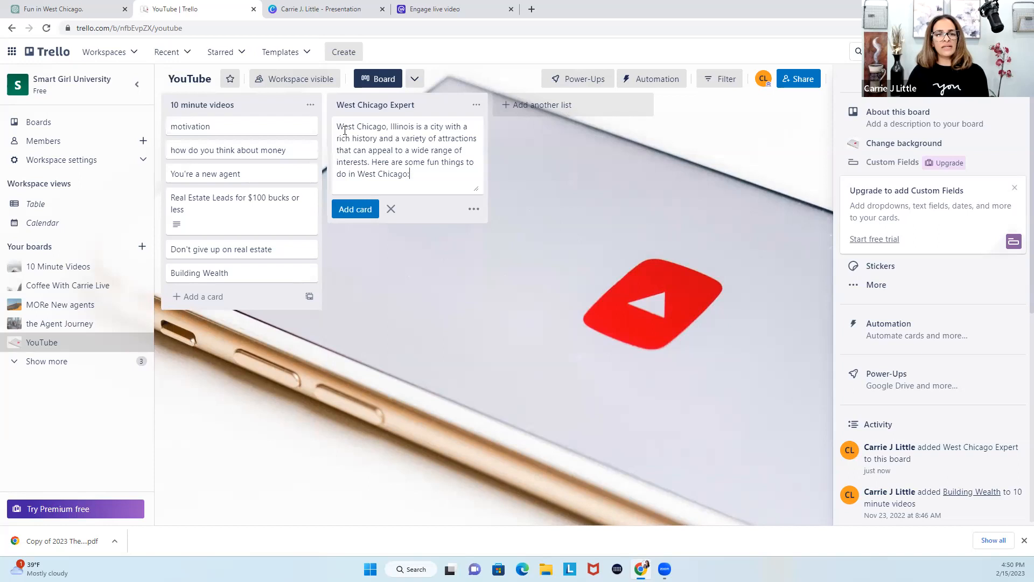
{"action": "left_click", "coordinate": [475, 107]}
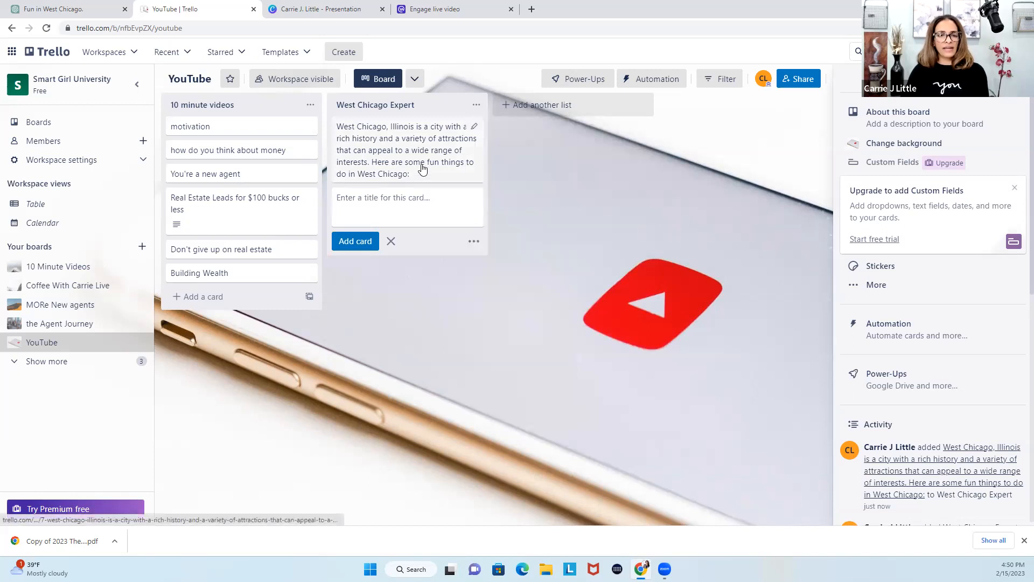
{"action": "mouse_move", "coordinate": [471, 149]}
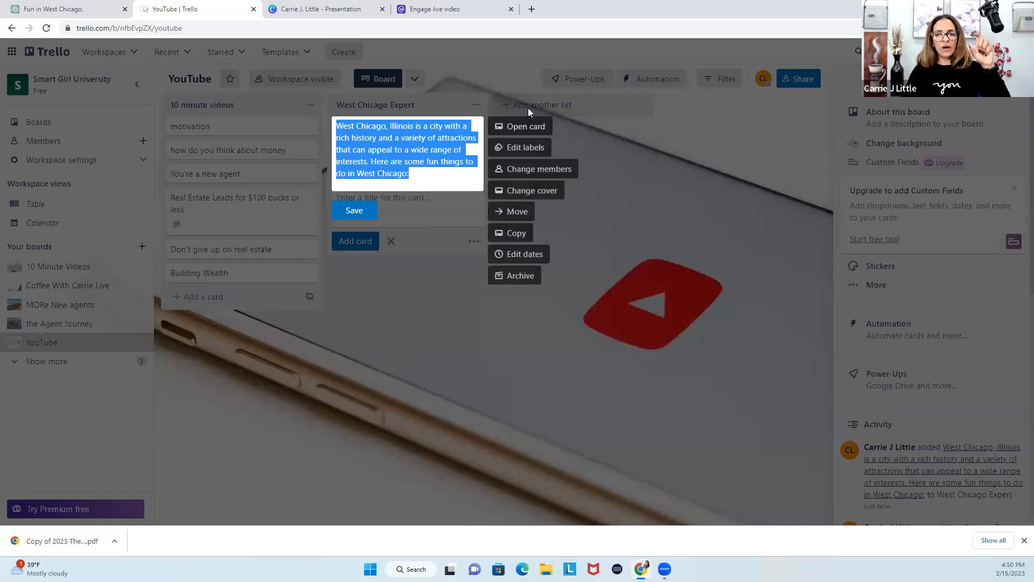
Step: Copy ChatGPT's numbered list of fun attractions into the card's description and save it
{"action": "left_click", "coordinate": [526, 126]}
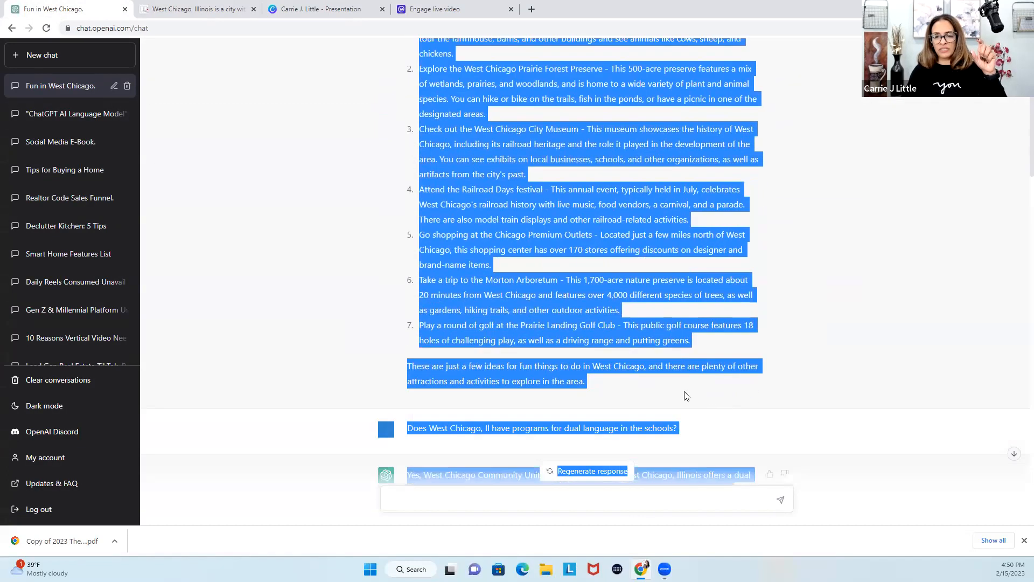
{"action": "scroll", "scroll_direction": "down", "scroll_amount": 3}
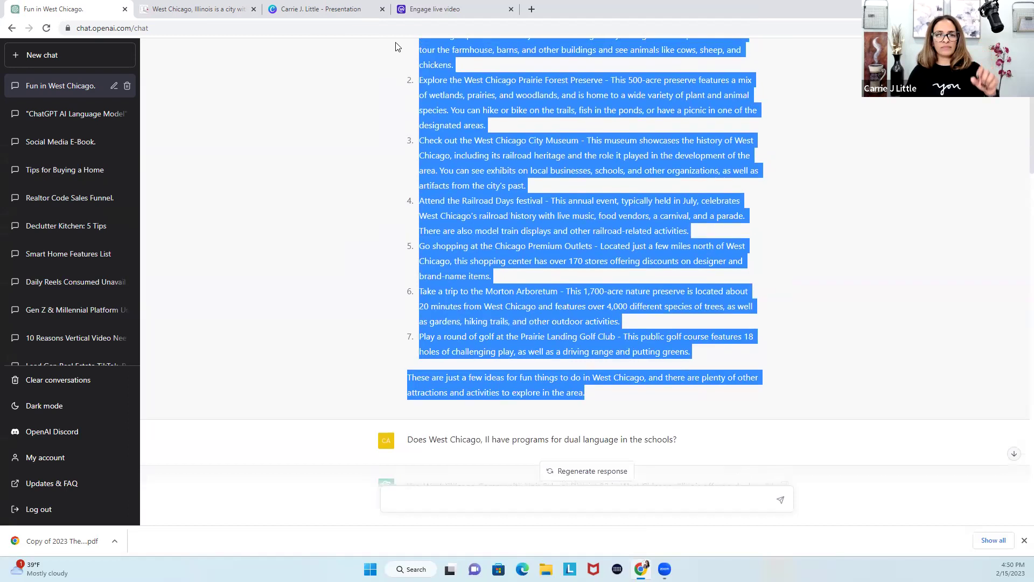
{"action": "scroll", "scroll_direction": "up", "scroll_amount": 3}
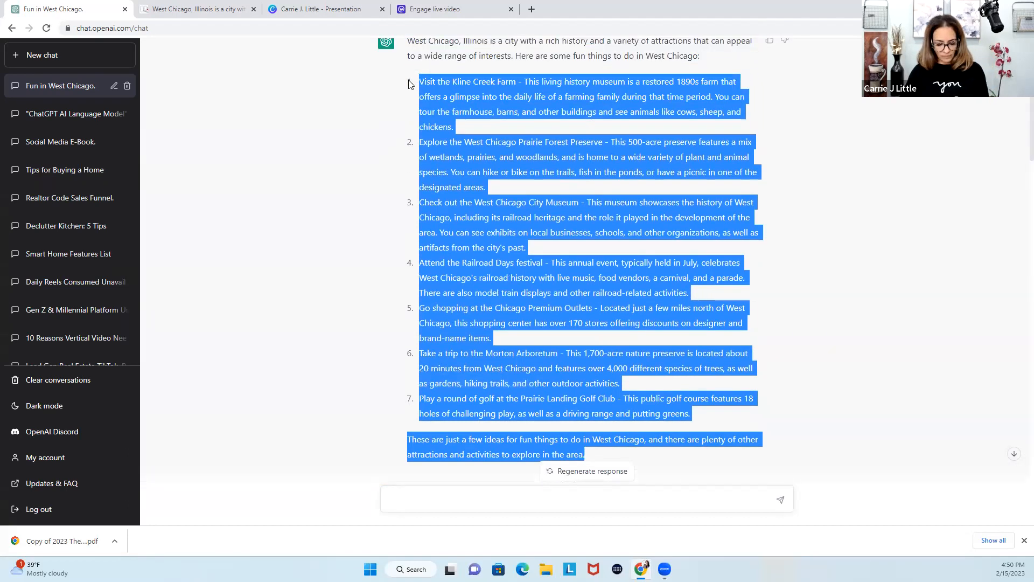
{"action": "left_click", "coordinate": [197, 9]}
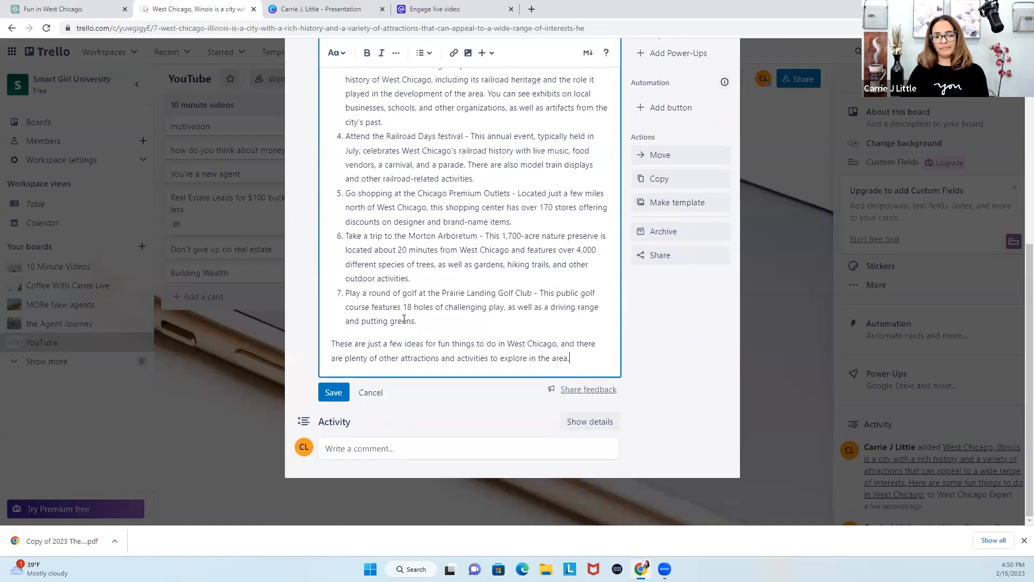
{"action": "left_click", "coordinate": [333, 392]}
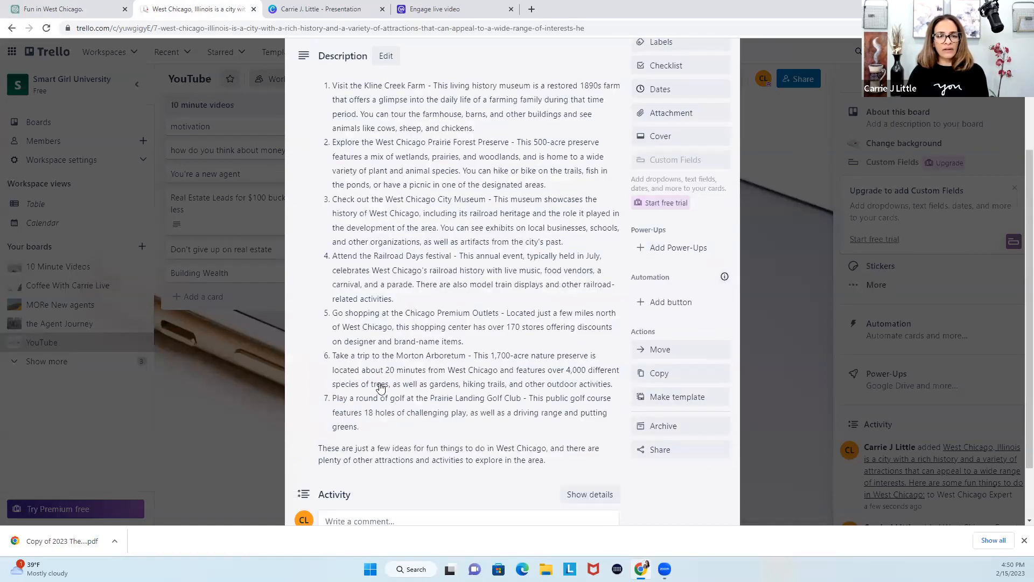
{"action": "scroll", "scroll_direction": "up", "scroll_amount": 3}
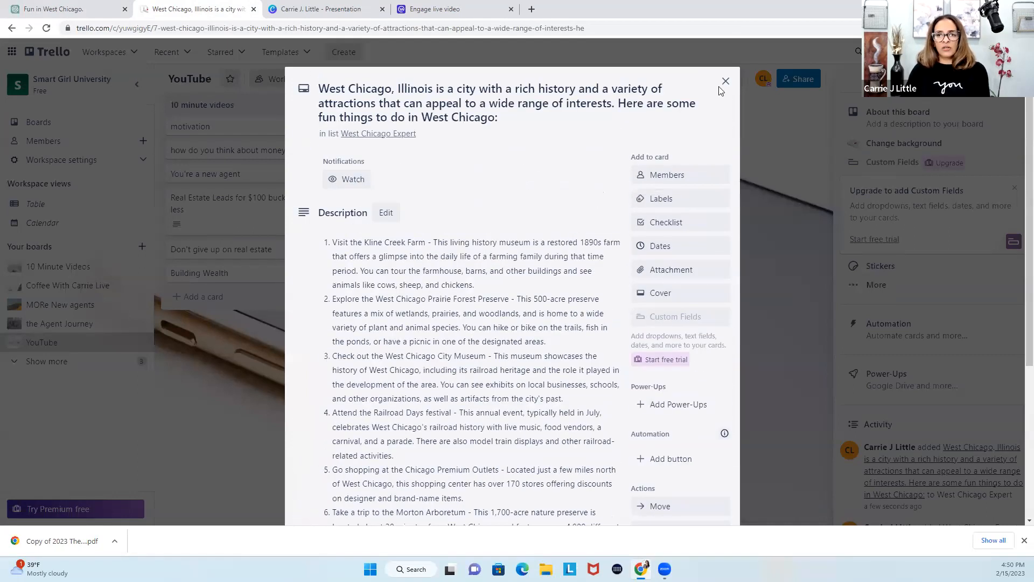
{"action": "left_click", "coordinate": [726, 81]}
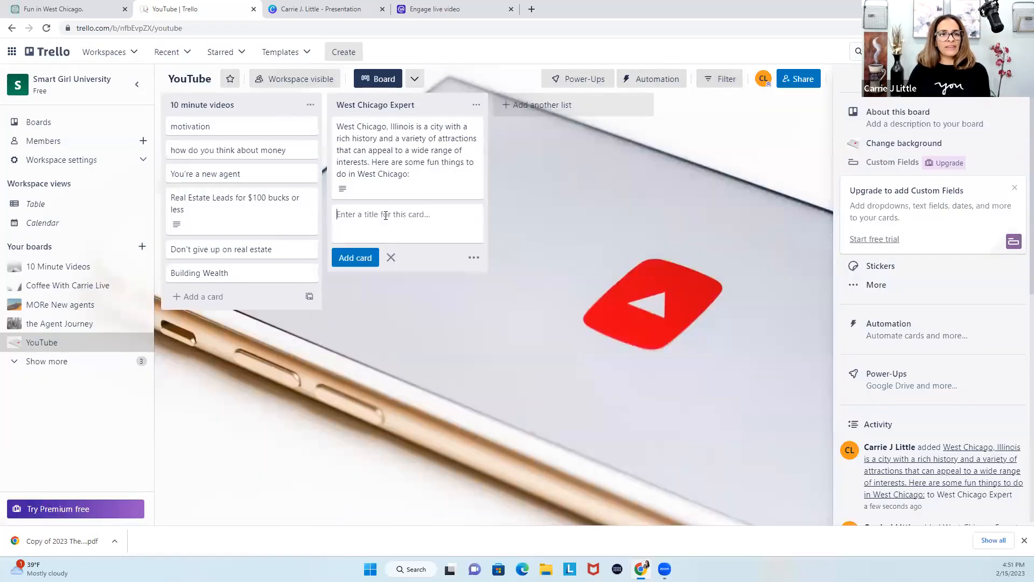
Step: Add the dual language programs question from ChatGPT as a second card
{"action": "left_click", "coordinate": [63, 9]}
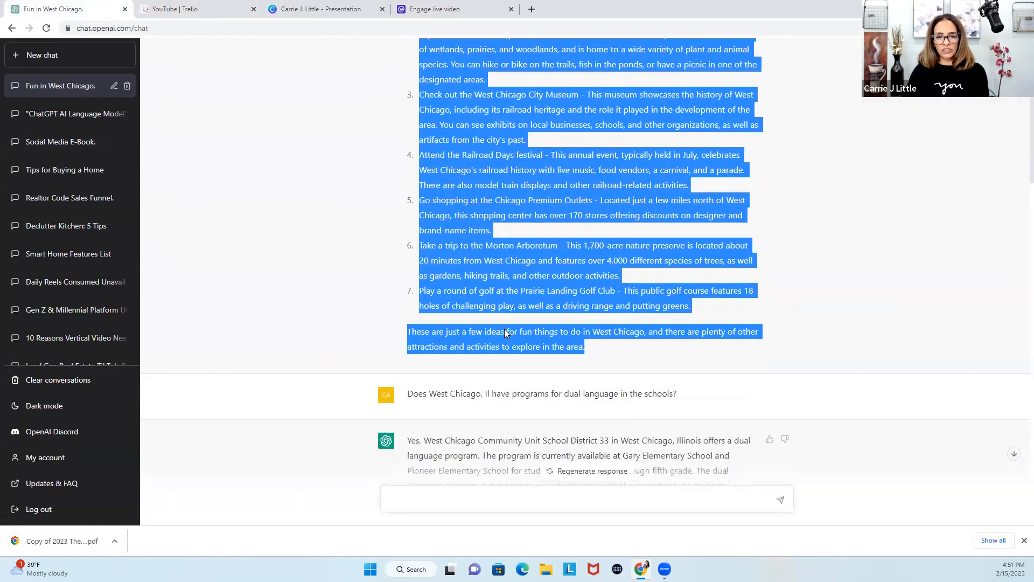
{"action": "scroll", "scroll_direction": "down", "scroll_amount": 3}
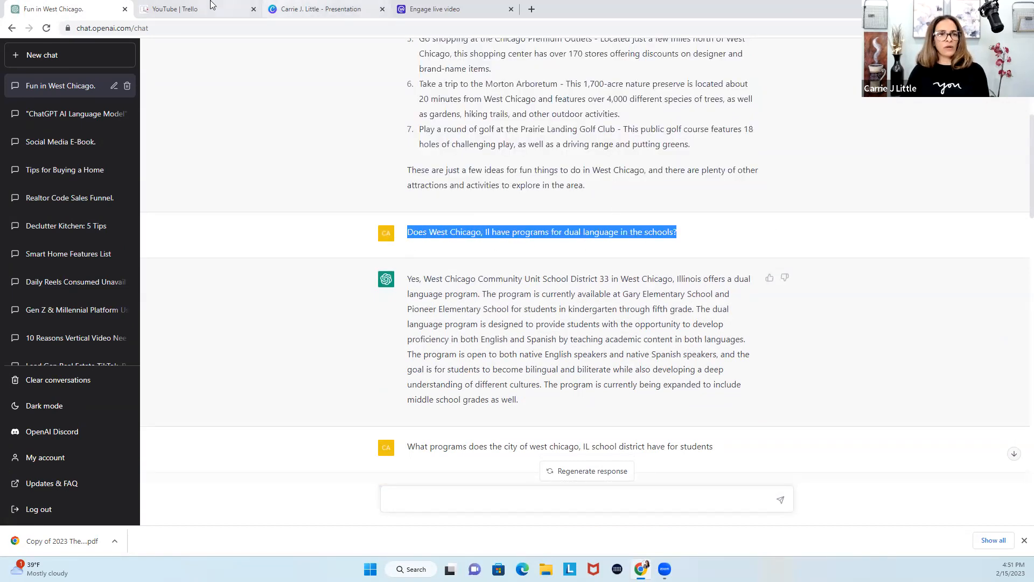
{"action": "left_click", "coordinate": [186, 9]}
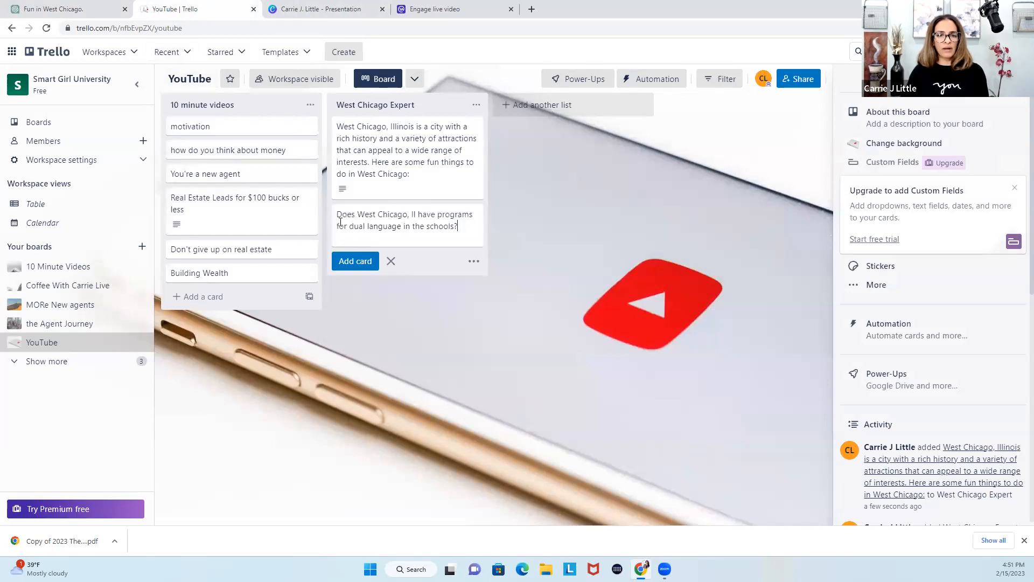
{"action": "left_click", "coordinate": [355, 261]}
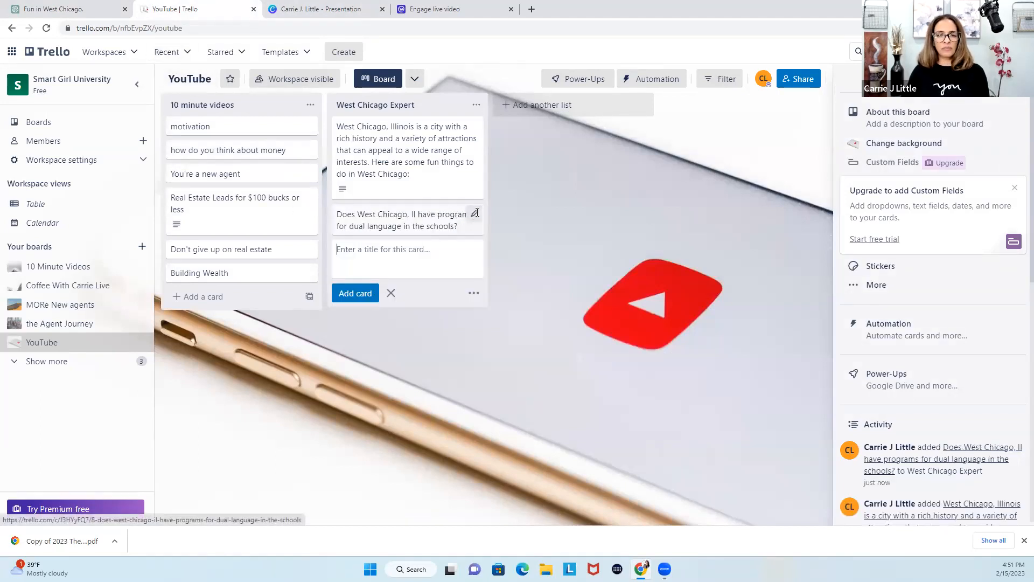
{"action": "left_click", "coordinate": [402, 219]}
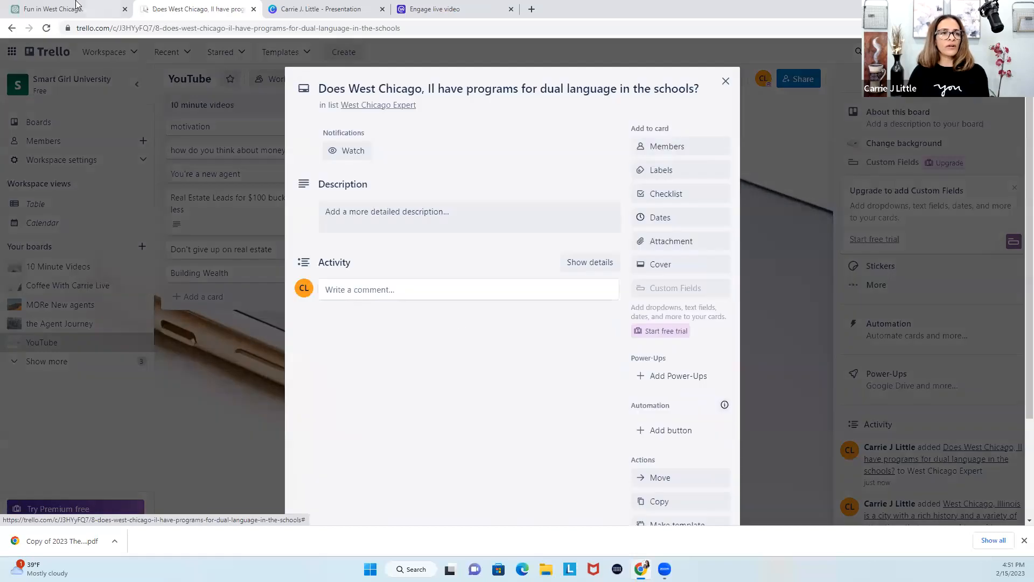
Step: Paste ChatGPT's dual language answer as the card's description, save and close the card
{"action": "left_click", "coordinate": [63, 9]}
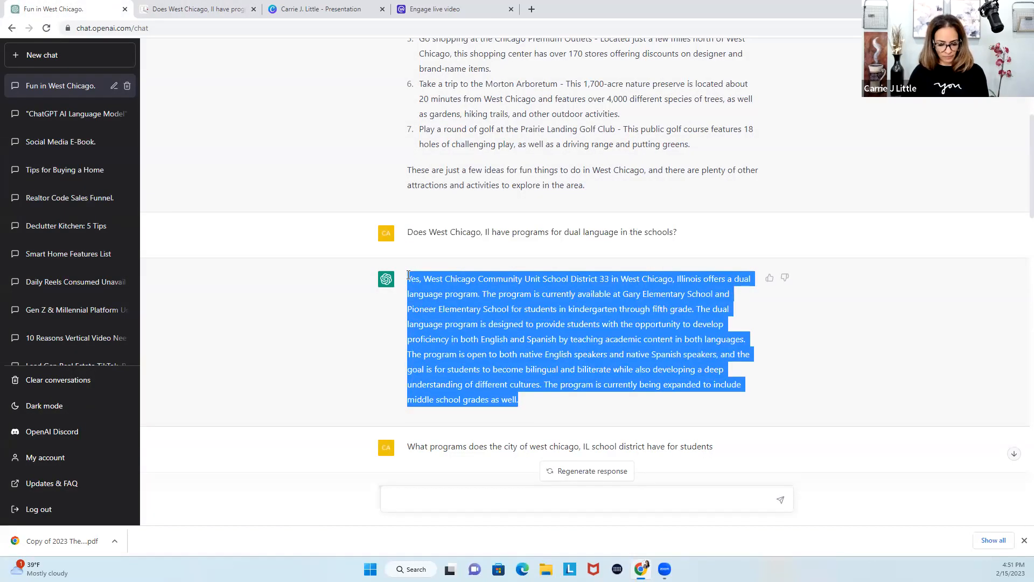
{"action": "left_click", "coordinate": [198, 8]}
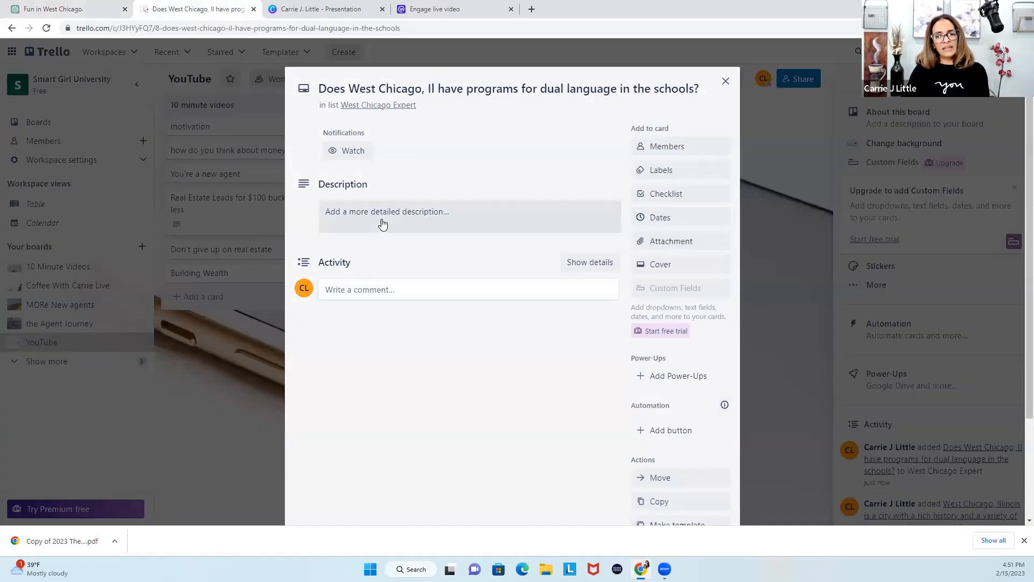
{"action": "left_click", "coordinate": [387, 211]}
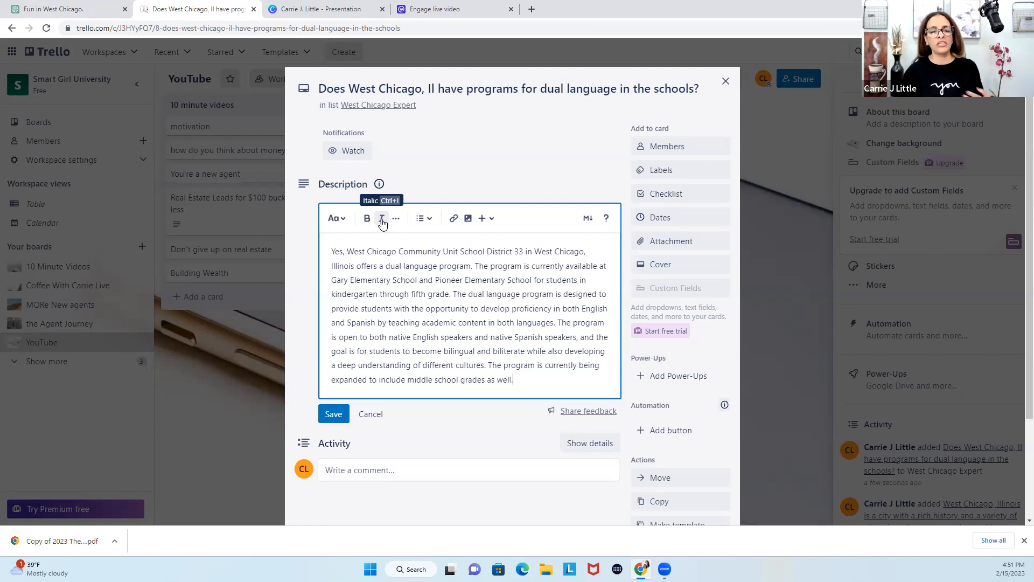
{"action": "left_click", "coordinate": [333, 414]}
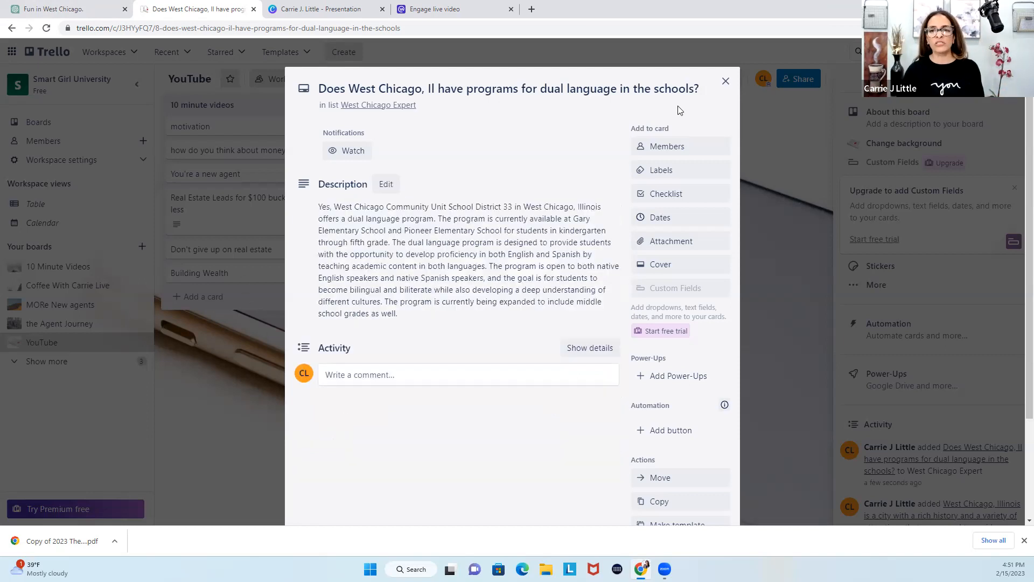
{"action": "mouse_move", "coordinate": [726, 87]}
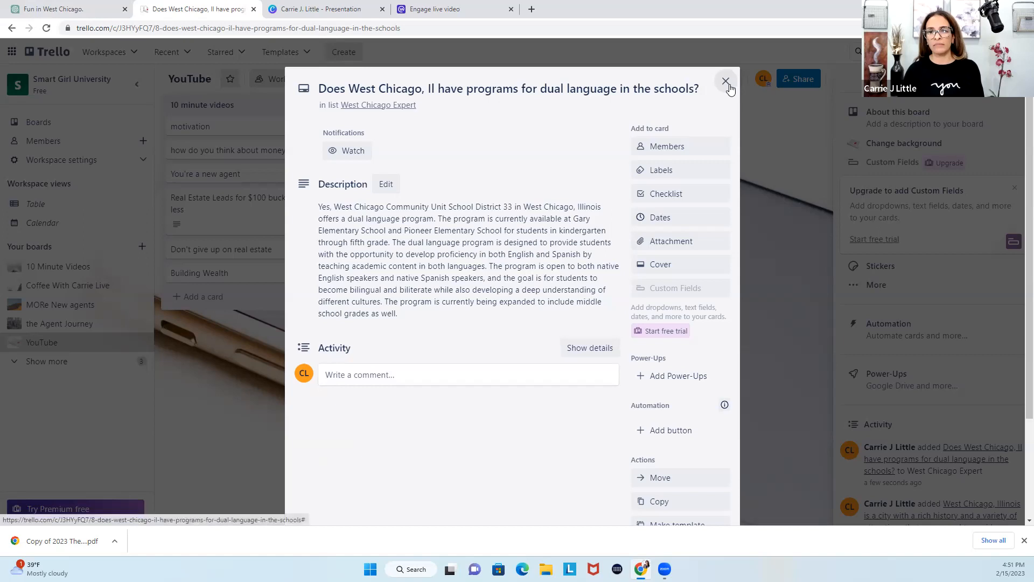
{"action": "left_click", "coordinate": [725, 80]}
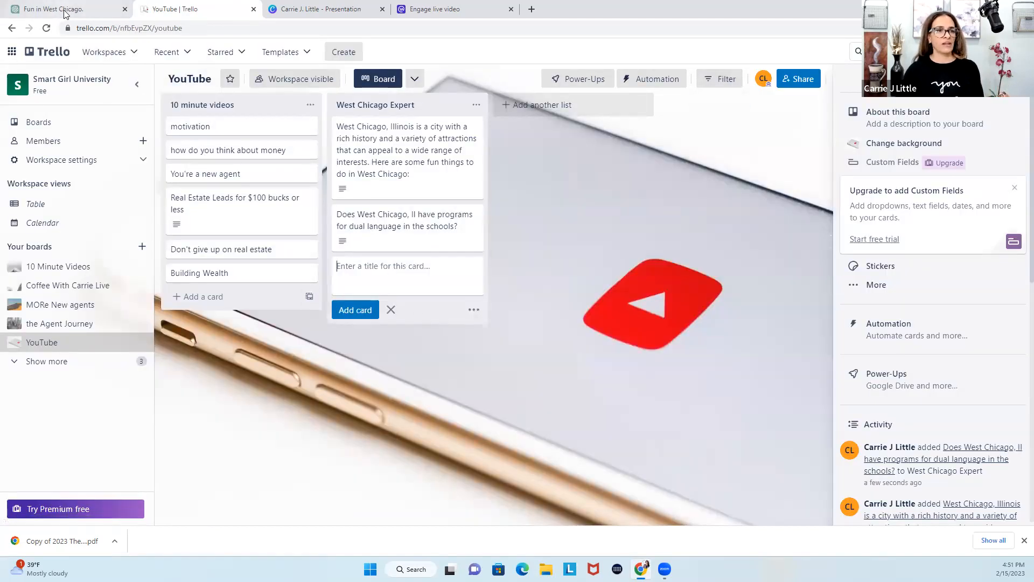
Step: Add a card asking what programs the West Chicago school district has for students
{"action": "left_click", "coordinate": [49, 9]}
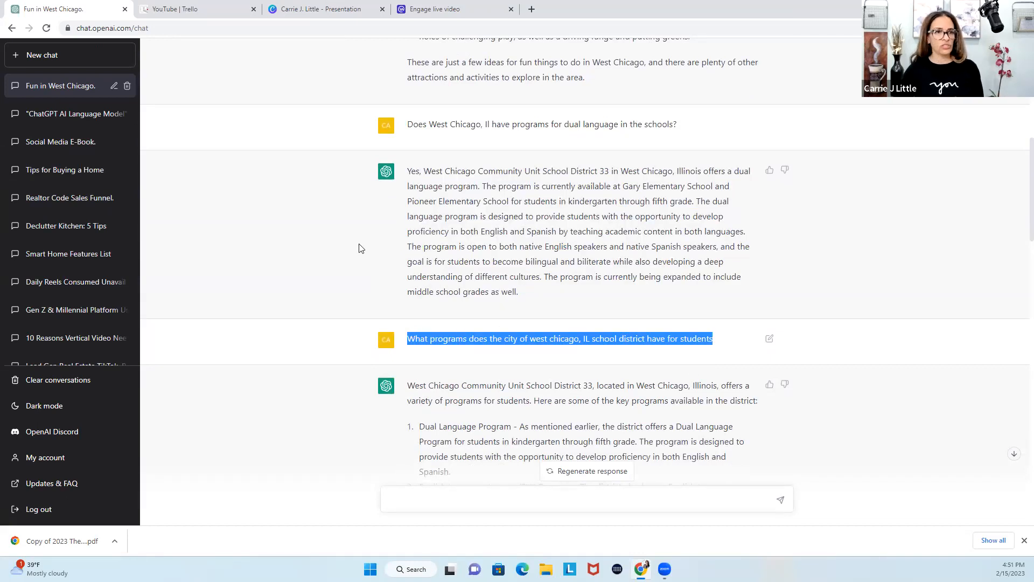
{"action": "left_click", "coordinate": [199, 8]}
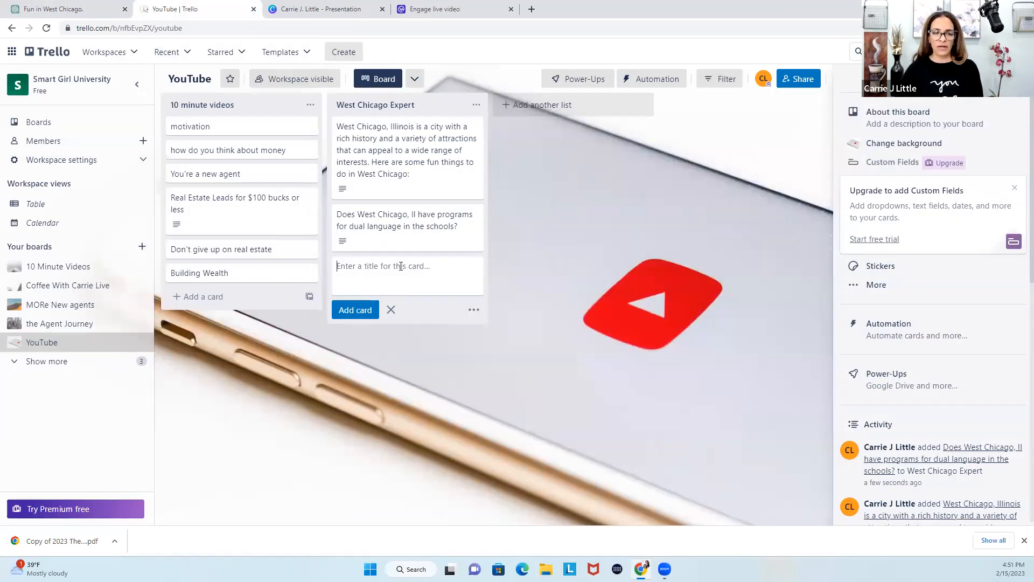
{"action": "type", "text": "What programs does the city of west chicago, IL school district have for students"}
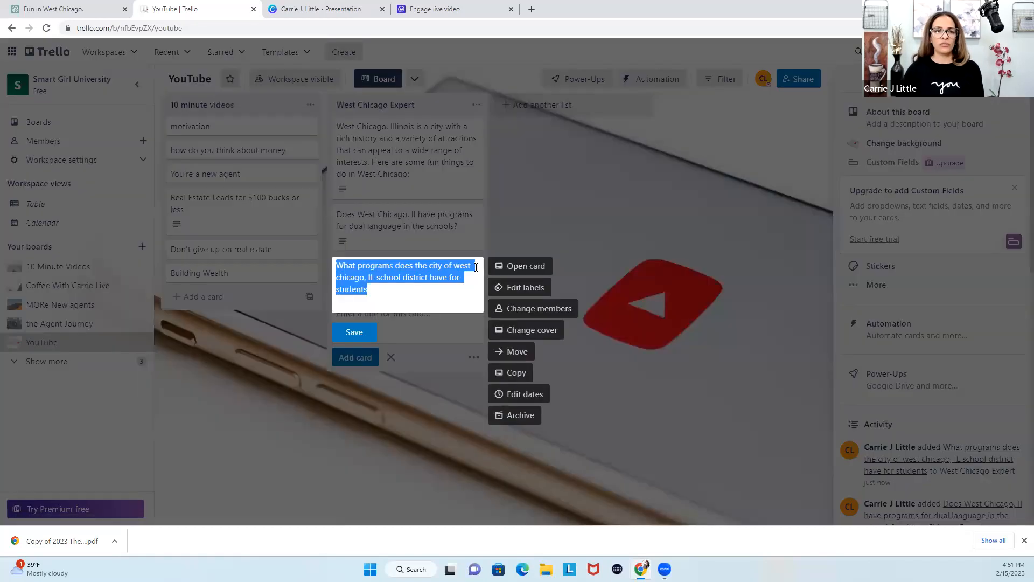
Step: Paste ChatGPT's school programs answer as the card's description and save it
{"action": "left_click", "coordinate": [526, 266]}
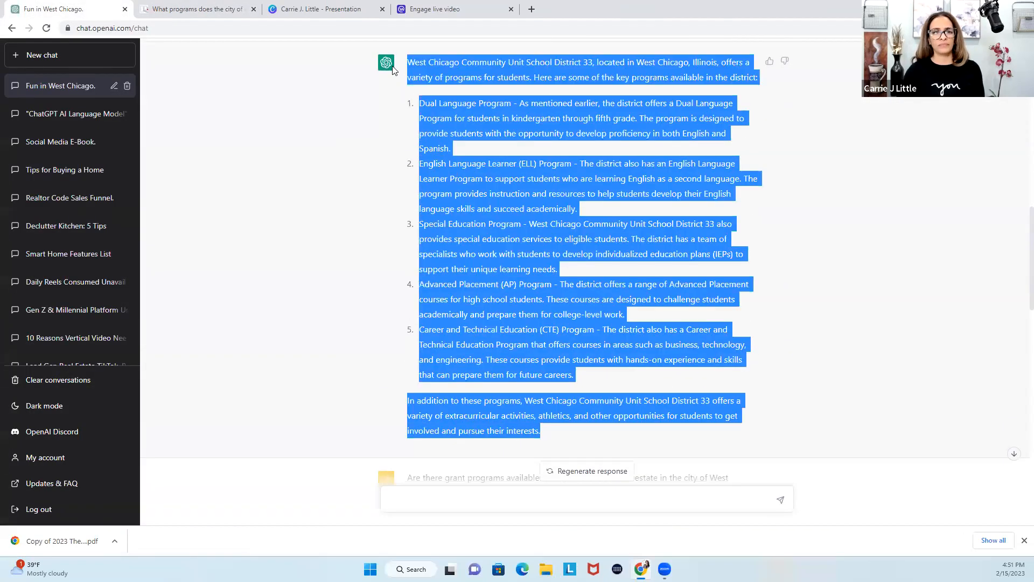
{"action": "mouse_move", "coordinate": [280, 58]}
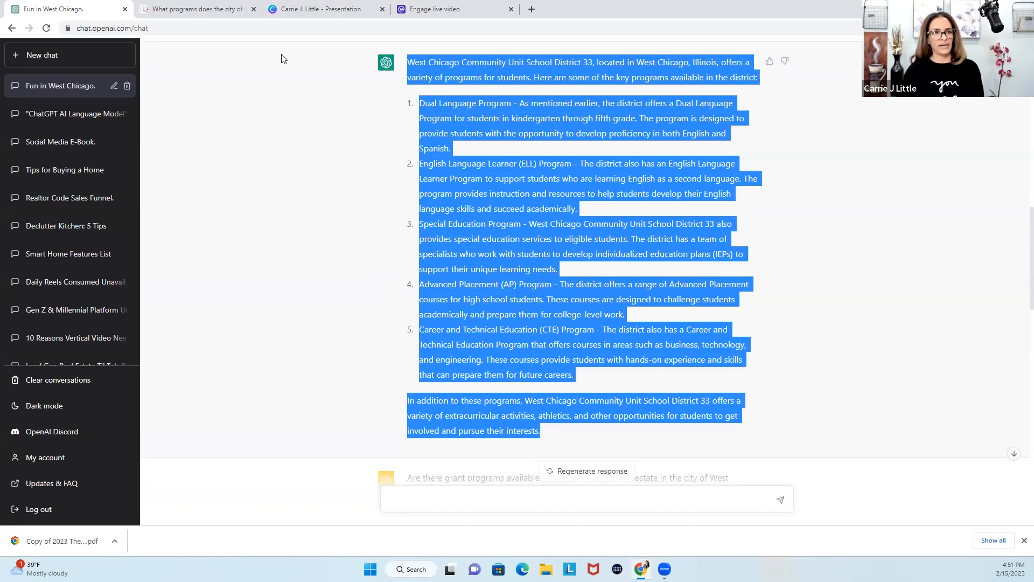
{"action": "left_click", "coordinate": [195, 9]}
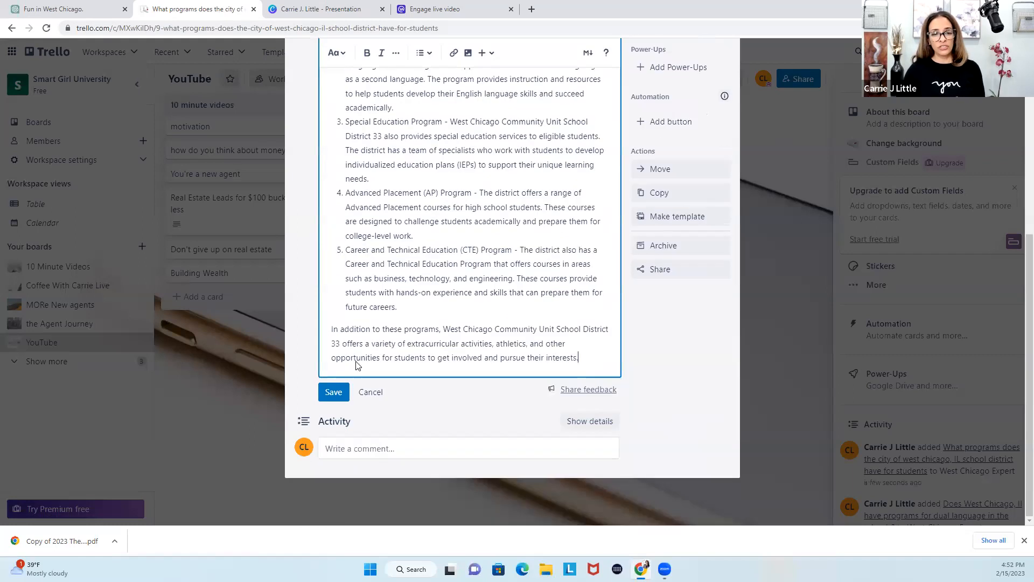
{"action": "left_click", "coordinate": [333, 392]}
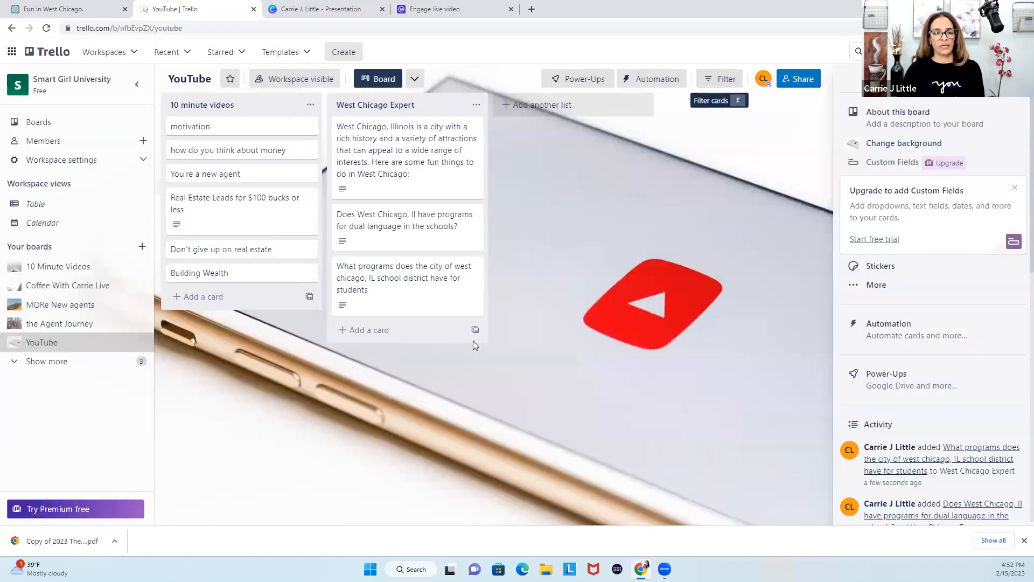
{"action": "left_click", "coordinate": [369, 330]}
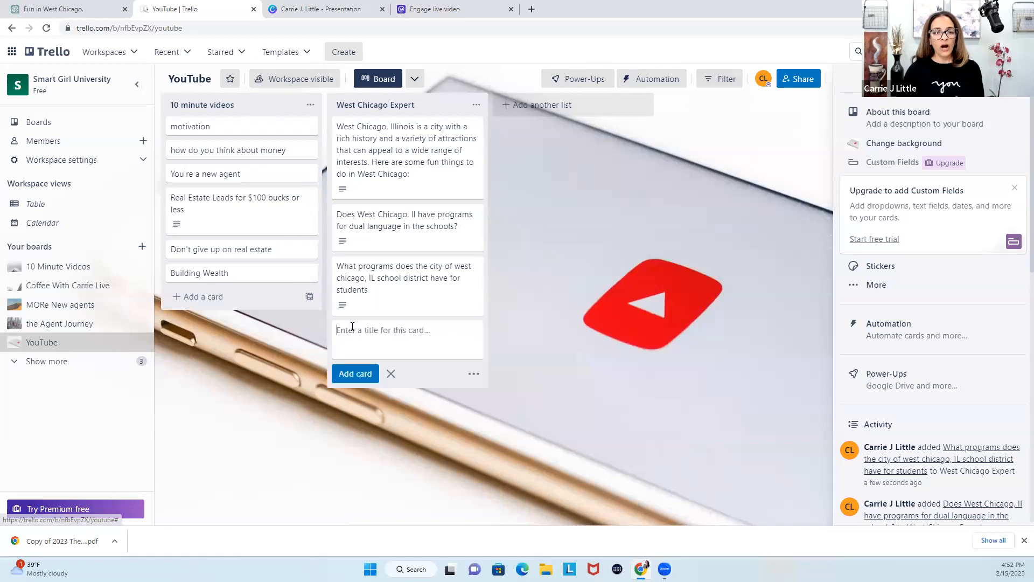
Step: Copy the residential real estate grant question from ChatGPT into a new card
{"action": "left_click", "coordinate": [59, 9]}
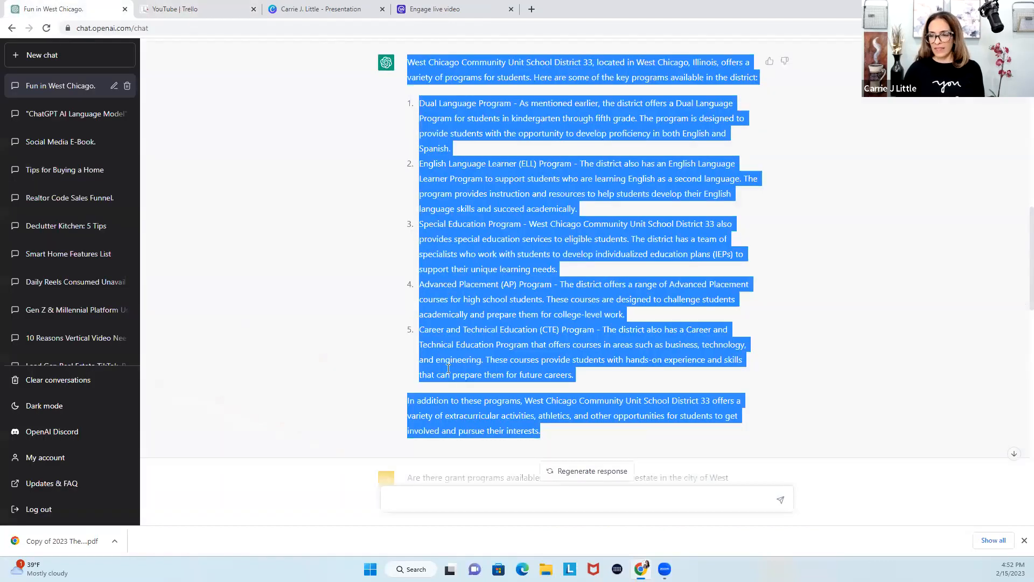
{"action": "scroll", "scroll_direction": "down", "scroll_amount": 3}
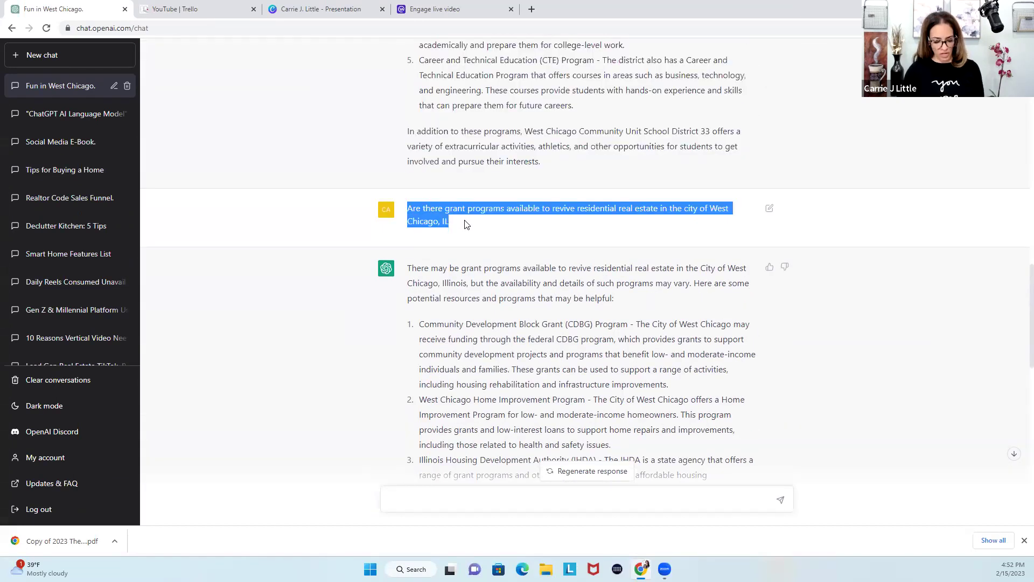
{"action": "left_click", "coordinate": [195, 9]}
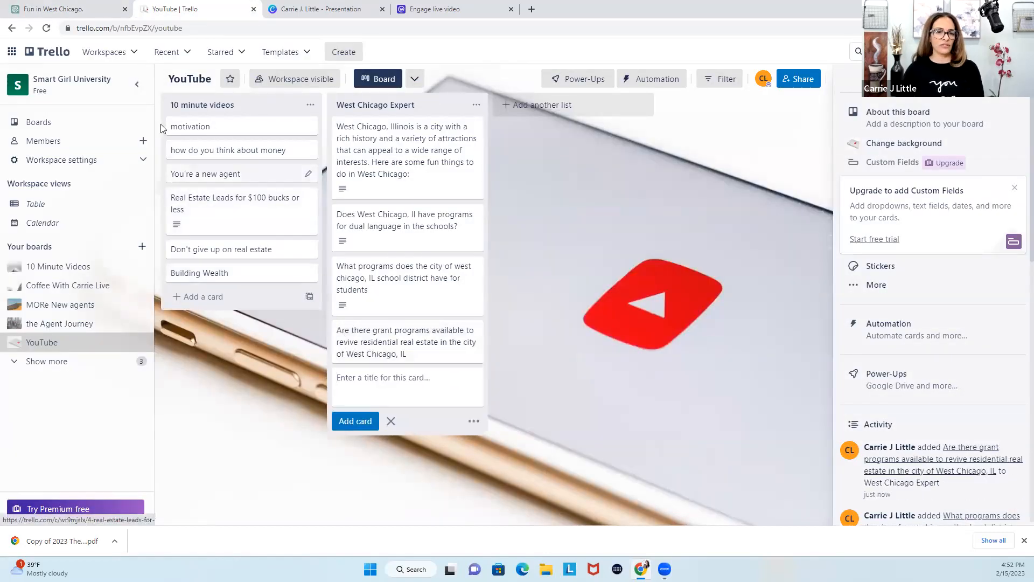
Step: Paste ChatGPT's grant programs answer as the card's description, save and close the card
{"action": "left_click", "coordinate": [63, 9]}
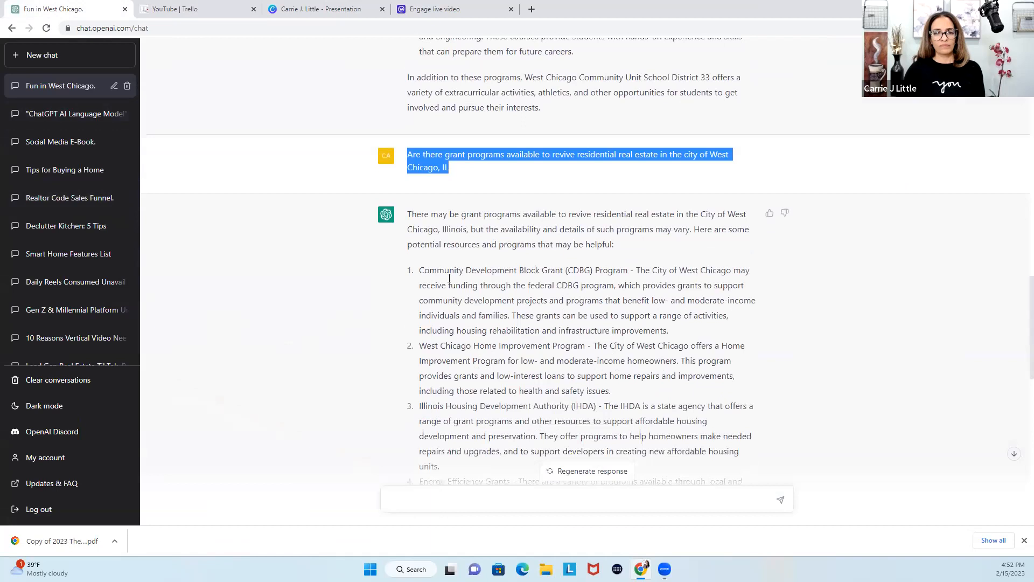
{"action": "scroll", "scroll_direction": "down", "scroll_amount": 3}
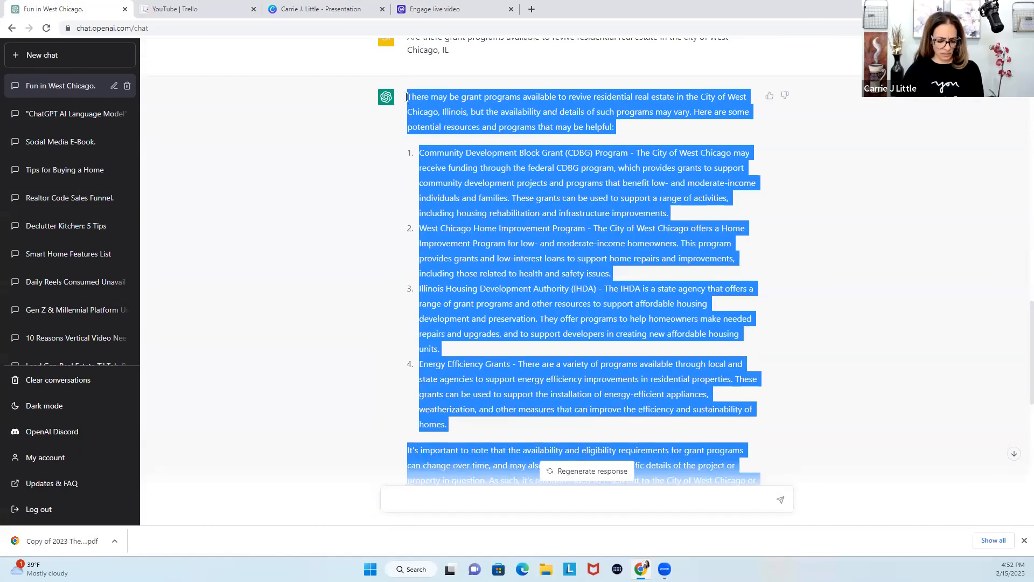
{"action": "left_click", "coordinate": [192, 8]}
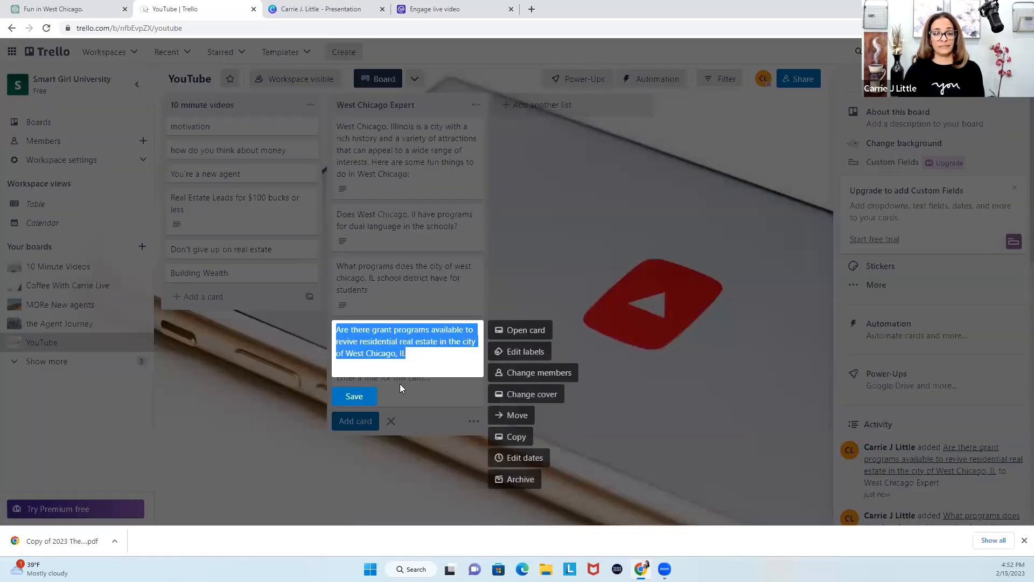
{"action": "left_click", "coordinate": [521, 330]}
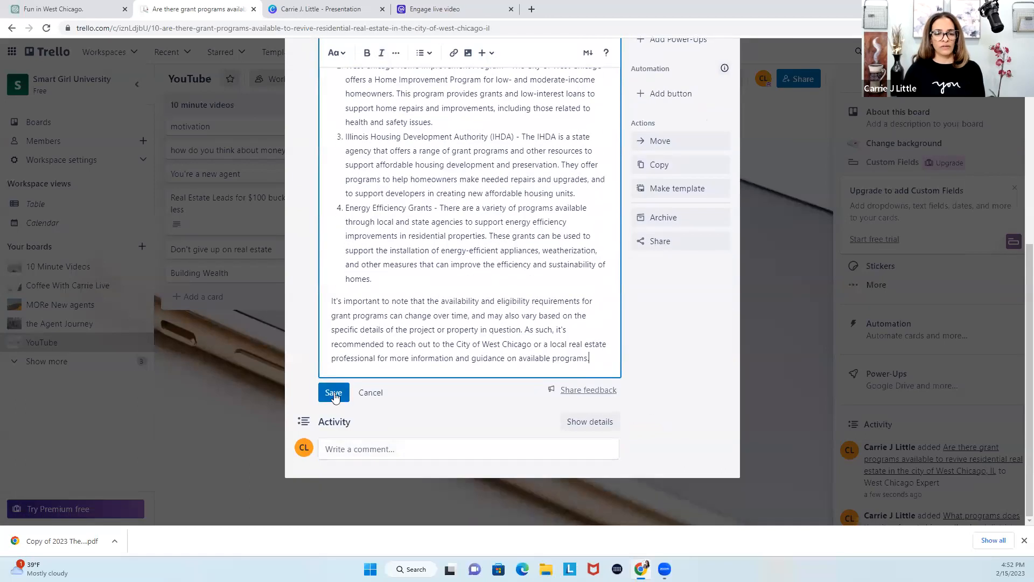
{"action": "left_click", "coordinate": [333, 393]}
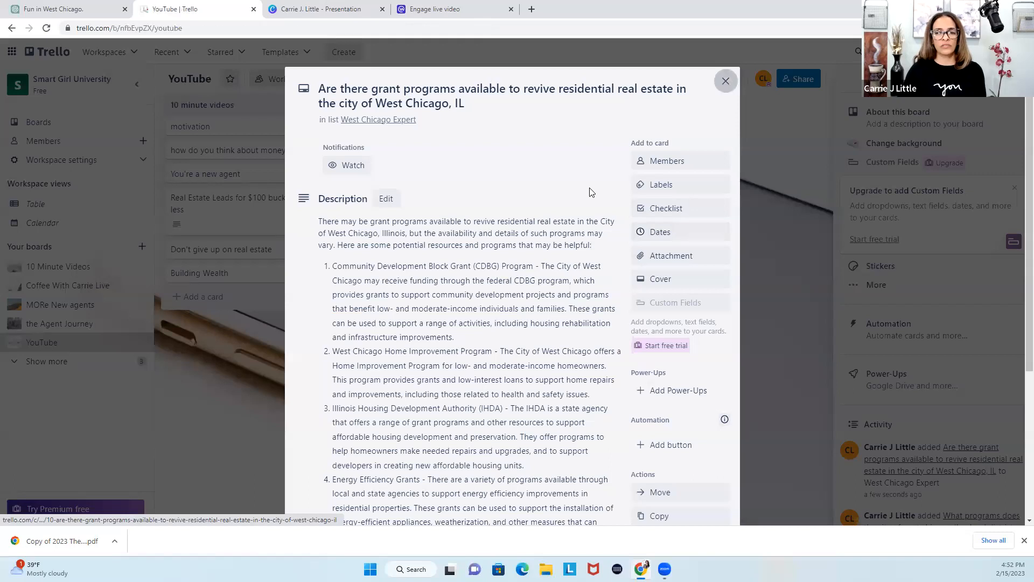
{"action": "left_click", "coordinate": [726, 81]}
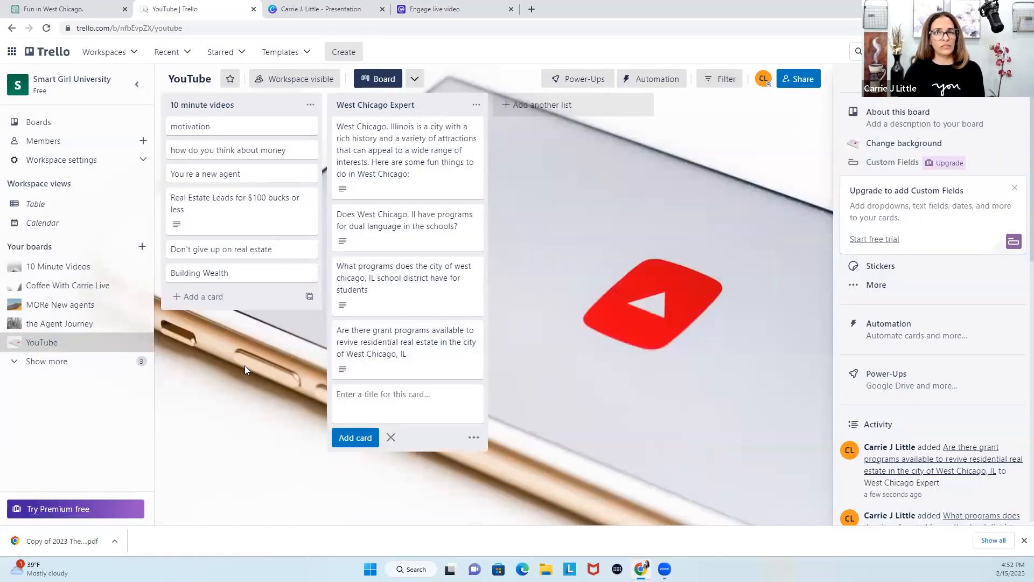
Step: Add a card asking for fun summer things to do for kids in West Chicago
{"action": "left_click", "coordinate": [63, 9]}
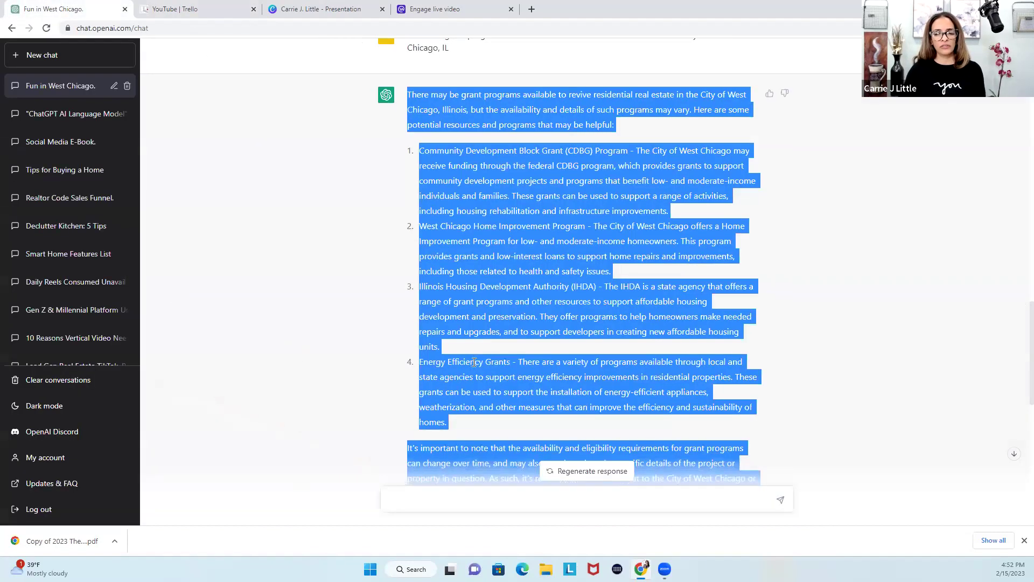
{"action": "scroll", "scroll_direction": "down", "scroll_amount": 3}
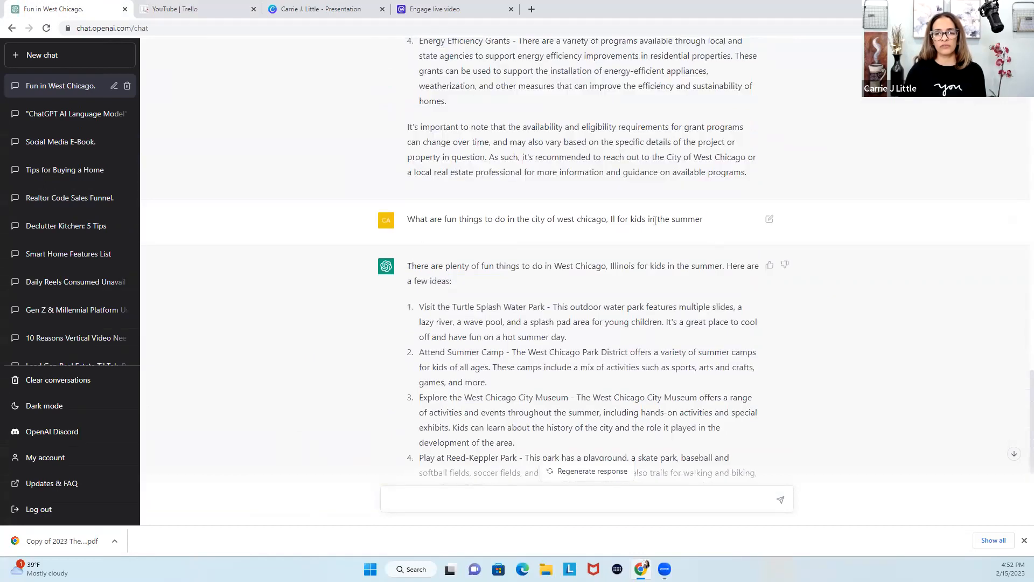
{"action": "triple_click", "coordinate": [554, 219]}
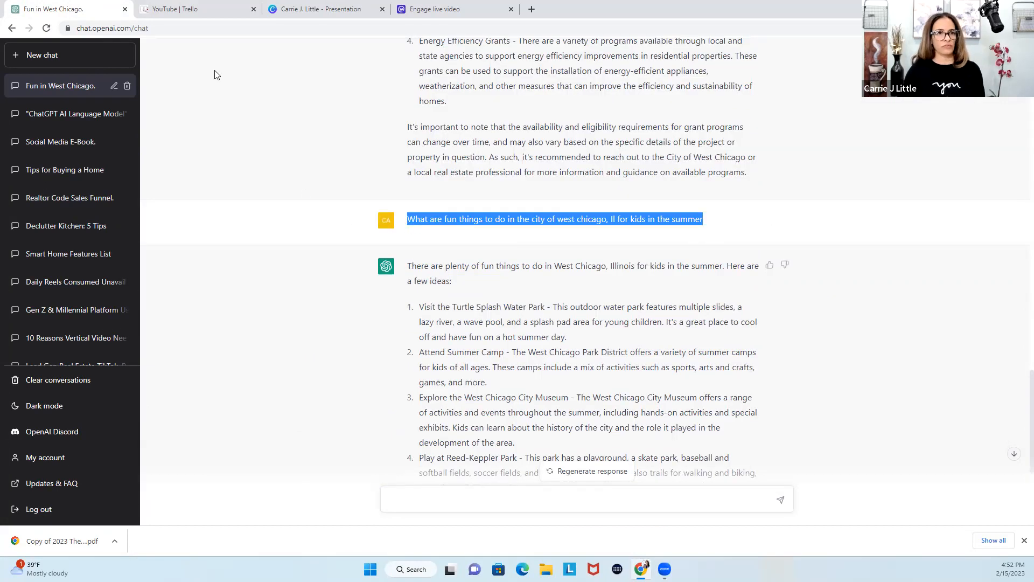
{"action": "left_click", "coordinate": [192, 9]}
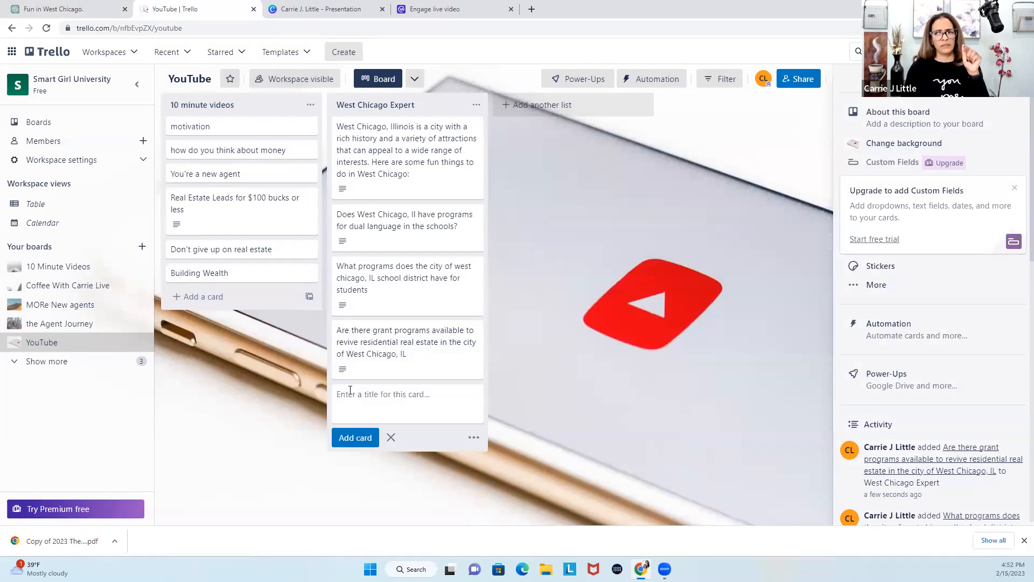
{"action": "type", "text": "What are fun things to do in the city of west chicago, Il for kids in the summer"}
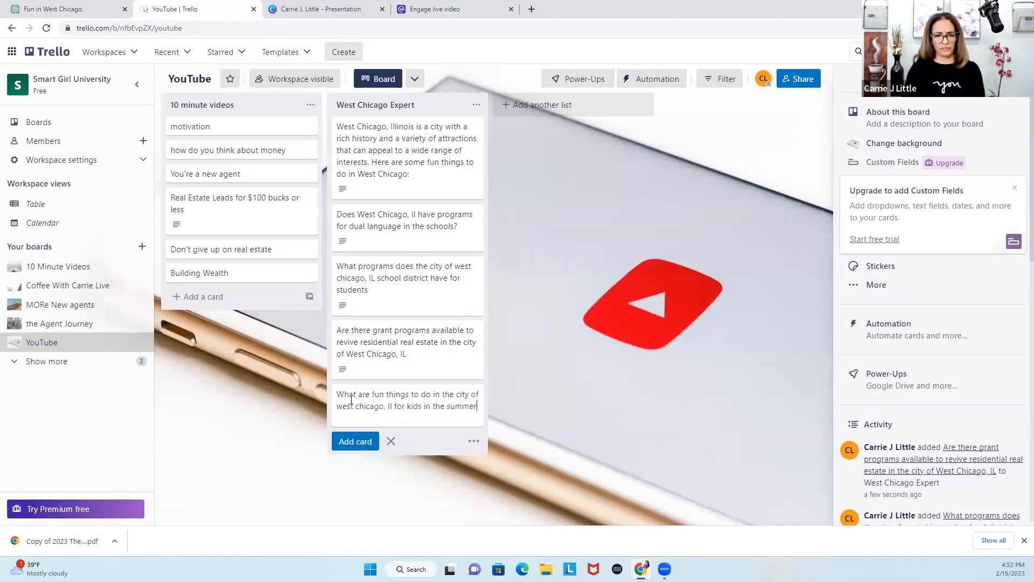
{"action": "left_click", "coordinate": [354, 441]}
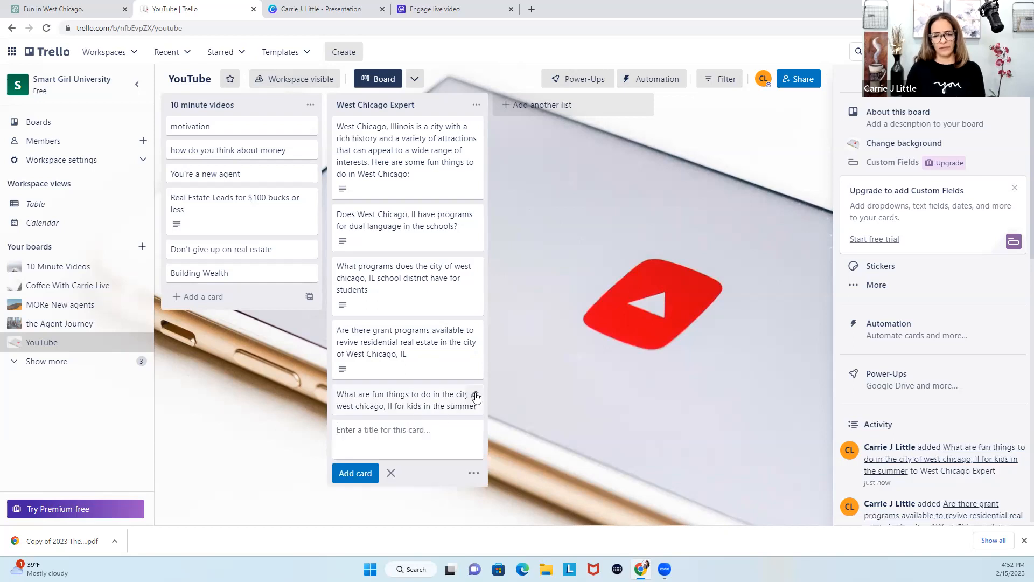
Step: Paste ChatGPT's six summer ideas as the card's description, save and close the card
{"action": "left_click", "coordinate": [66, 9]}
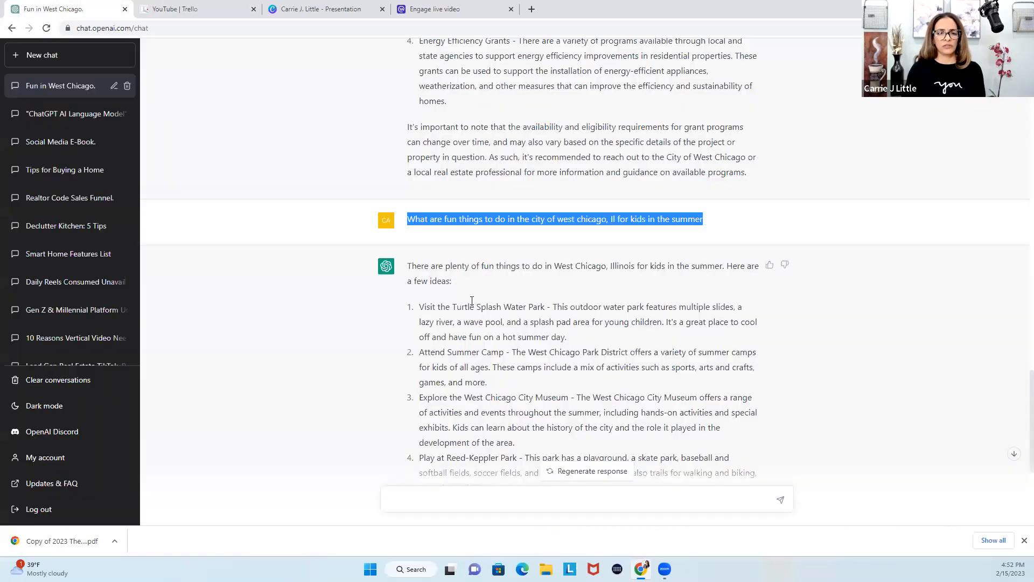
{"action": "scroll", "scroll_direction": "down", "scroll_amount": 3}
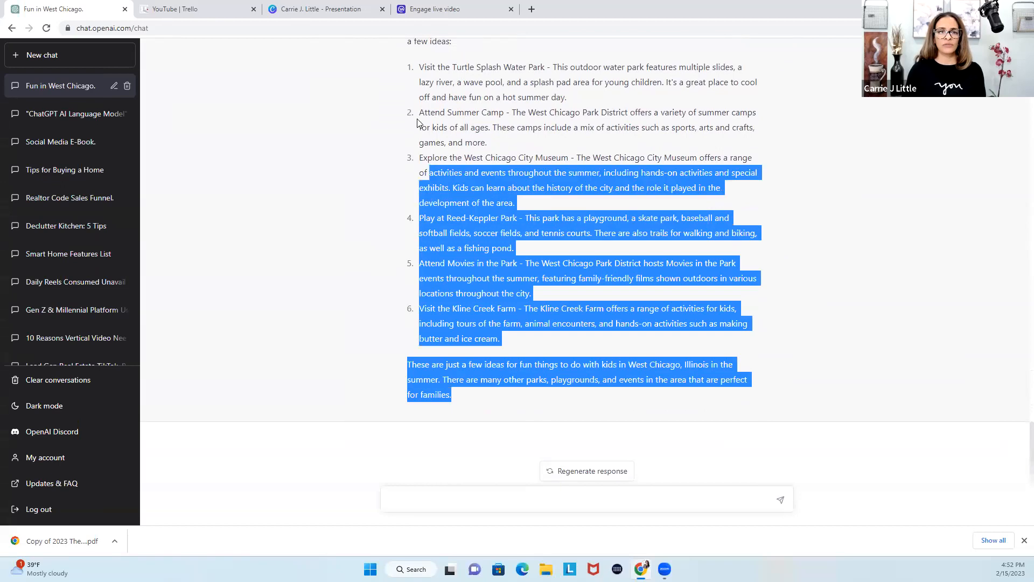
{"action": "scroll", "scroll_direction": "up", "scroll_amount": 3}
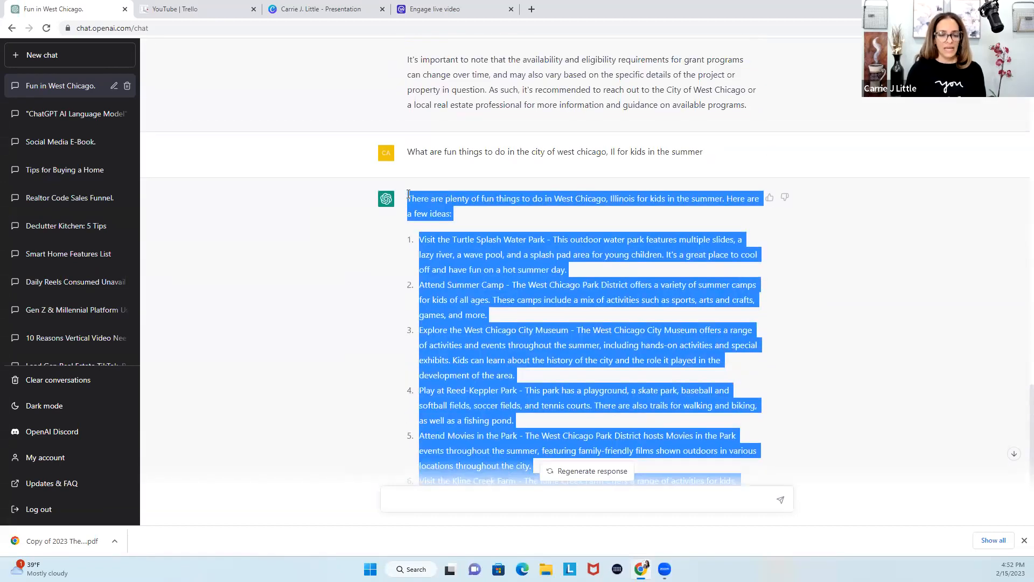
{"action": "left_click", "coordinate": [192, 9]}
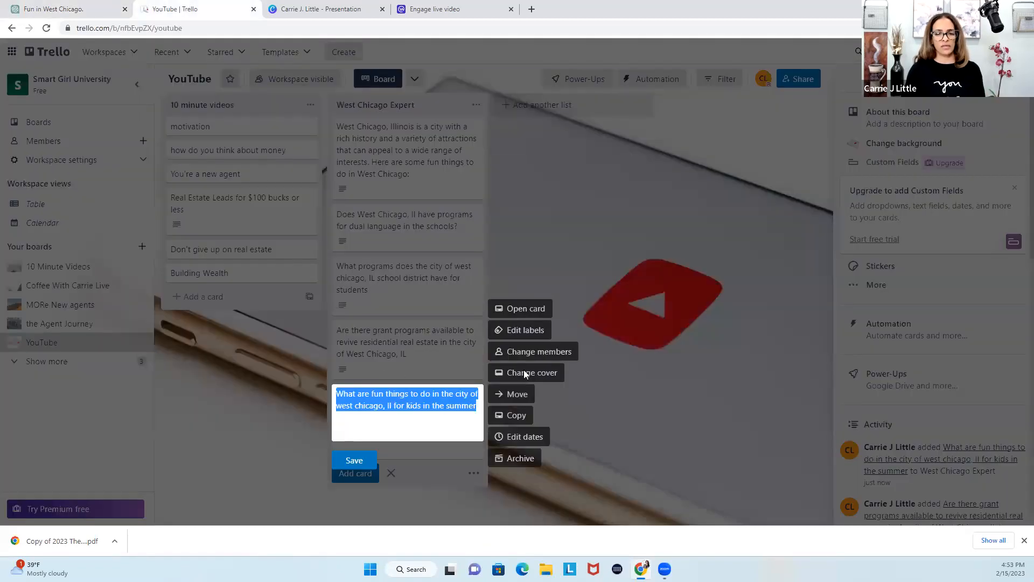
{"action": "left_click", "coordinate": [525, 308]}
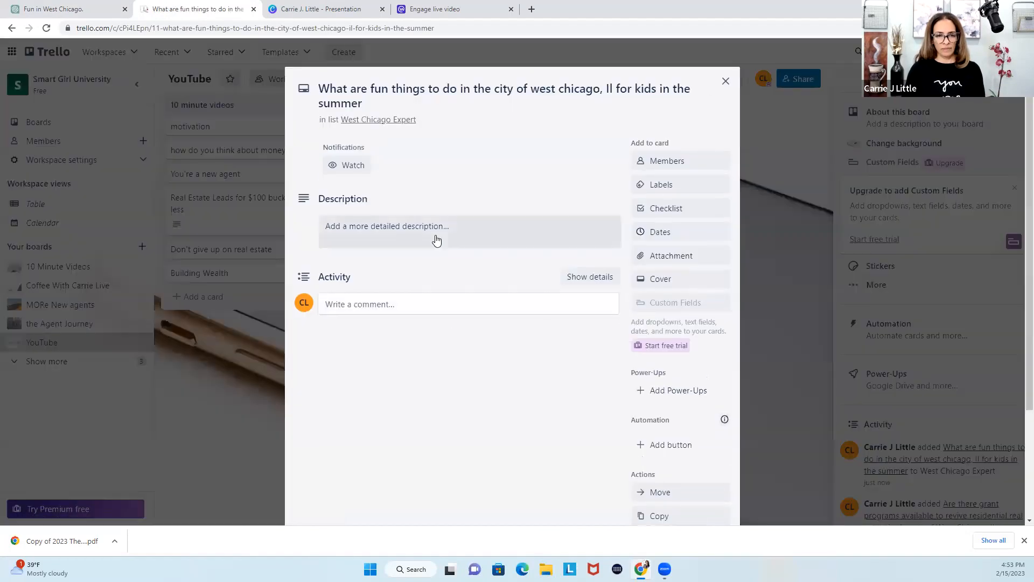
{"action": "left_click", "coordinate": [436, 230]}
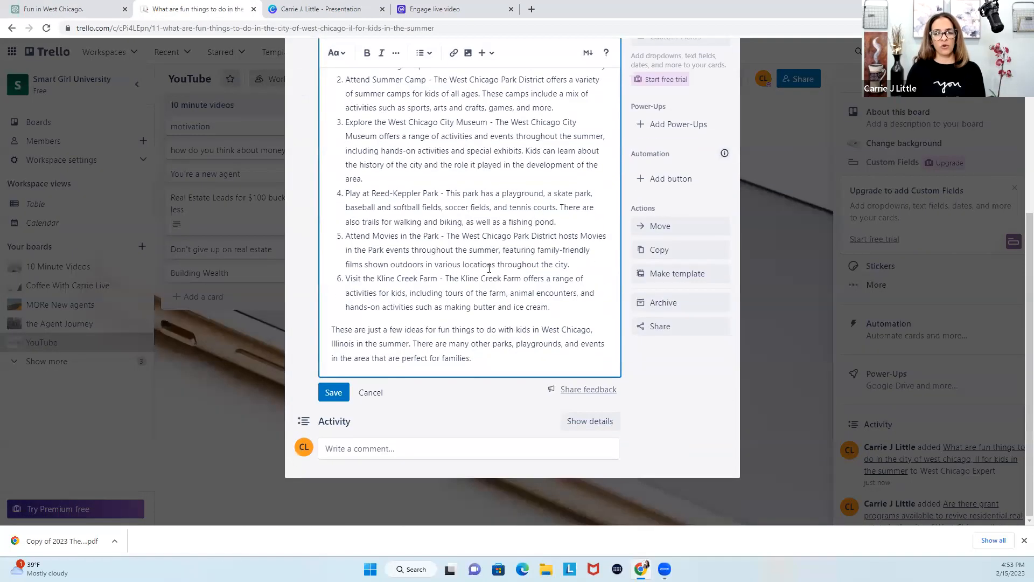
{"action": "left_click", "coordinate": [333, 392]}
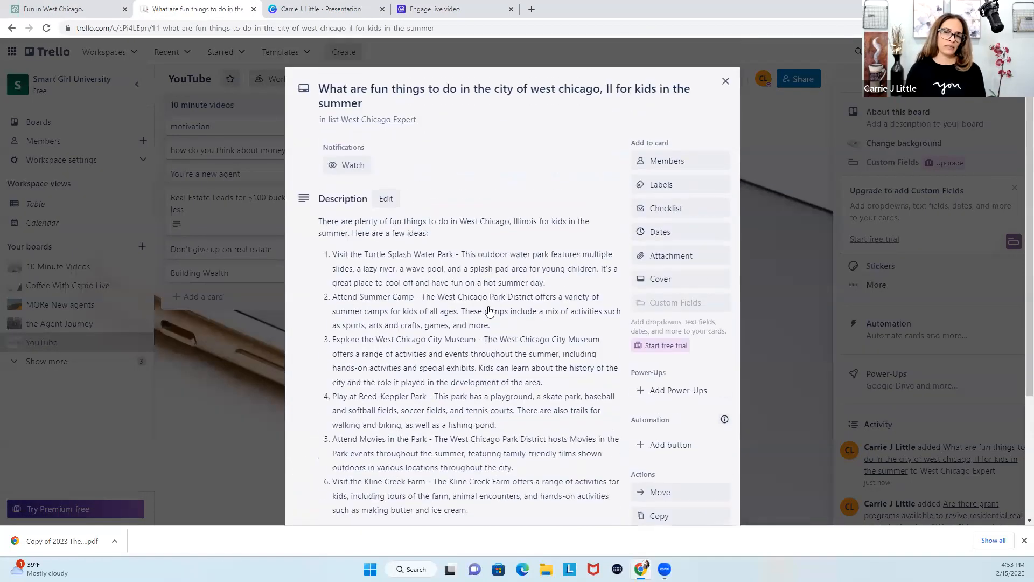
{"action": "left_click", "coordinate": [725, 81]}
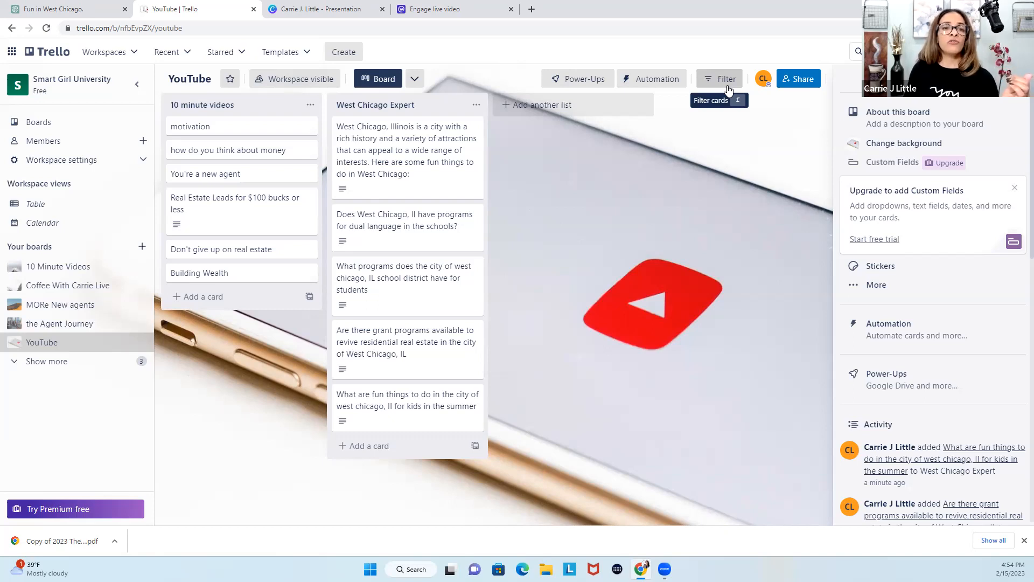
{"action": "mouse_move", "coordinate": [448, 205]}
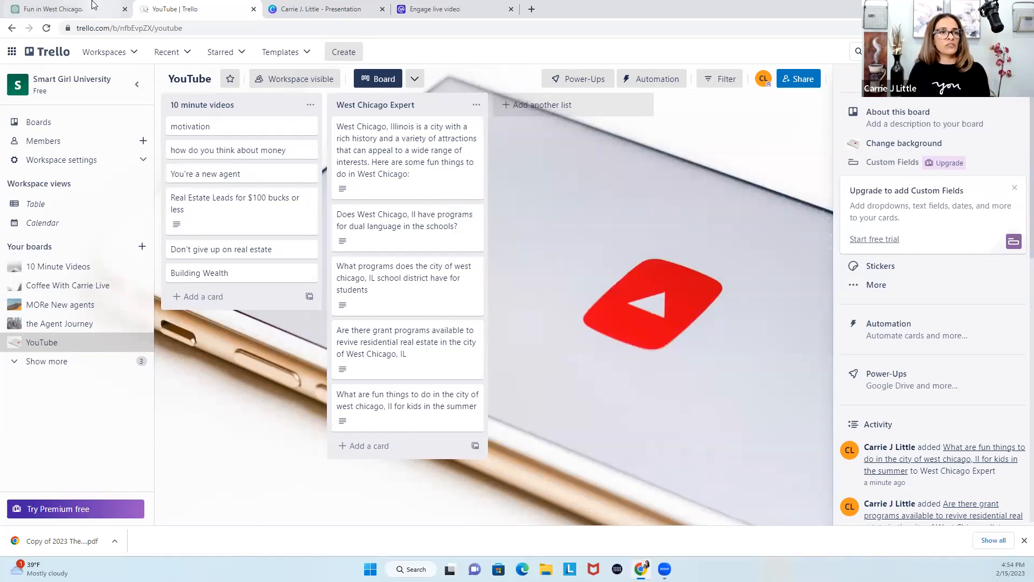
Step: Return via the ChatGPT tab to the Workplace live broadcast page showing no comments yet
{"action": "left_click", "coordinate": [59, 9]}
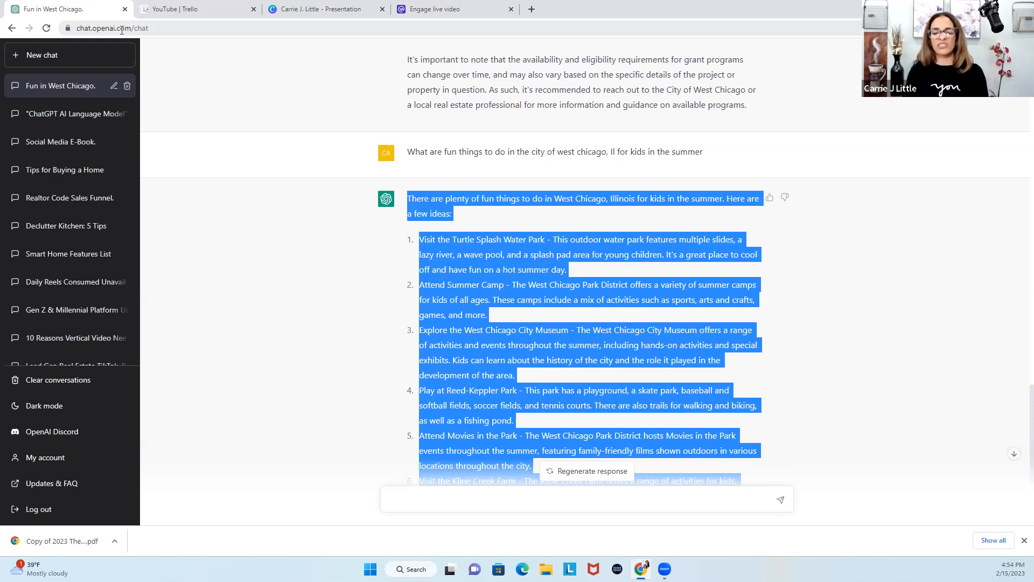
{"action": "left_click", "coordinate": [434, 8]}
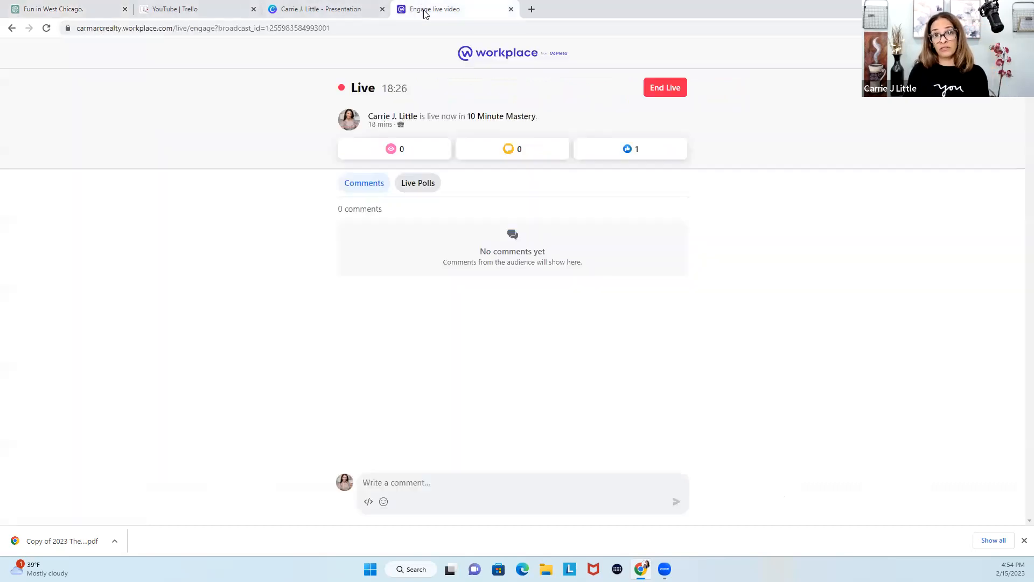